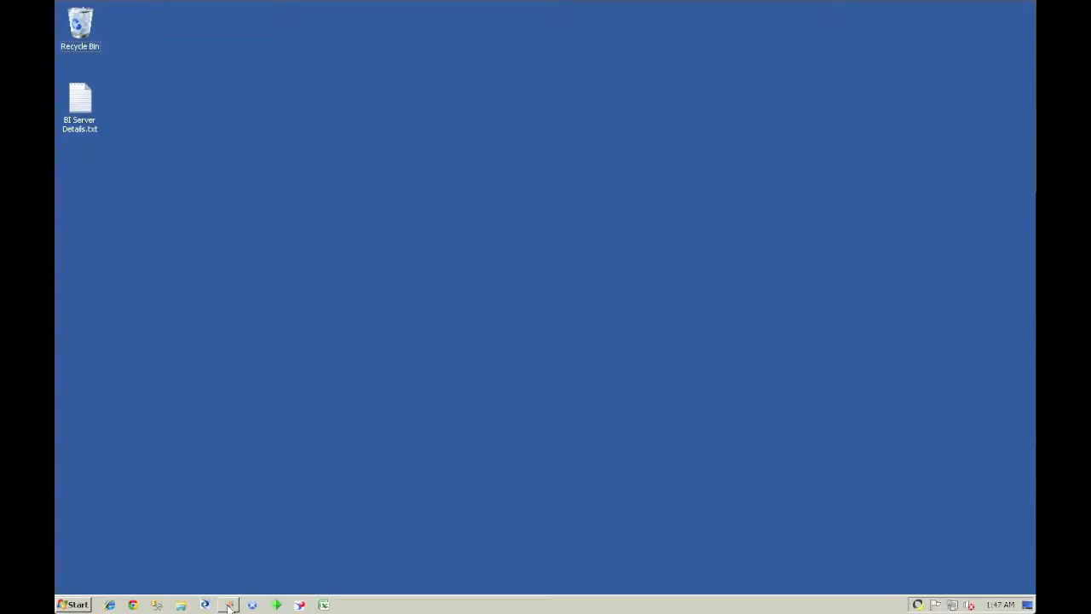
# Step: Close the Sybase data foundation and create a new local project named Demo
pyautogui.click(229, 604)
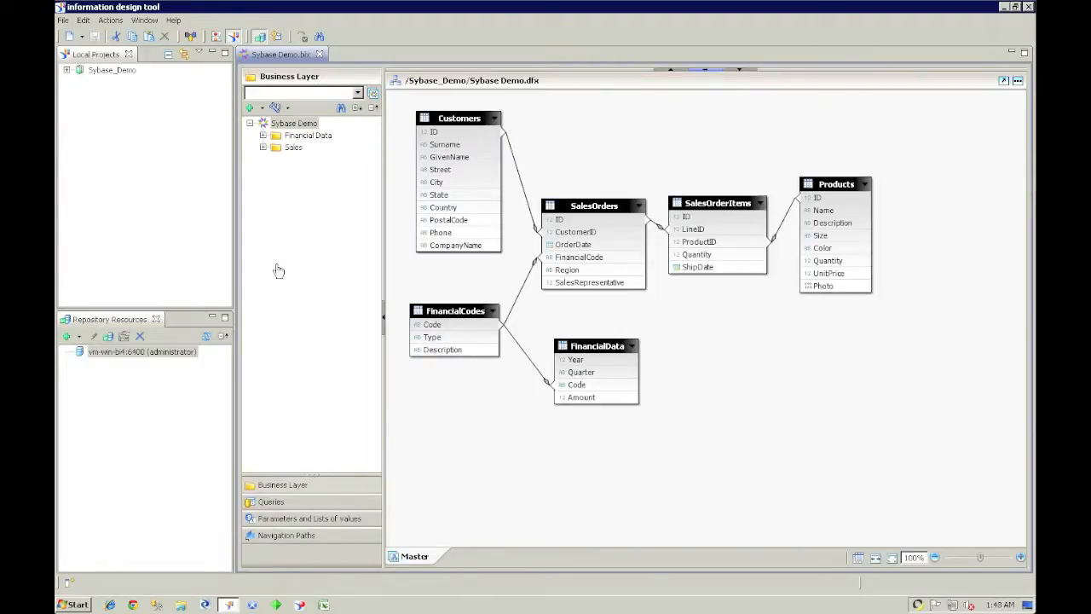
pyautogui.click(320, 55)
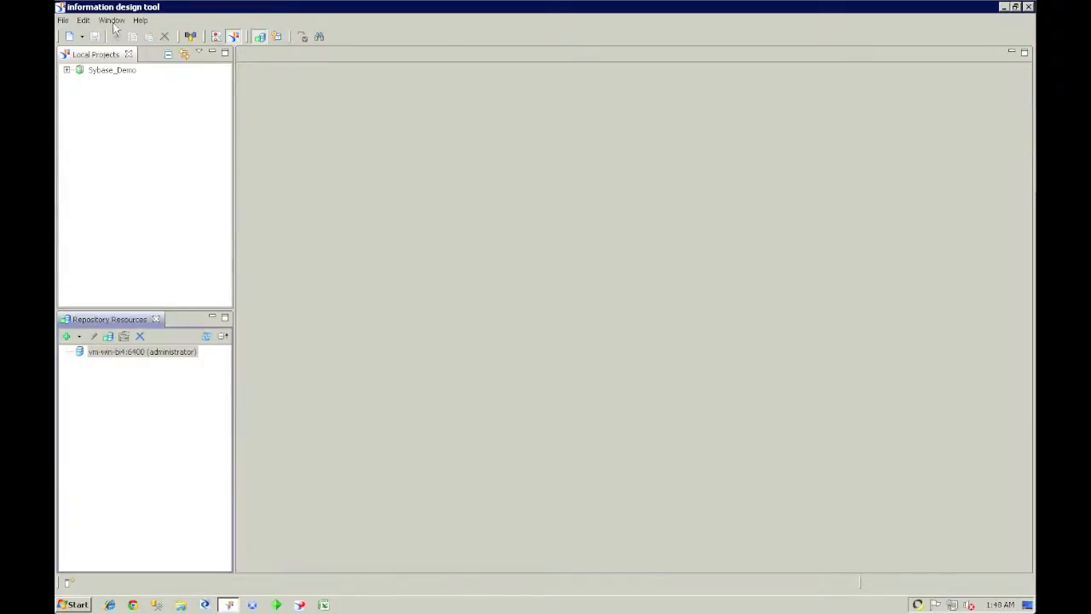
pyautogui.click(63, 21)
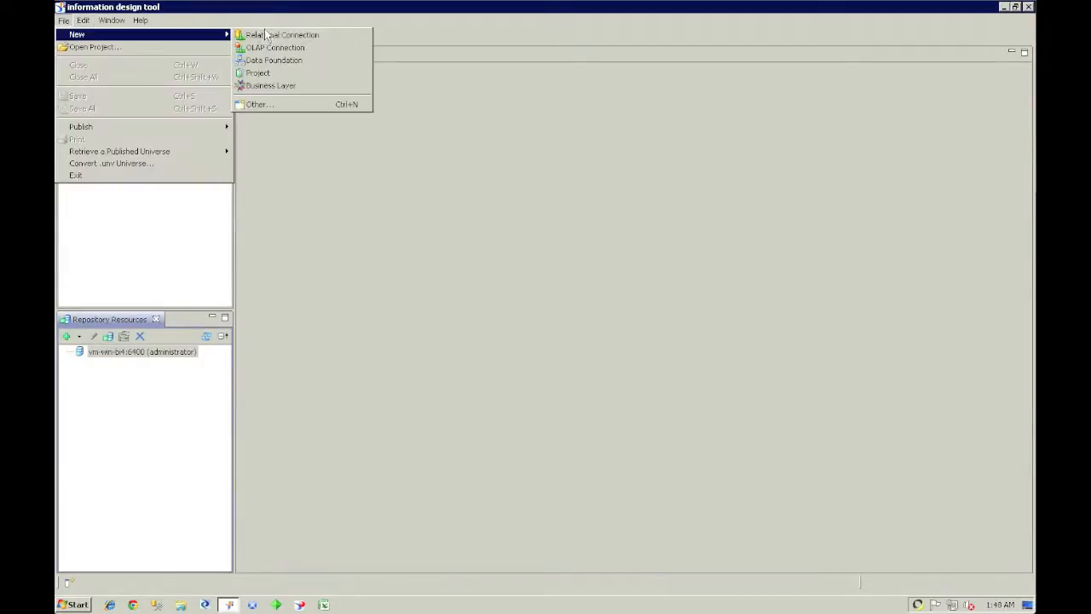
pyautogui.click(258, 72)
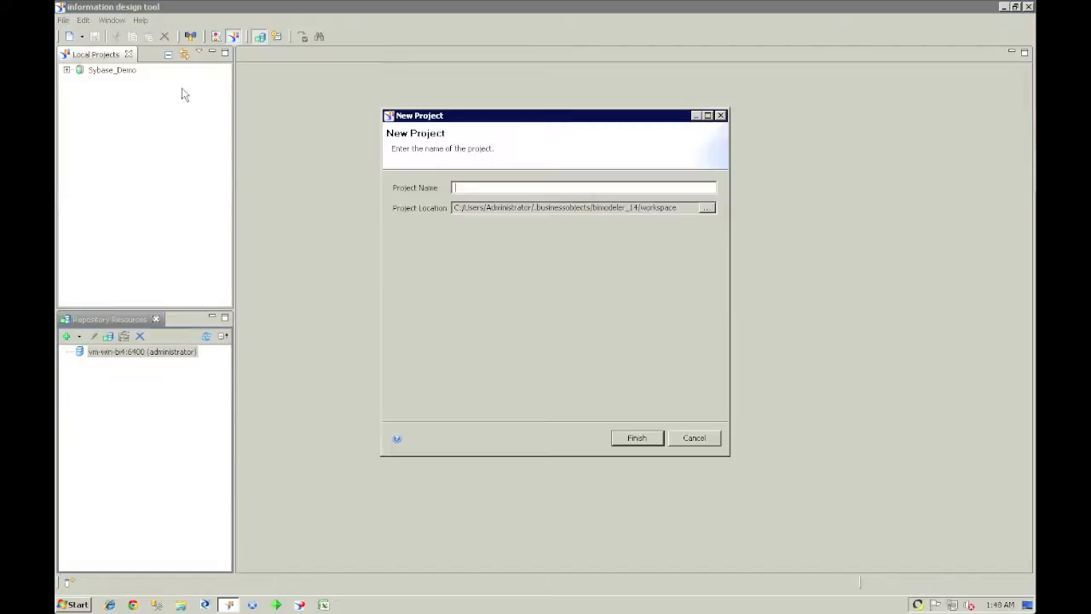
pyautogui.moveTo(539, 149)
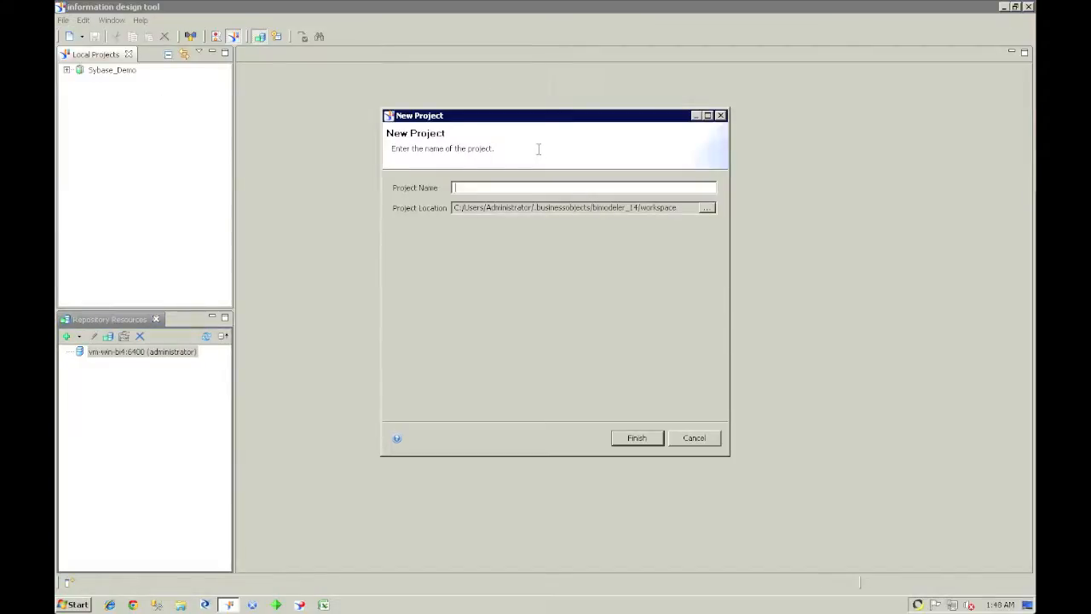
pyautogui.click(636, 437)
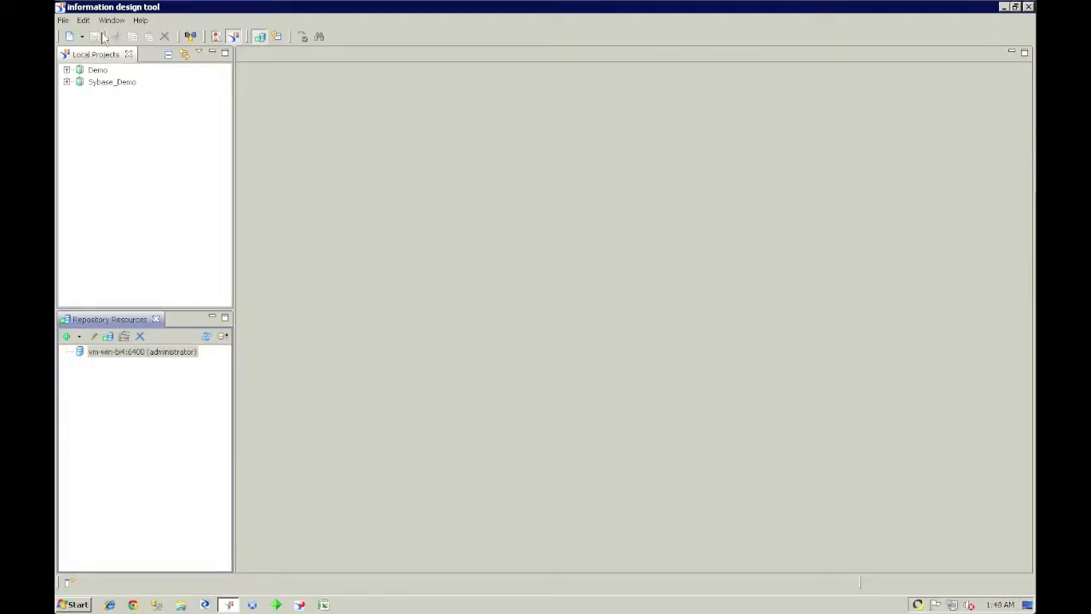
# Step: Start a relational connection Demo_CN using the Microsoft MS SQL Server 2008 JDBC driver
pyautogui.click(97, 70)
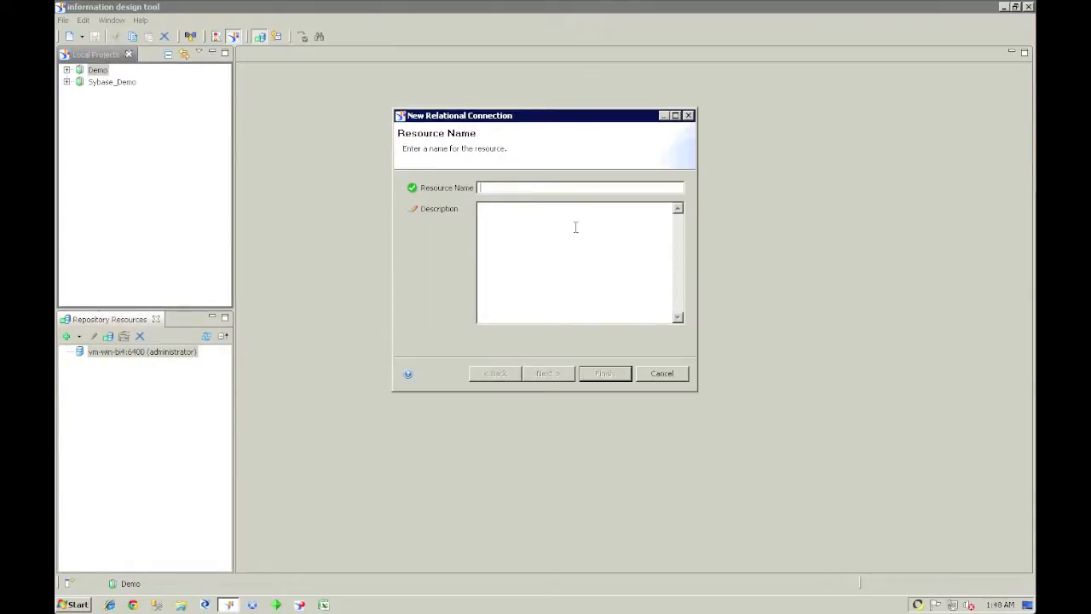
pyautogui.write('Demo_CN')
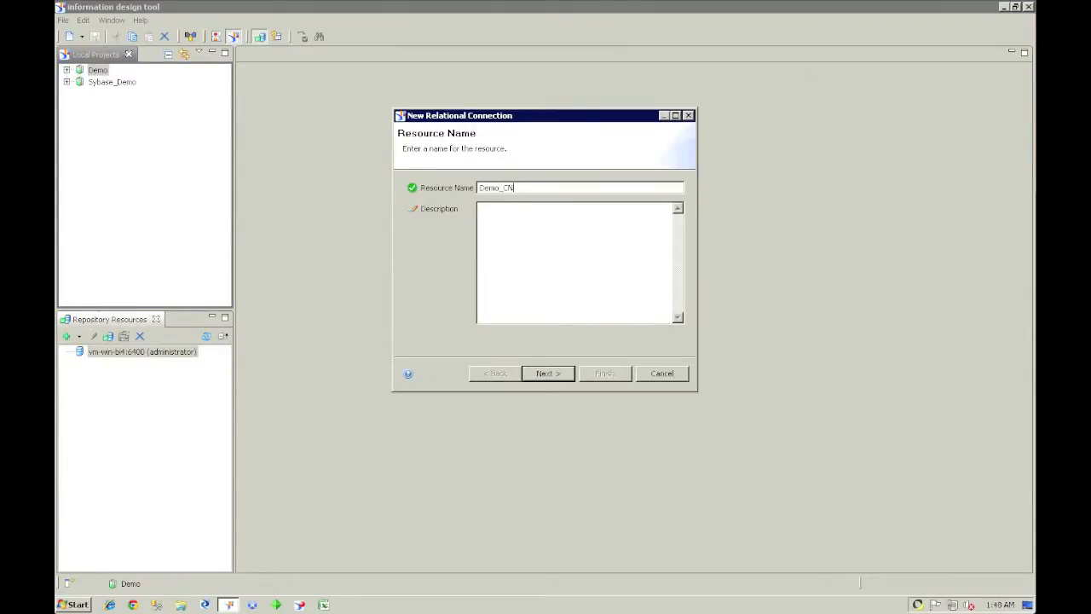
pyautogui.click(548, 371)
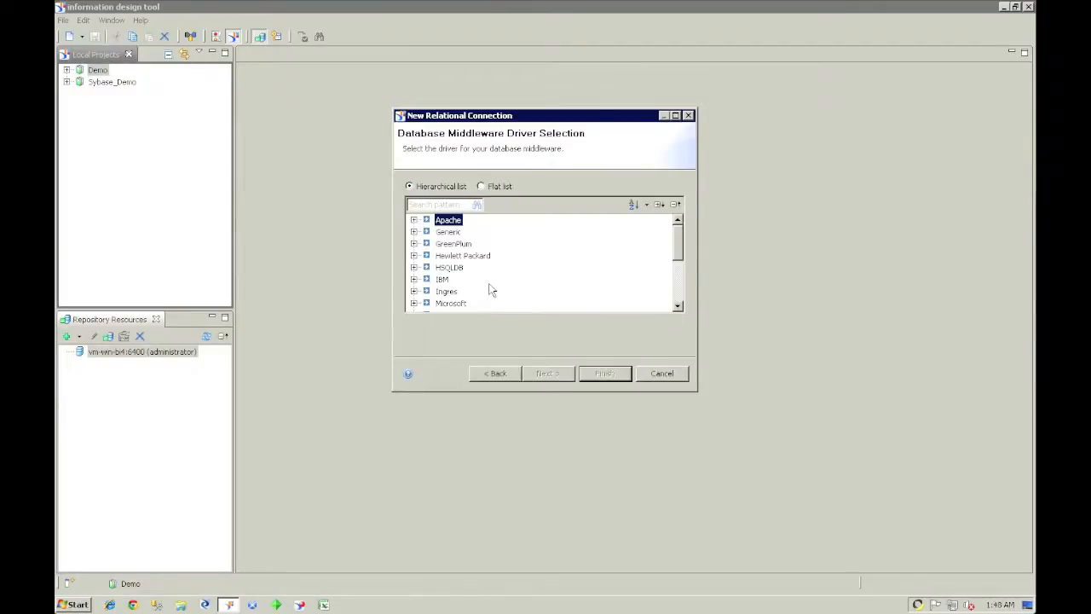
pyautogui.click(415, 303)
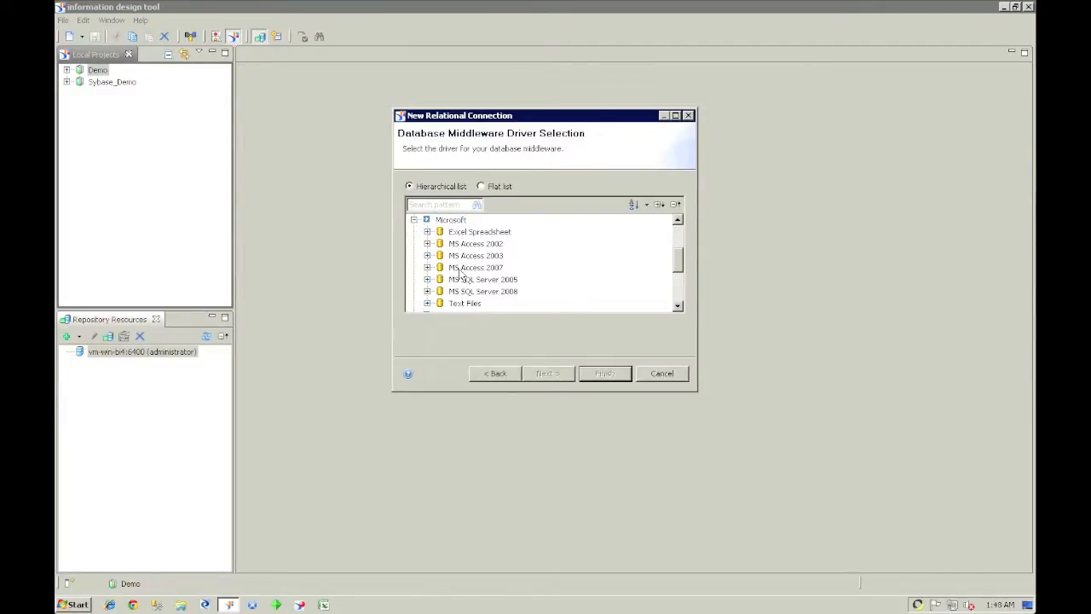
pyautogui.click(430, 266)
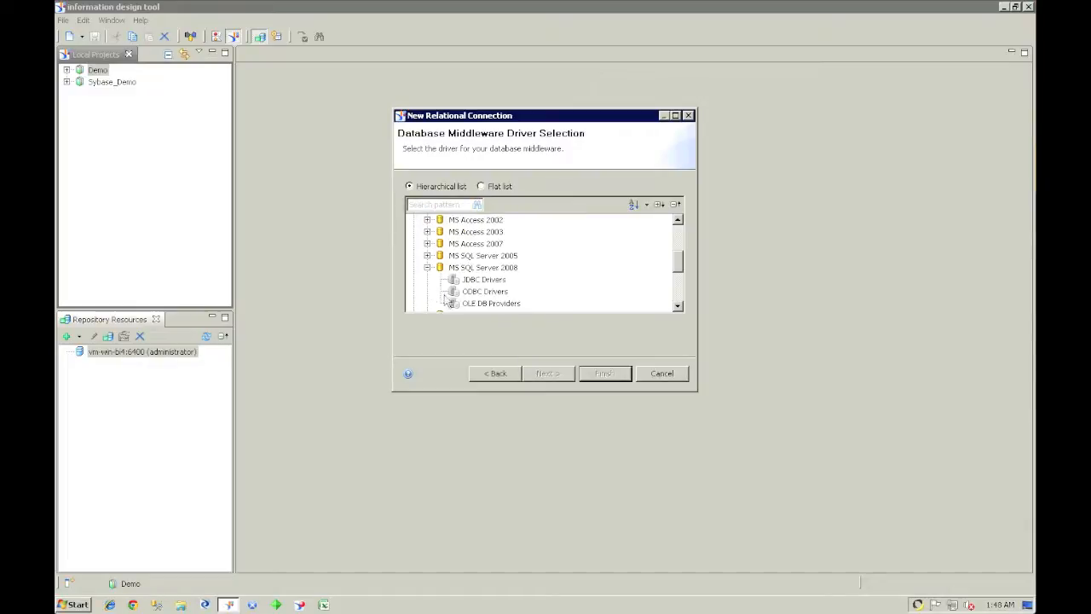
pyautogui.click(548, 372)
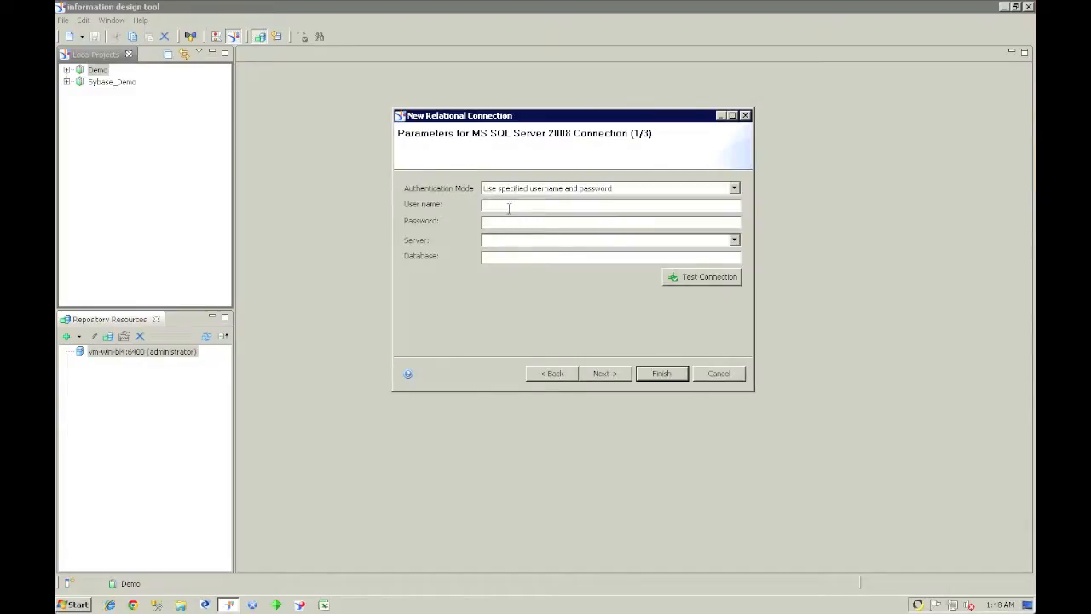
# Step: Enter user sa, server localhost and the SAMP... database, and finish the connection
pyautogui.write('sa')
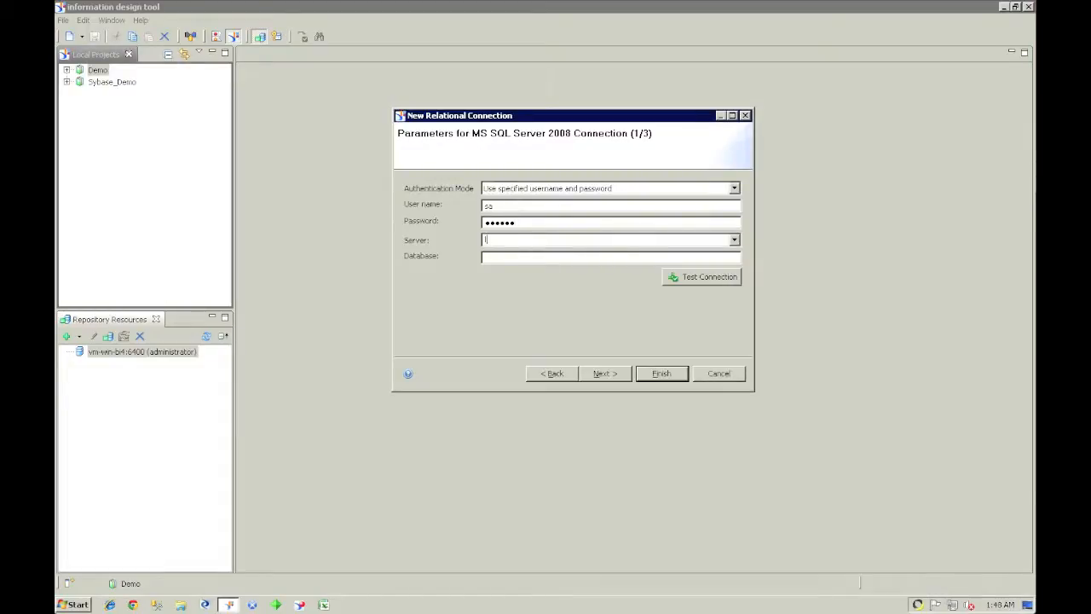
pyautogui.write('localhost')
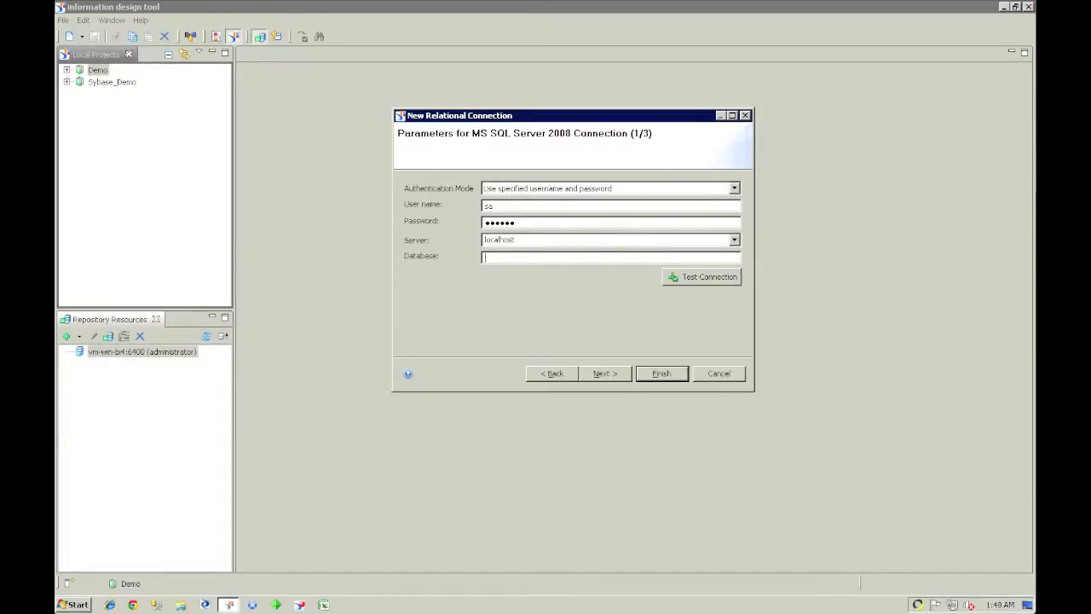
pyautogui.write('SAMPLE_NSW_Crimes')
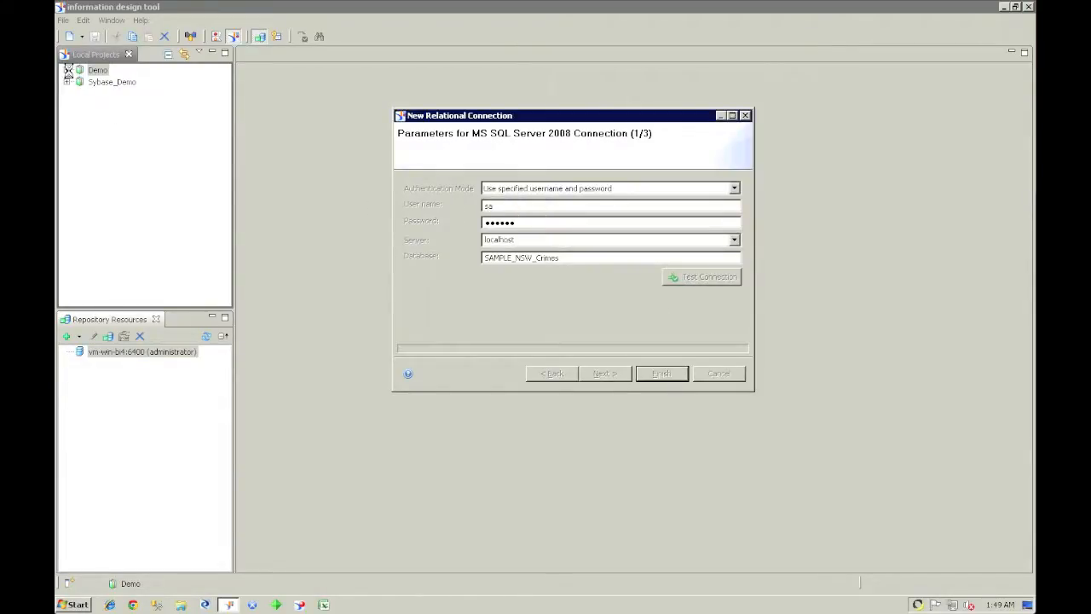
pyautogui.click(662, 374)
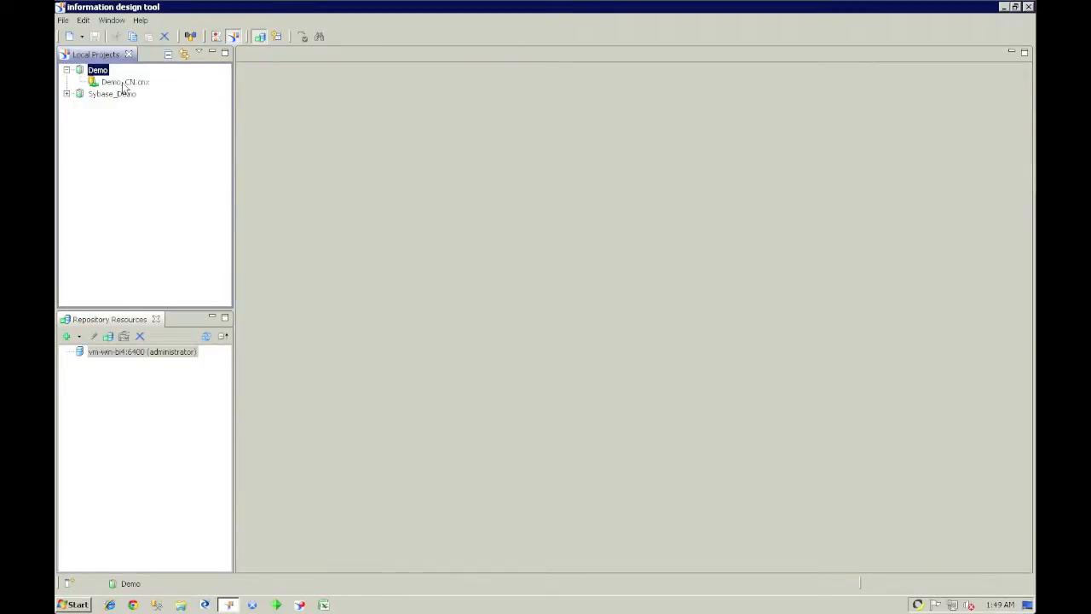
# Step: Publish Demo_CN to the repository's Connections folder and accept a local secured shortcut
pyautogui.rightClick(124, 82)
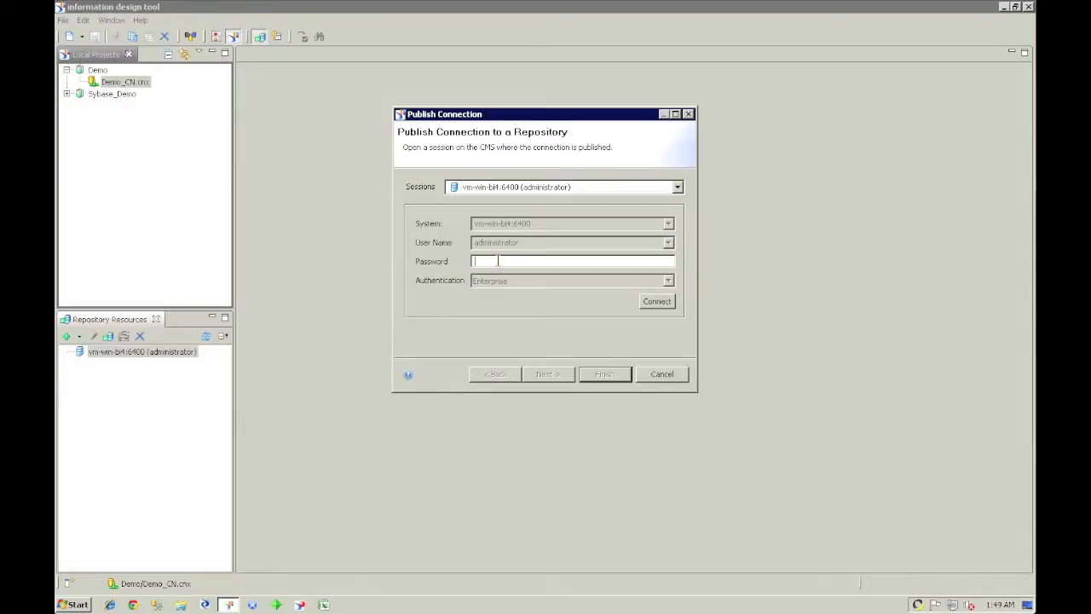
pyautogui.write('password')
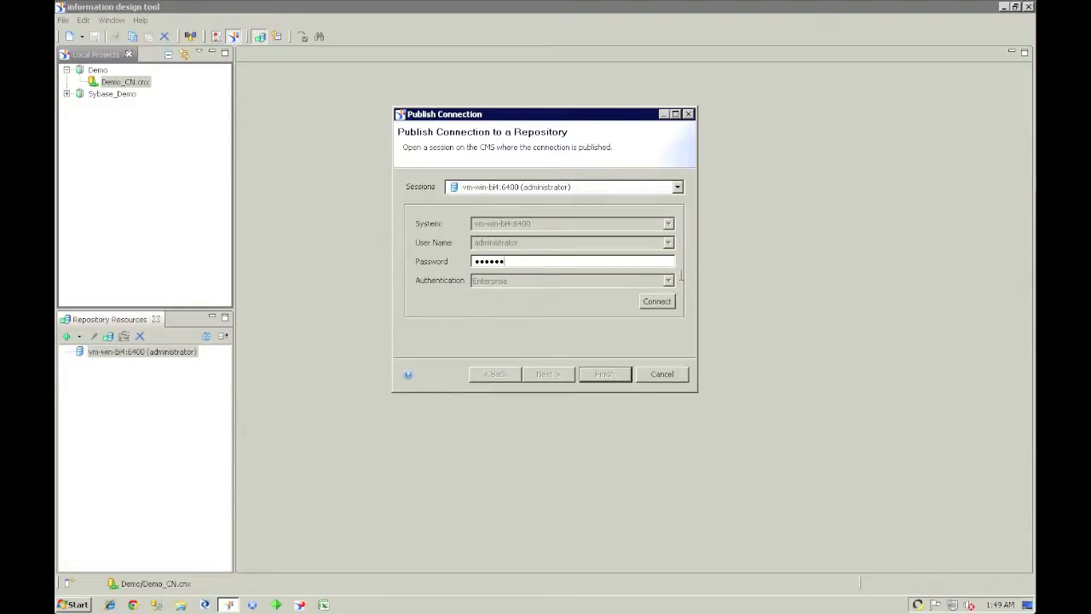
pyautogui.click(657, 301)
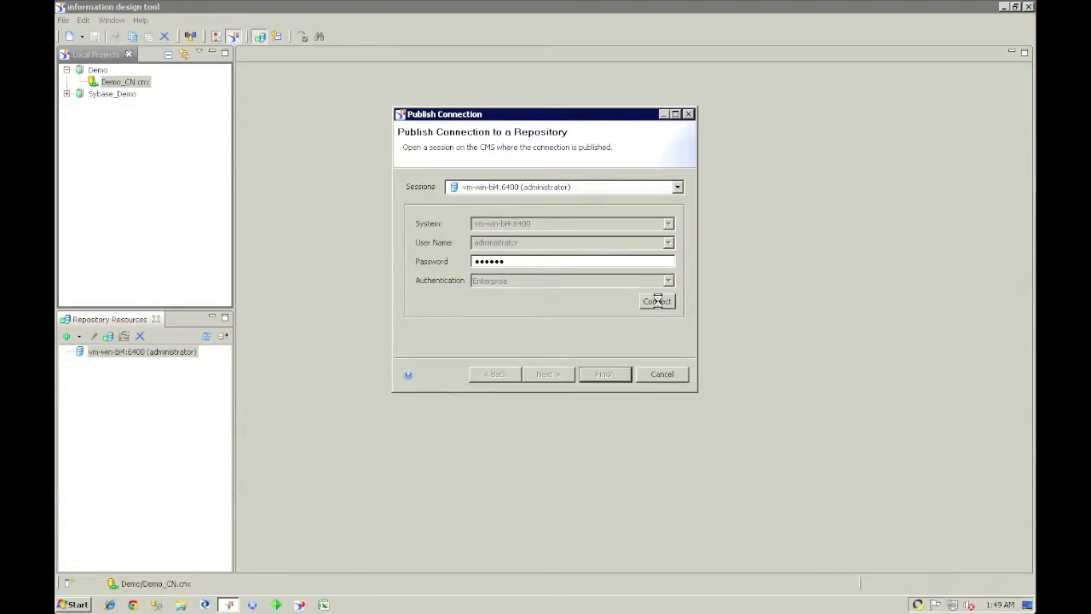
pyautogui.click(657, 300)
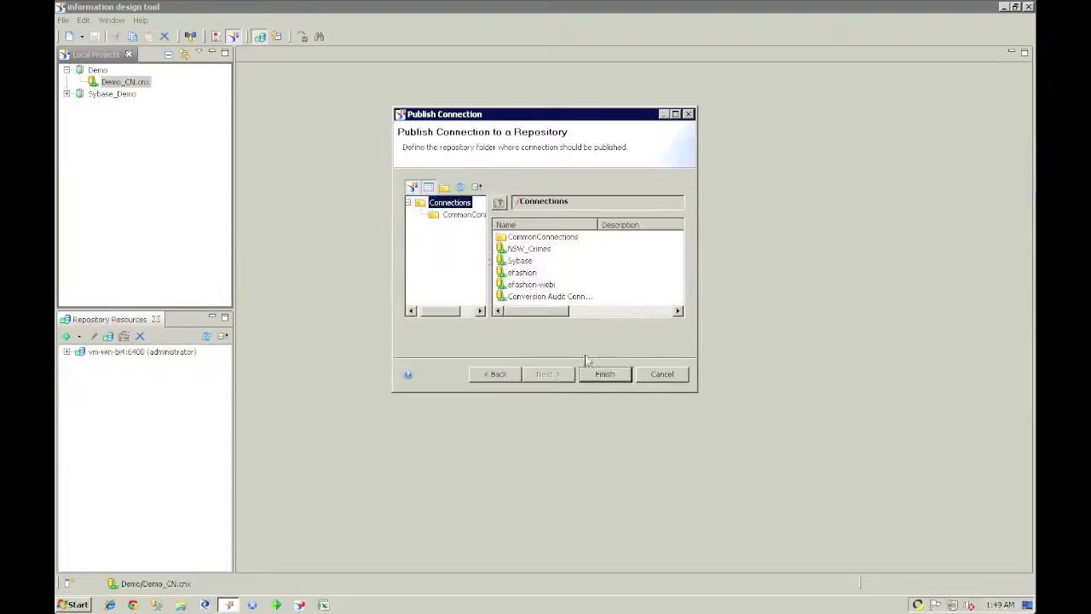
pyautogui.moveTo(604, 379)
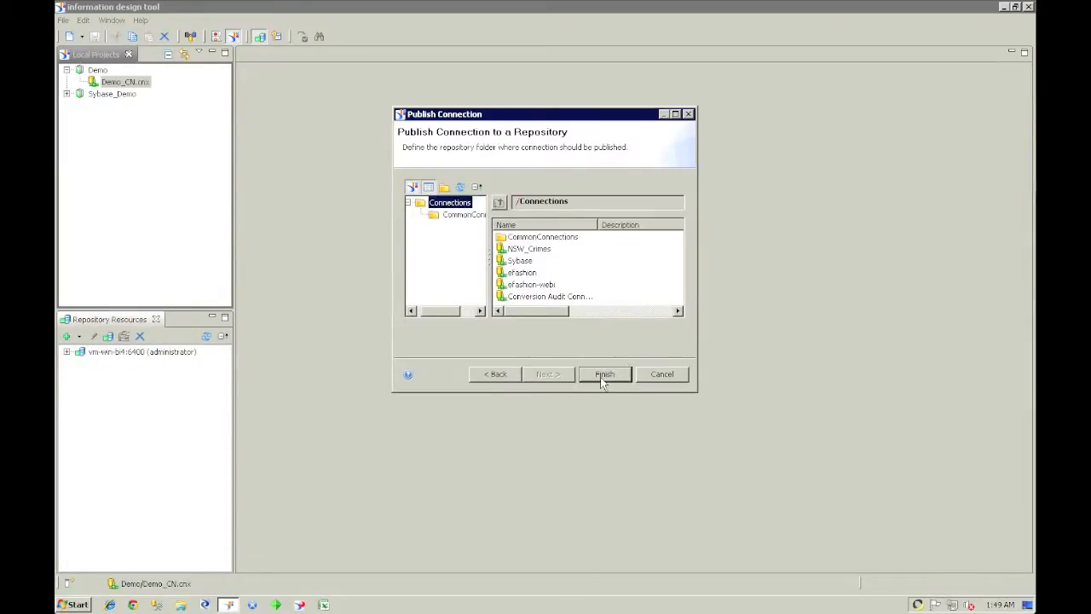
pyautogui.click(603, 373)
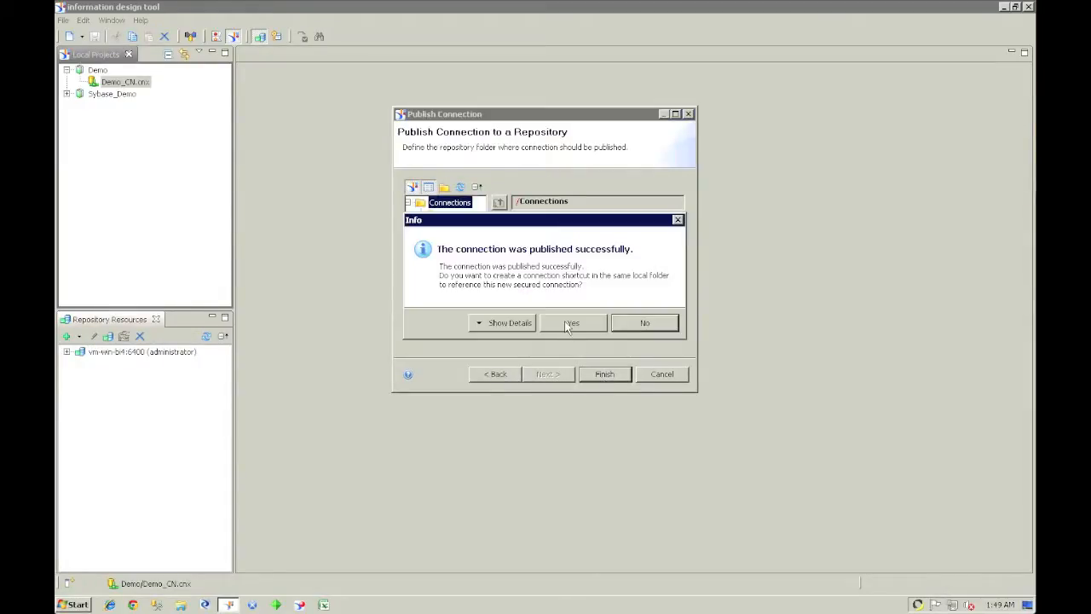
pyautogui.click(573, 322)
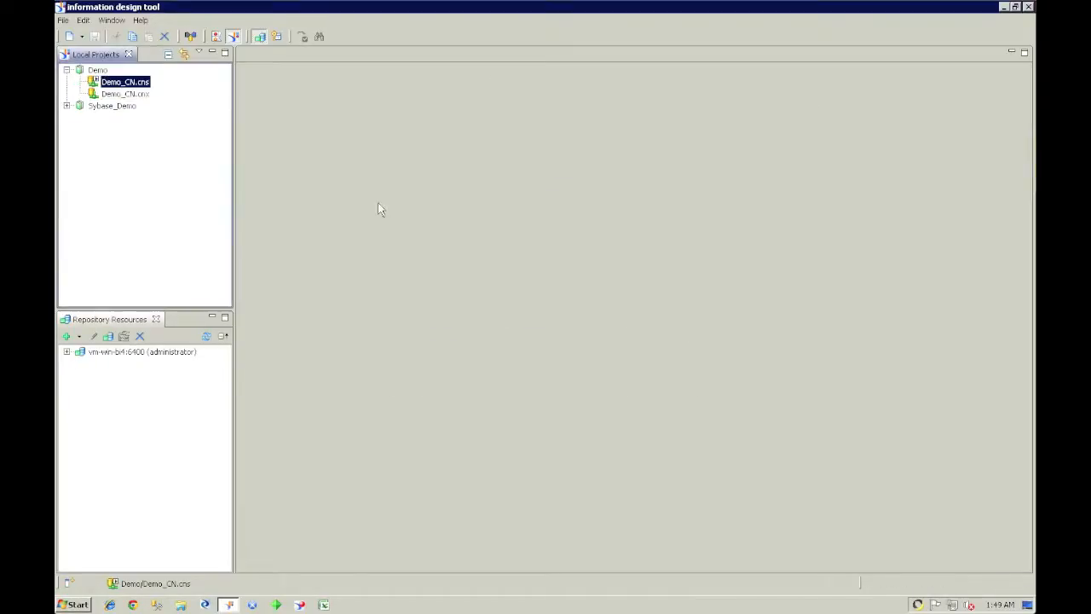
pyautogui.click(63, 21)
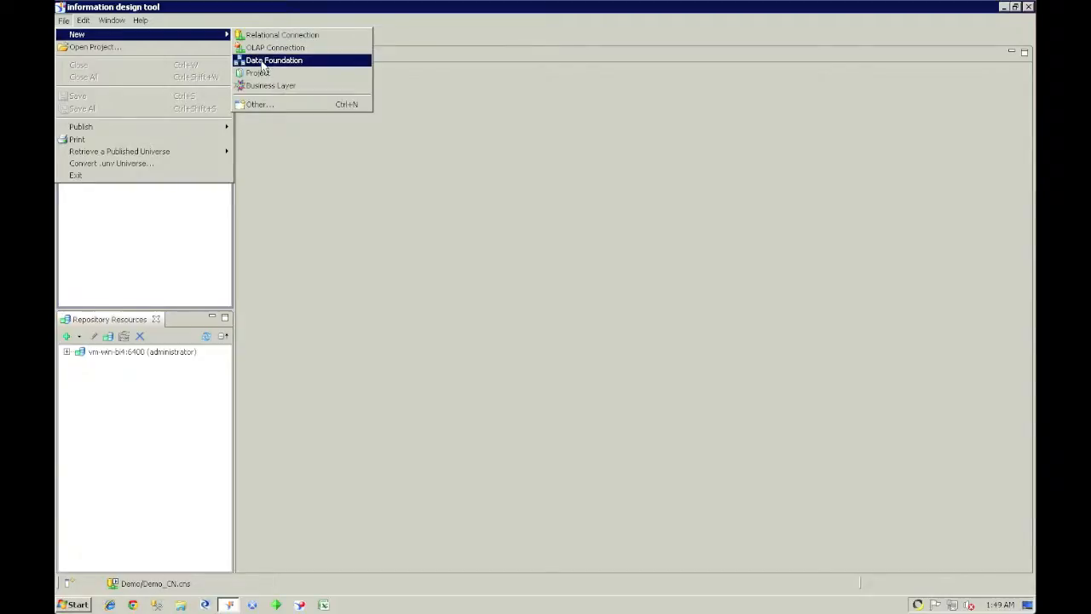
# Step: Create a single-source data foundation Demo_DF on the secured Demo_CN.cns connection
pyautogui.click(273, 59)
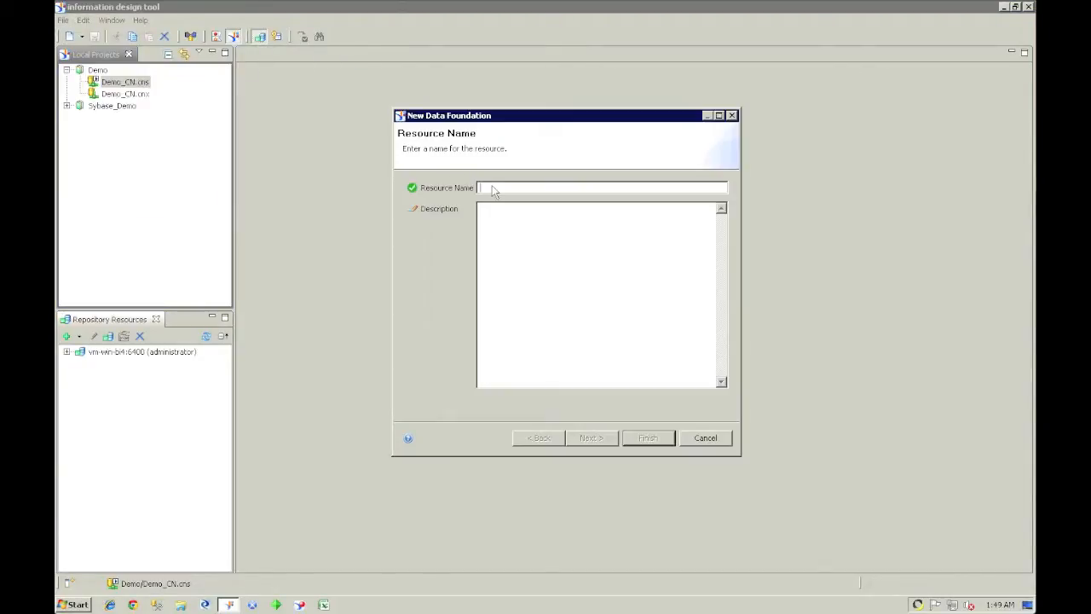
pyautogui.write('Demo_DF')
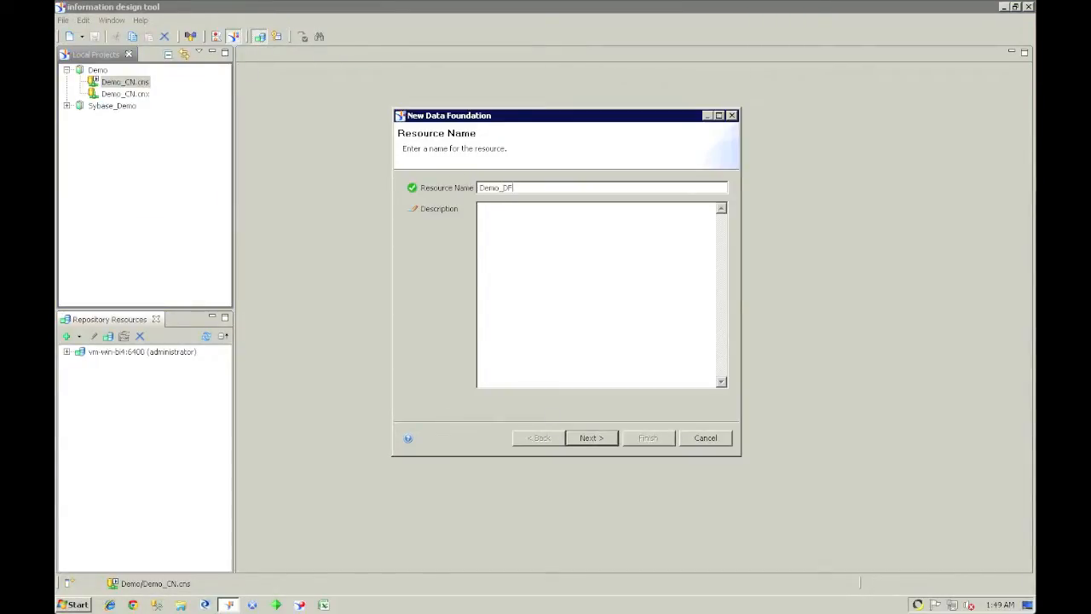
pyautogui.click(590, 437)
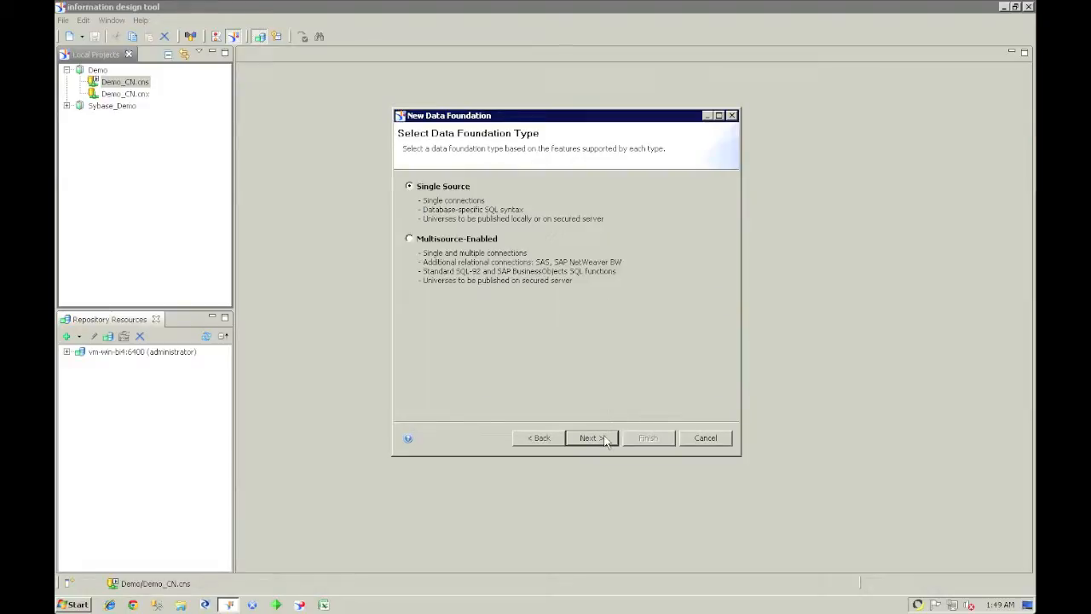
pyautogui.click(590, 436)
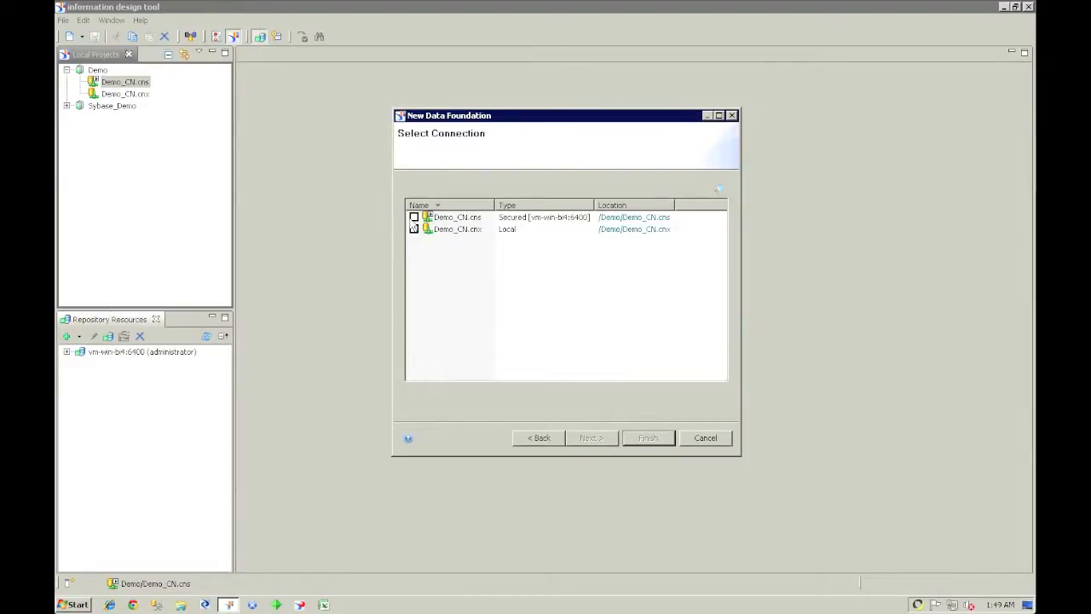
pyautogui.click(415, 217)
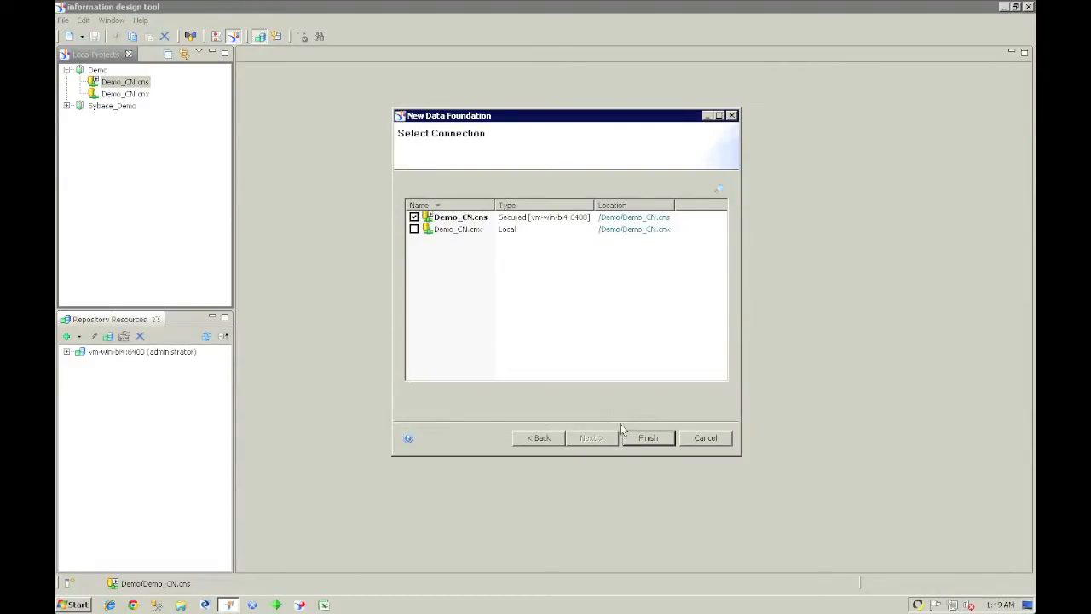
pyautogui.click(648, 437)
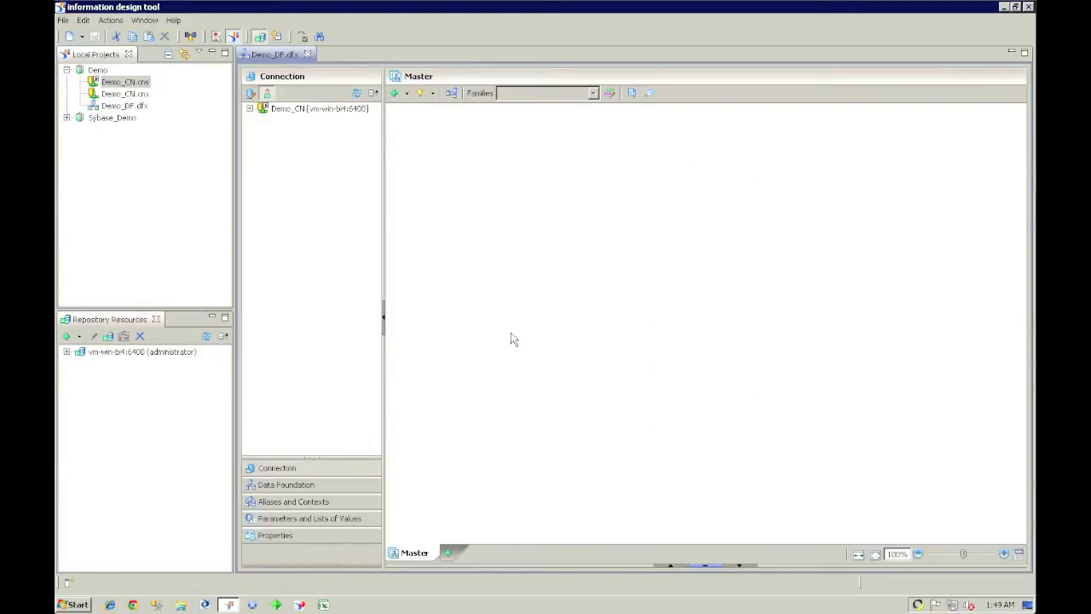
# Step: Insert the four SAMPLE_NSW_Crimes tables and arrange DIM_LGA and FACT_CRIMES in the diagram
pyautogui.click(249, 109)
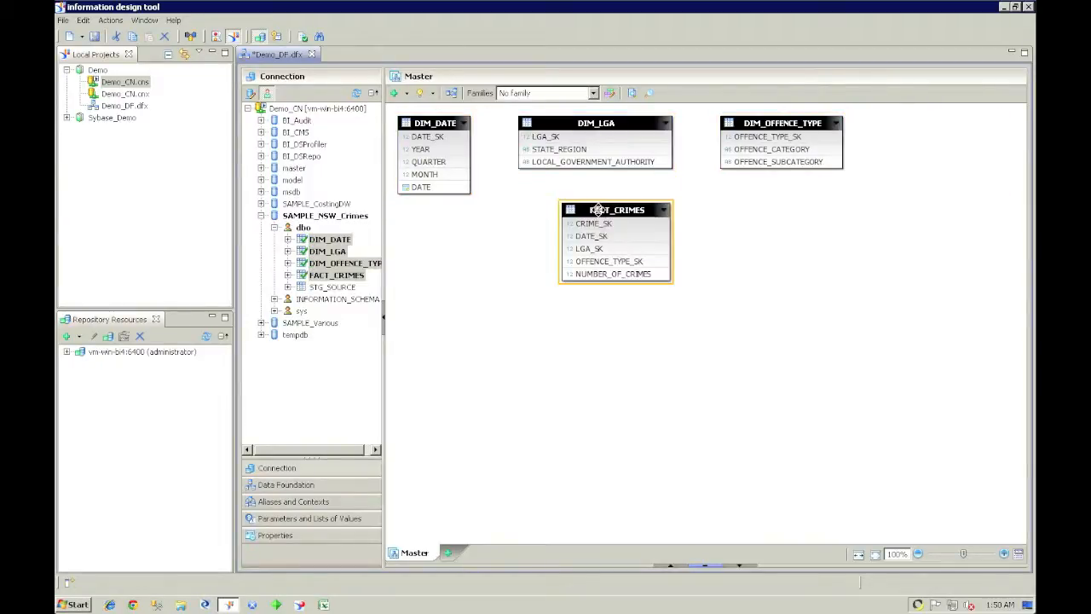
pyautogui.moveTo(441, 138)
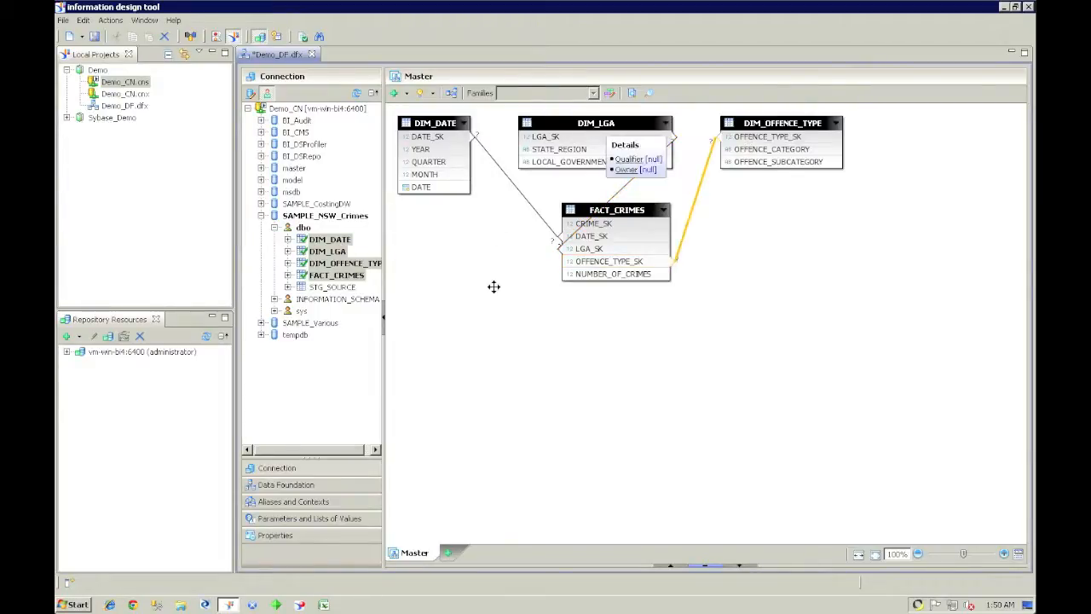
pyautogui.moveTo(597, 123); pyautogui.dragTo(493, 288)
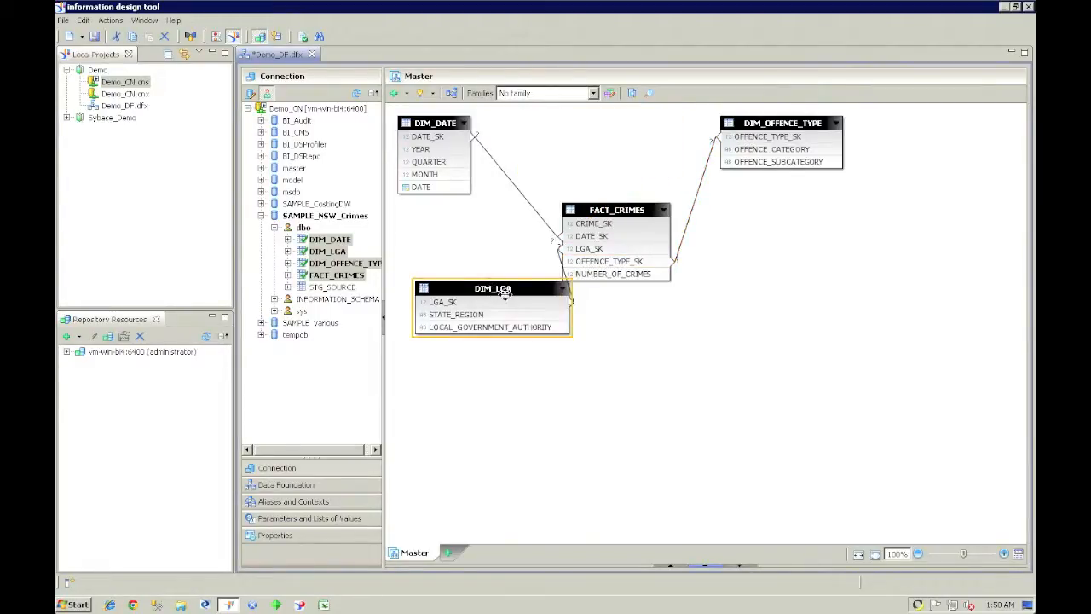
pyautogui.moveTo(491, 288); pyautogui.dragTo(467, 278)
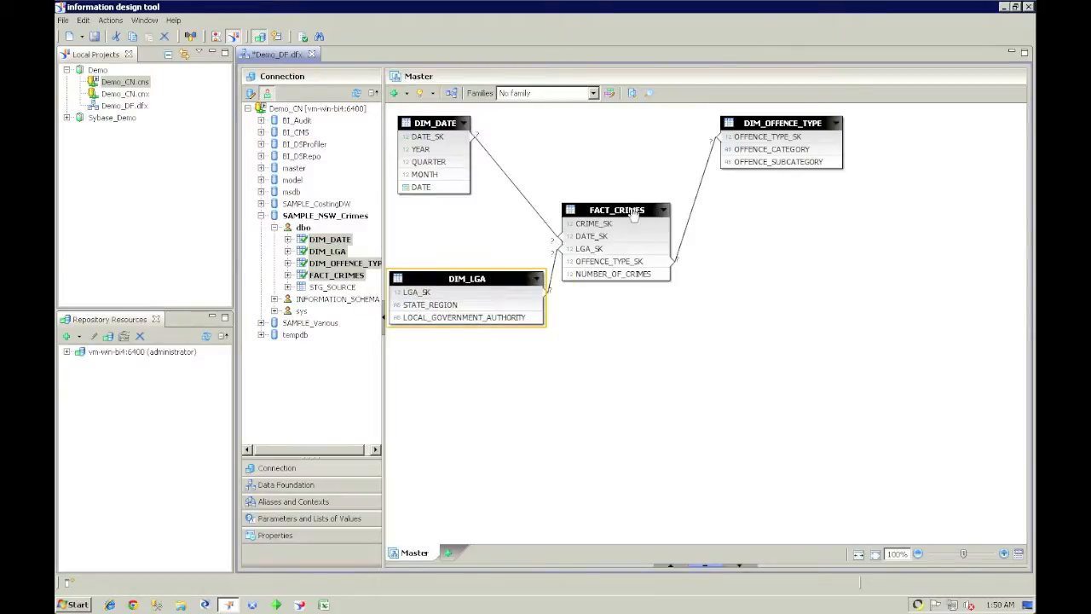
pyautogui.moveTo(617, 210); pyautogui.dragTo(644, 170)
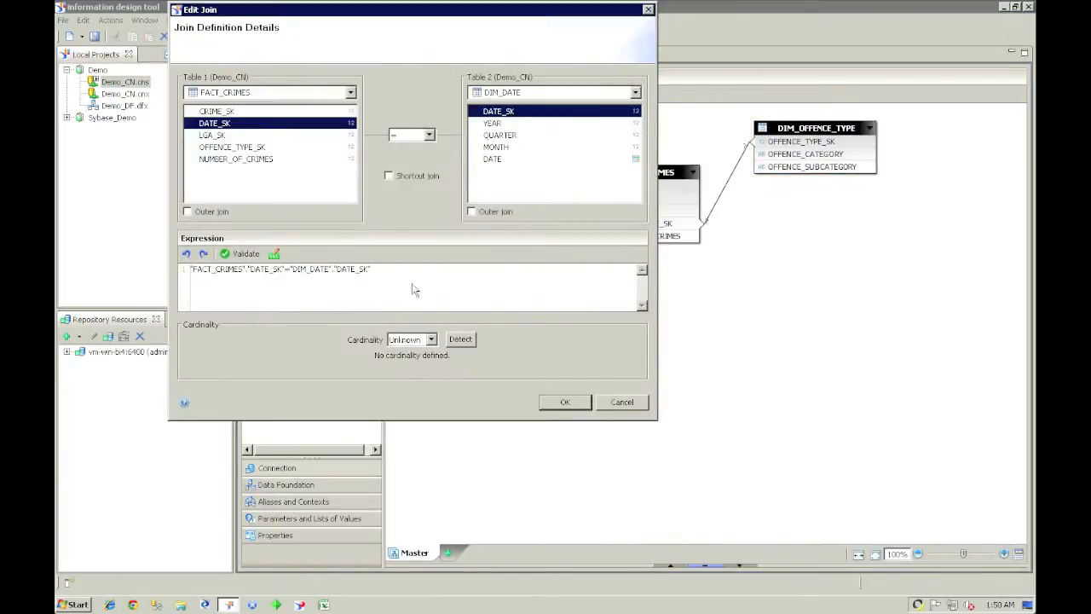
# Step: Review and confirm the FACT_CRIMES joins to DIM_DATE, DIM_LGA and DIM_OFFENCE_TYPE
pyautogui.click(430, 339)
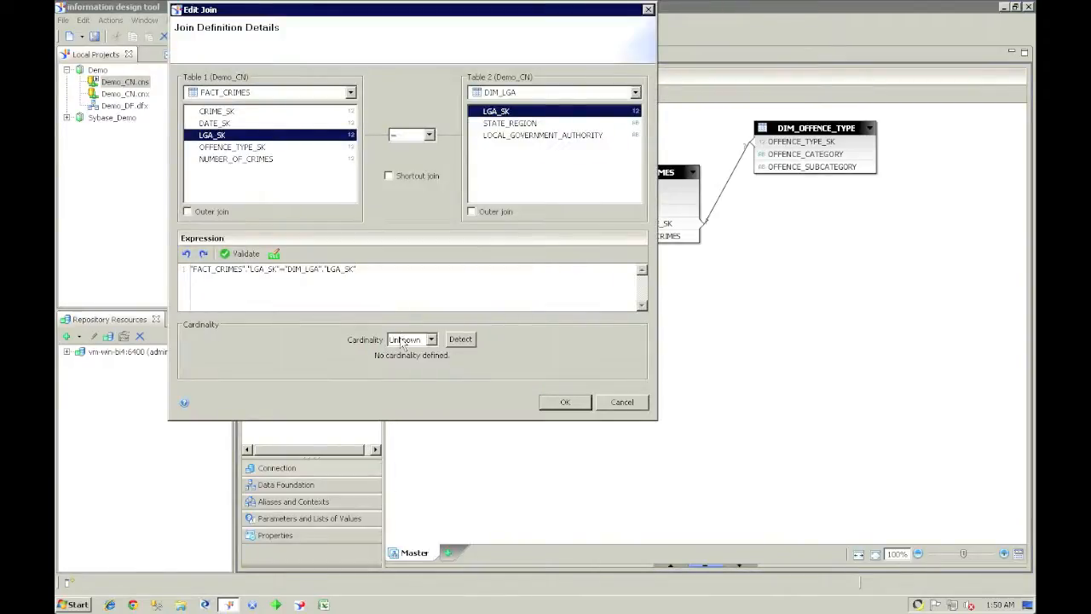
pyautogui.click(460, 338)
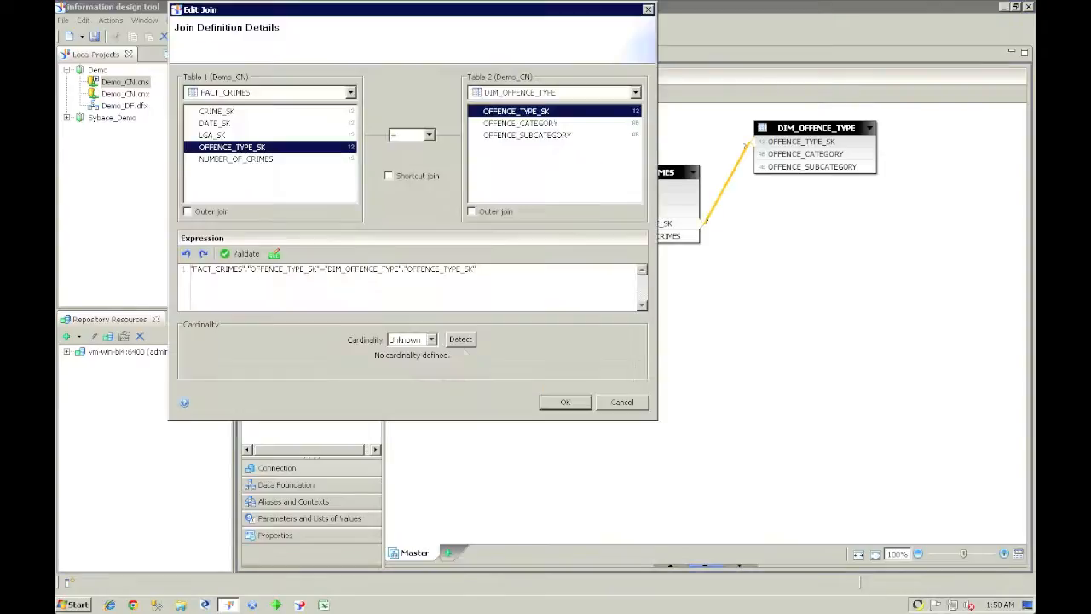
pyautogui.click(429, 339)
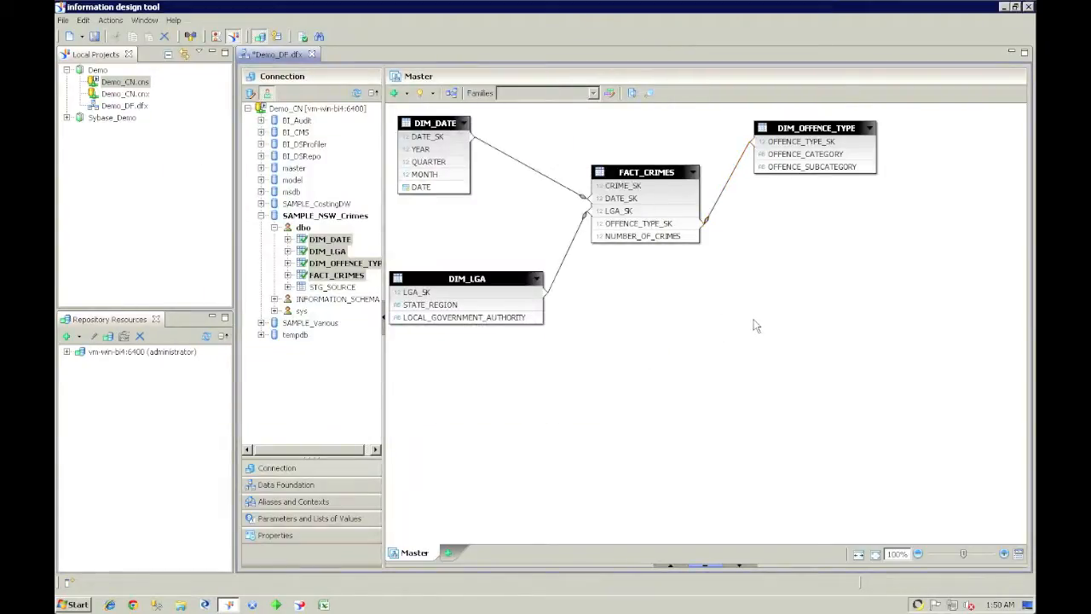
pyautogui.moveTo(608, 93)
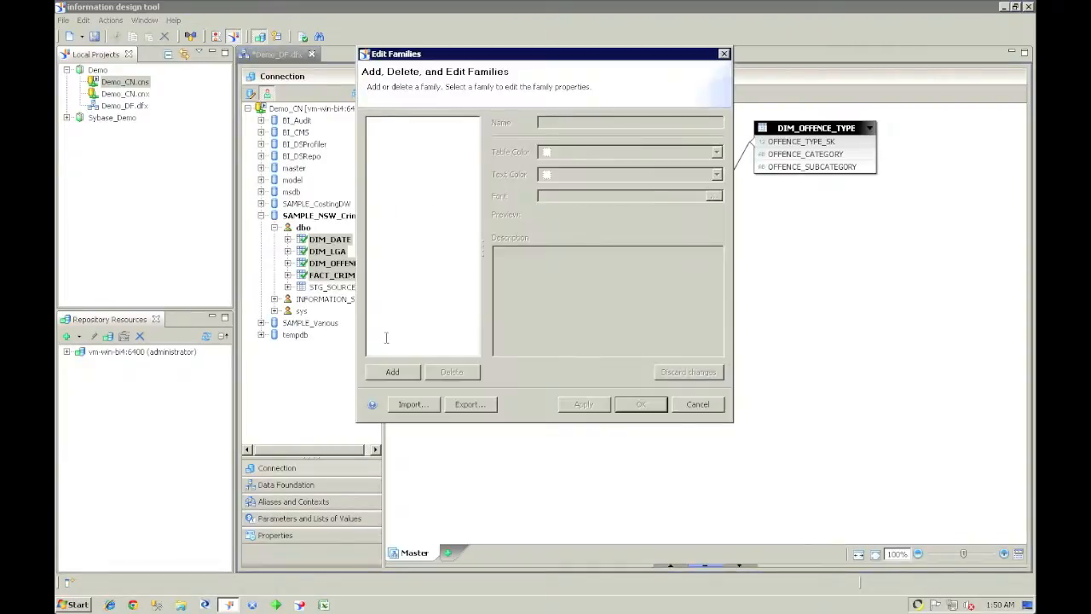
# Step: Add table families Dimension (Tan) and Fact (Light Yellow) and save them
pyautogui.click(392, 372)
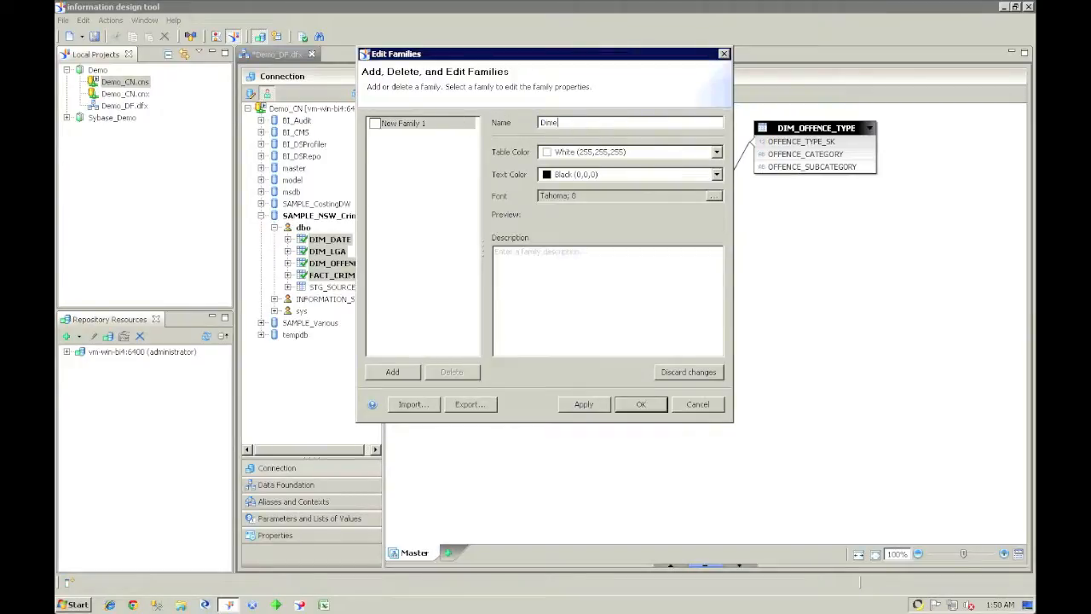
pyautogui.write('nsion')
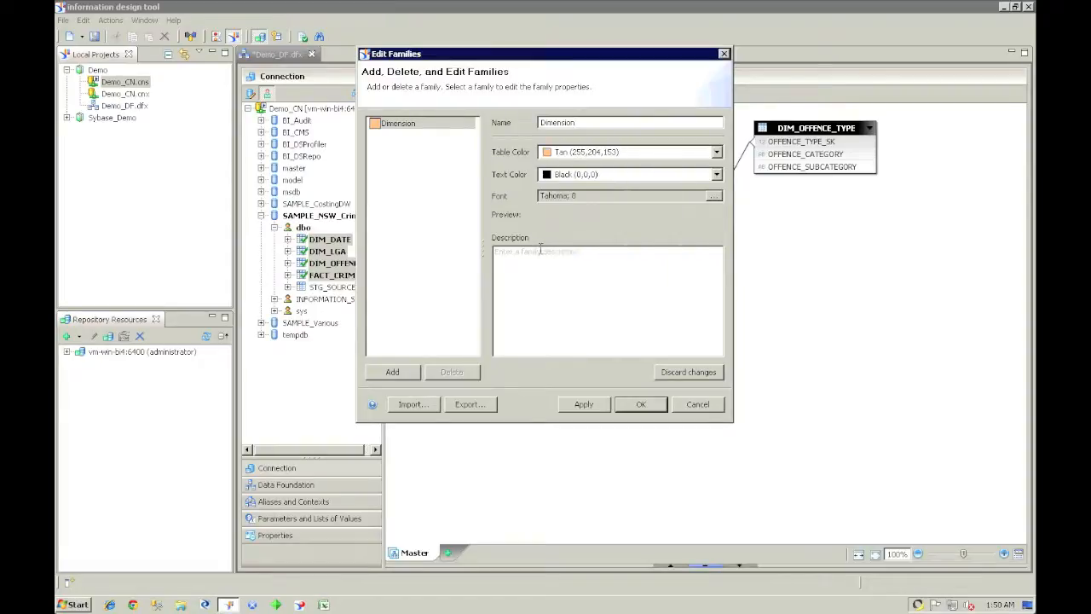
pyautogui.click(392, 372)
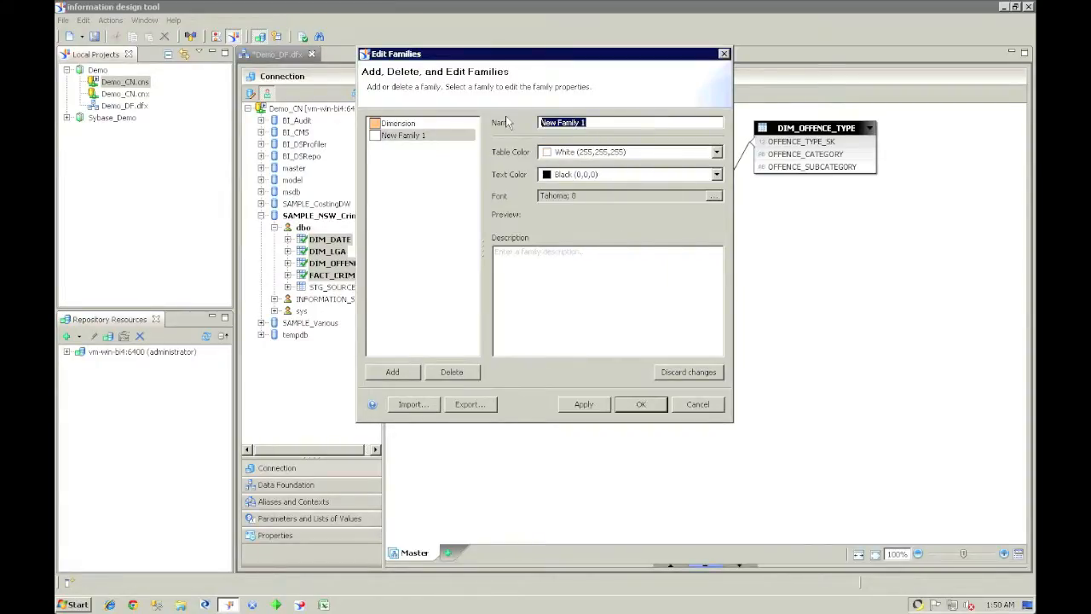
pyautogui.write('Fact')
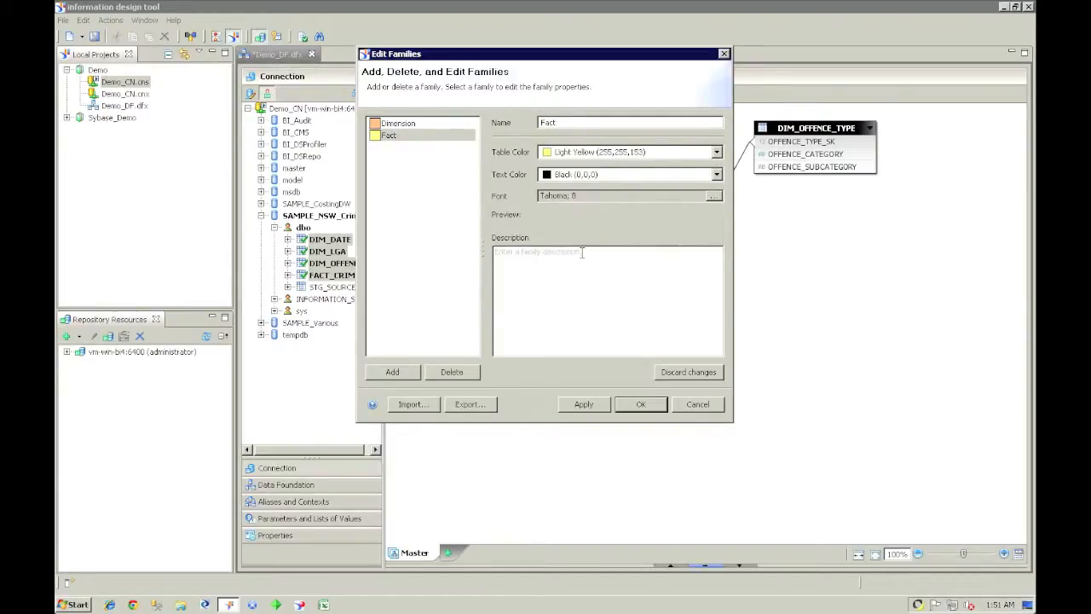
pyautogui.click(641, 404)
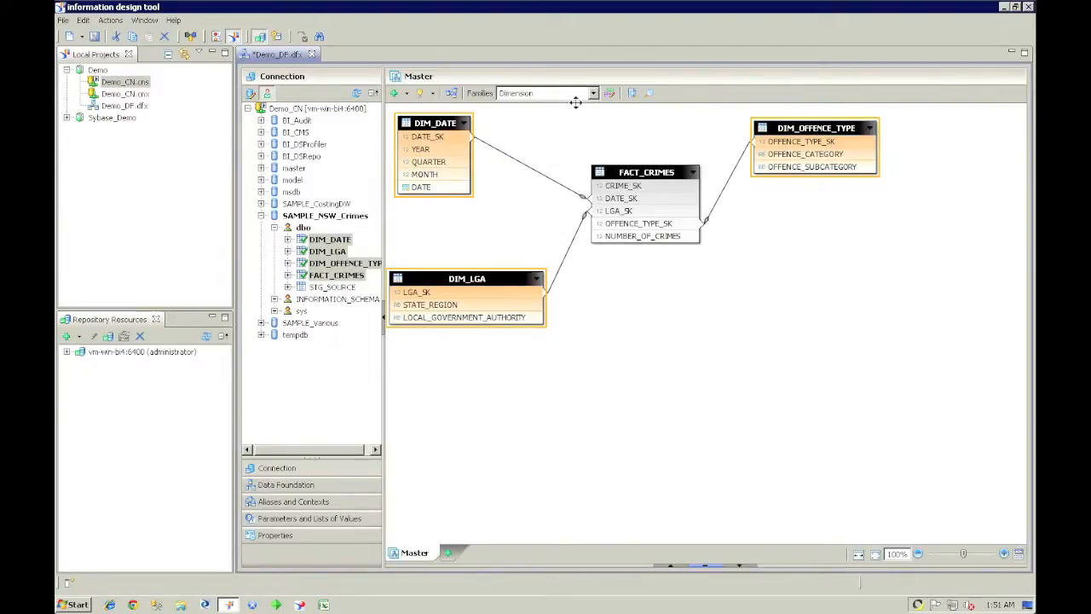
# Step: Assign FACT_CRIMES to the Fact family so it shows light yellow
pyautogui.click(594, 92)
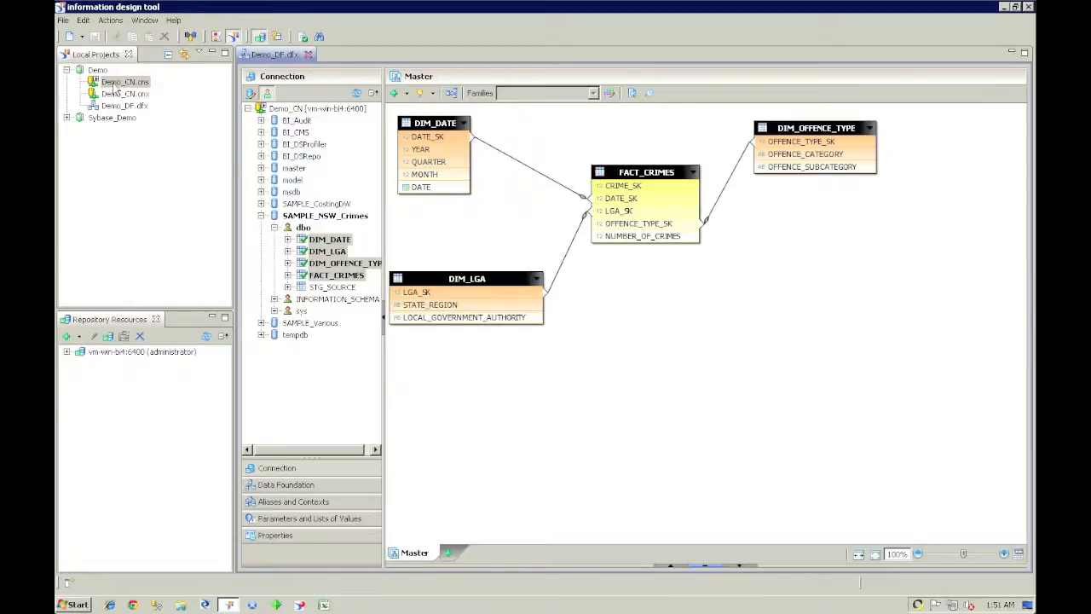
# Step: Create business layer Demo_NSW on Demo_DF.dfx with auto-generated classes
pyautogui.rightClick(95, 70)
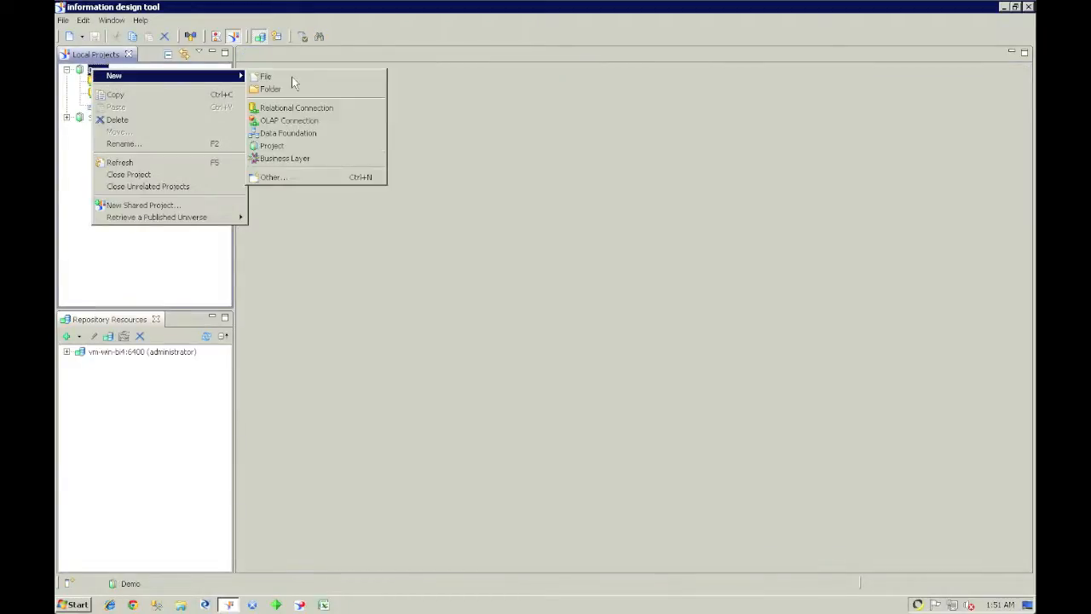
pyautogui.moveTo(283, 157)
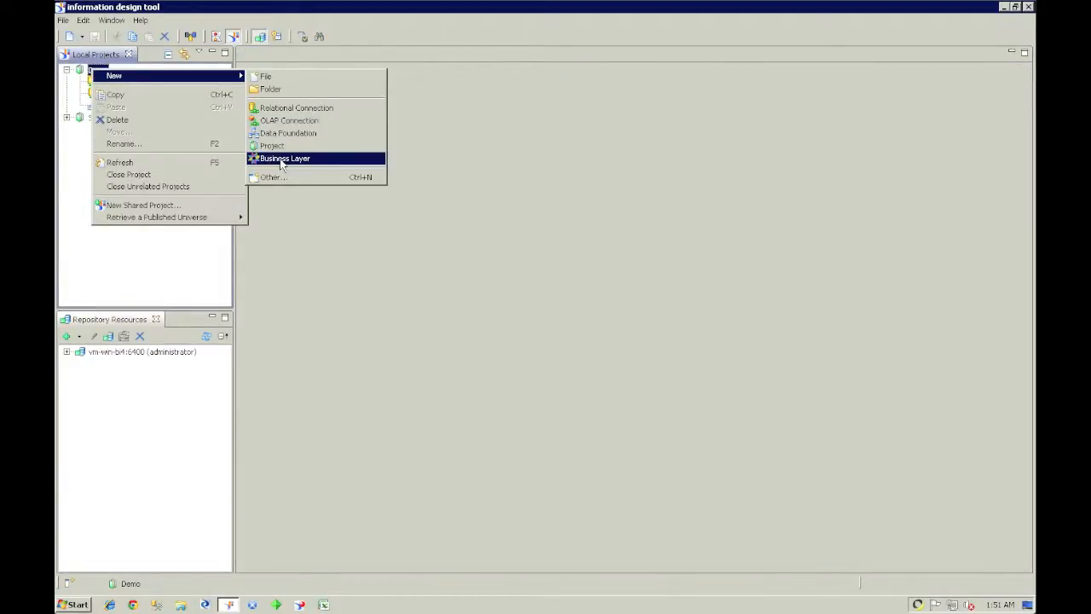
pyautogui.click(284, 157)
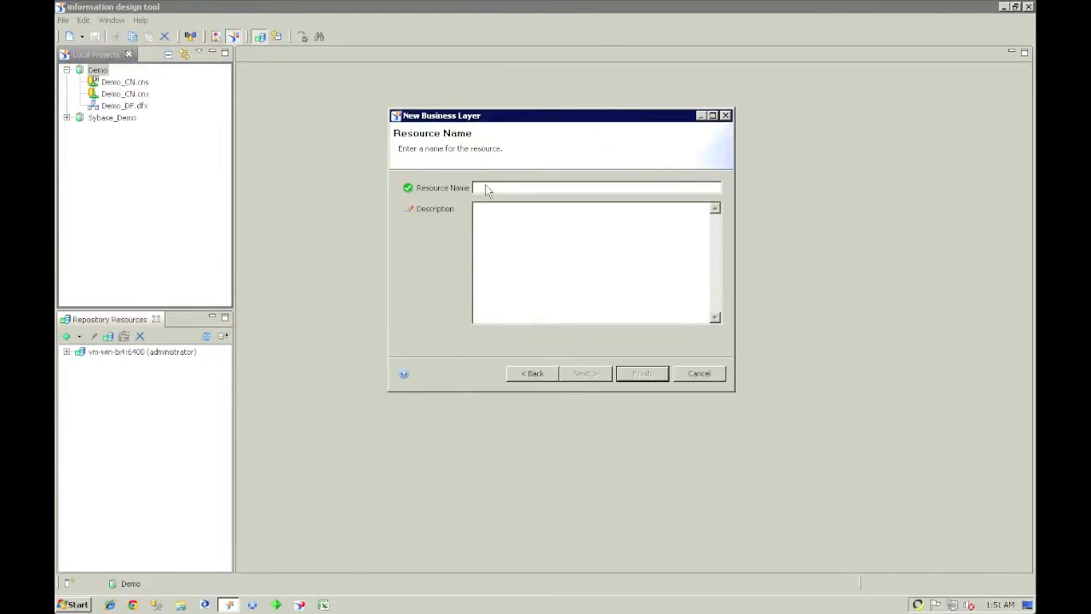
pyautogui.write('Demo_NSW')
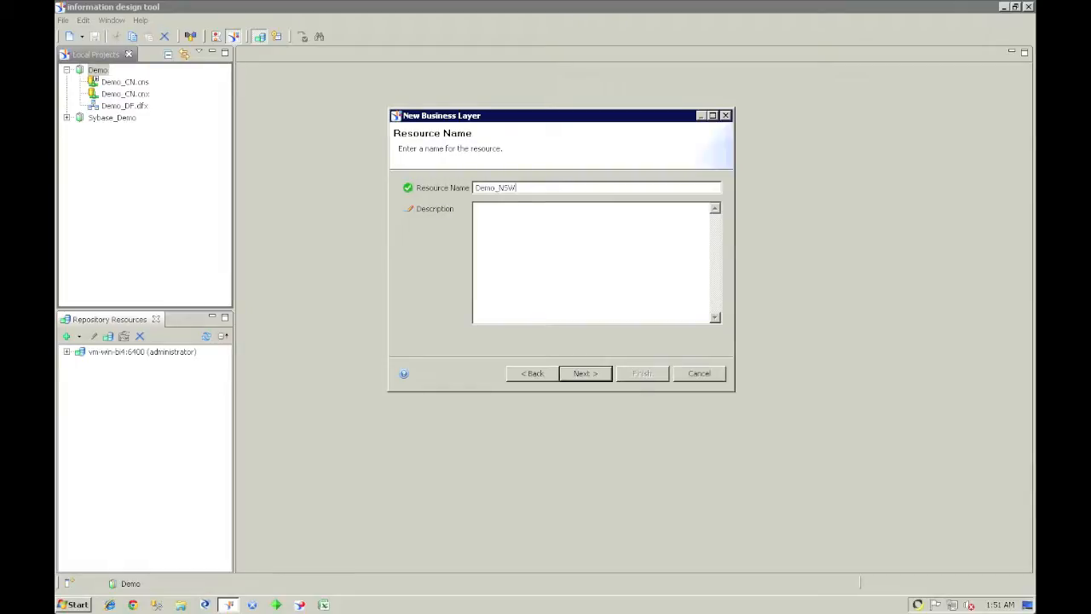
pyautogui.click(585, 373)
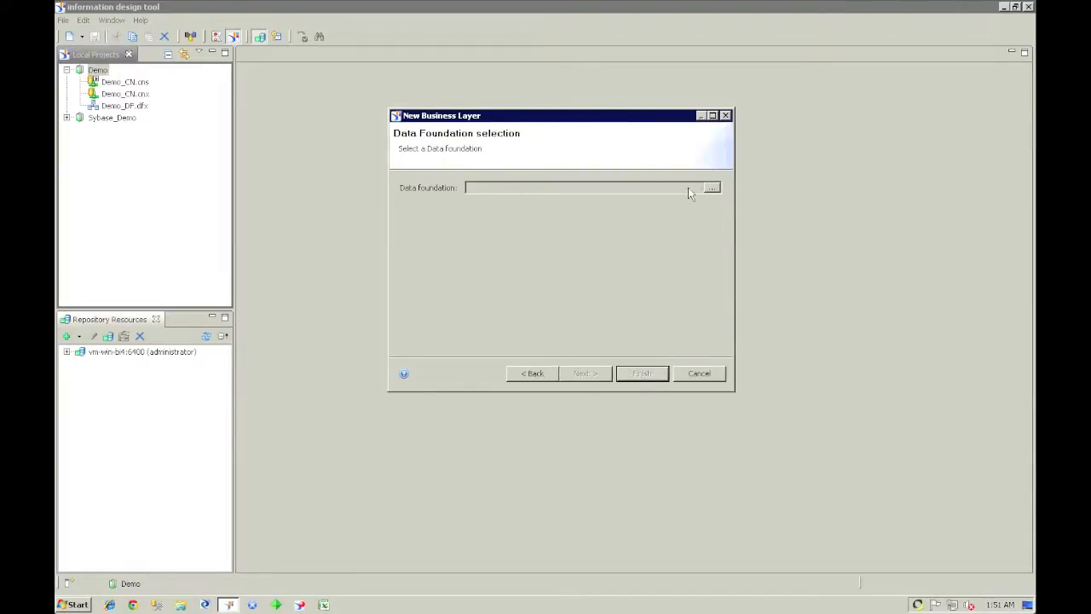
pyautogui.click(713, 188)
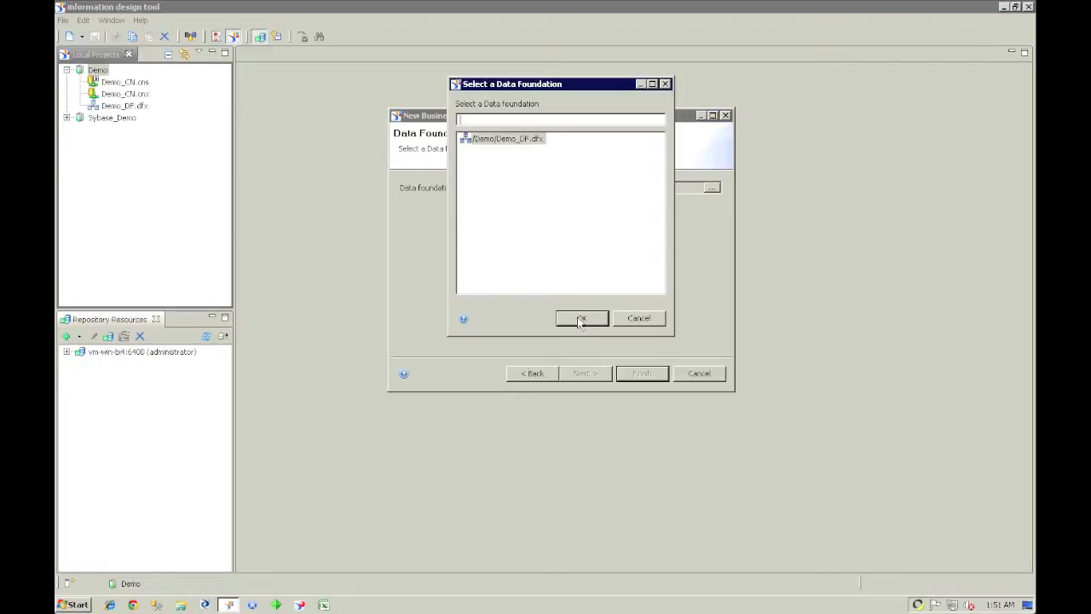
pyautogui.click(582, 319)
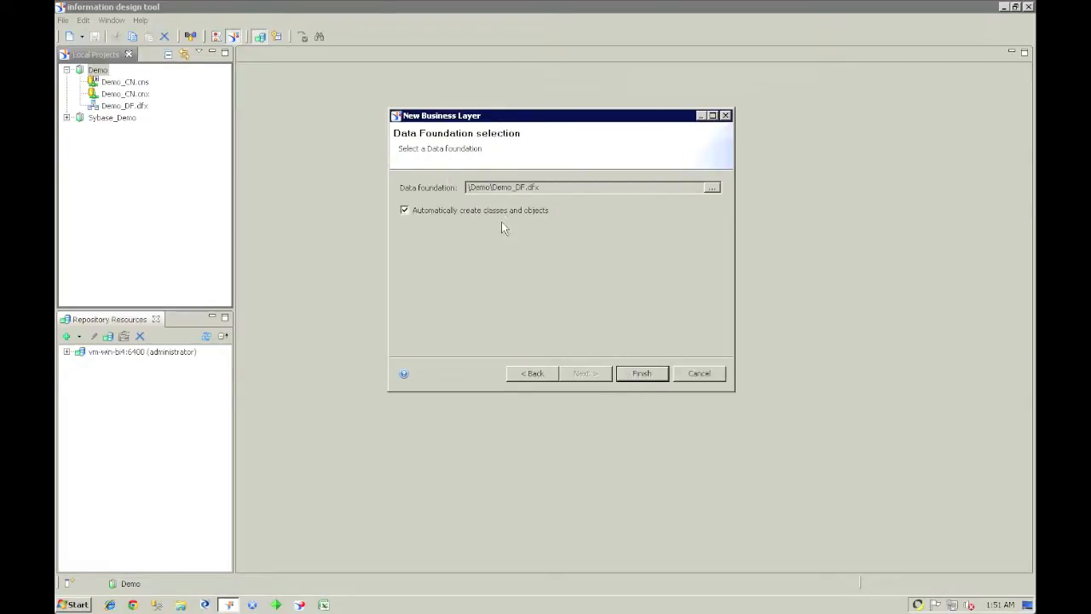
pyautogui.click(641, 374)
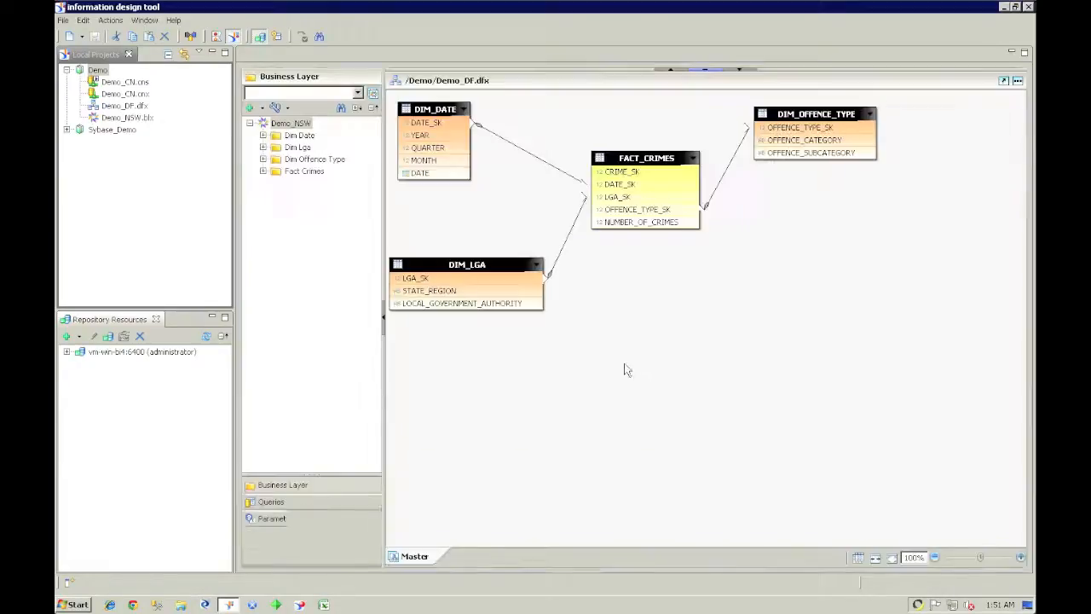
# Step: Expand the classes and delete the Lga Sk and four Fact Crimes key objects
pyautogui.click(262, 171)
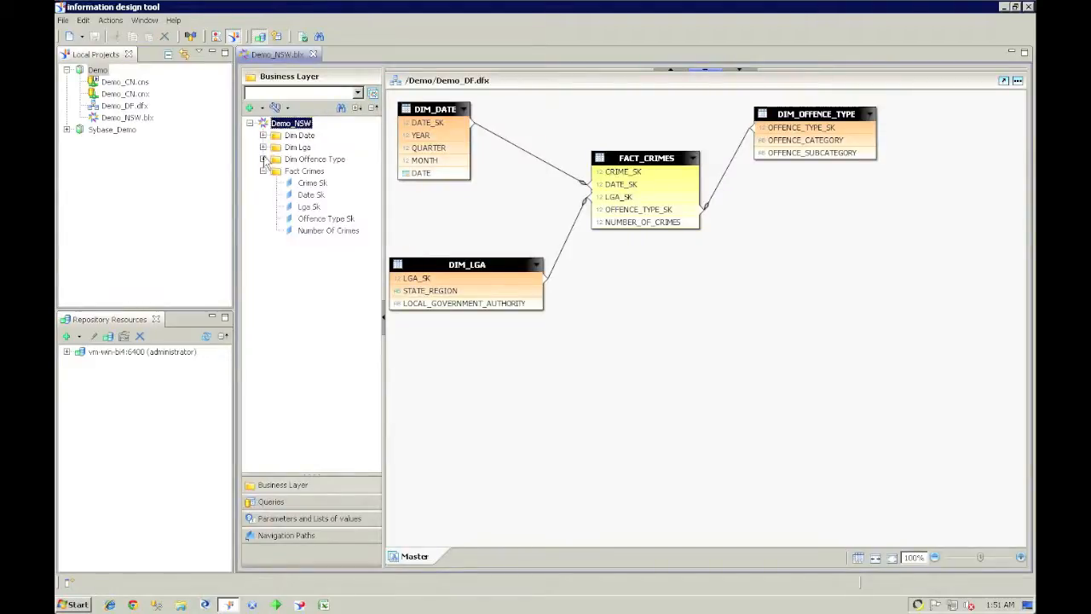
pyautogui.click(264, 135)
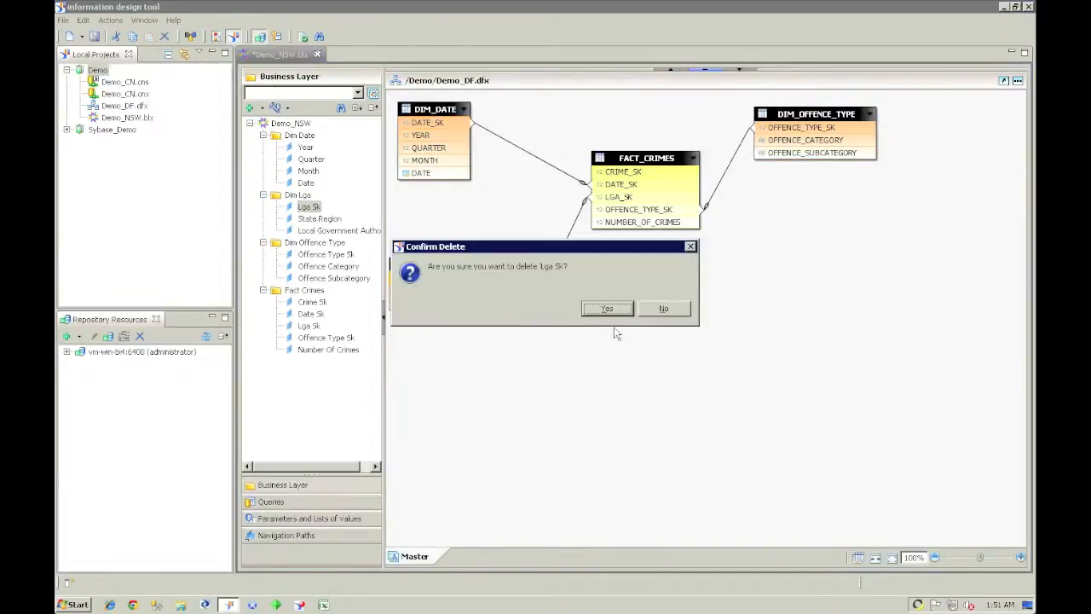
pyautogui.click(607, 307)
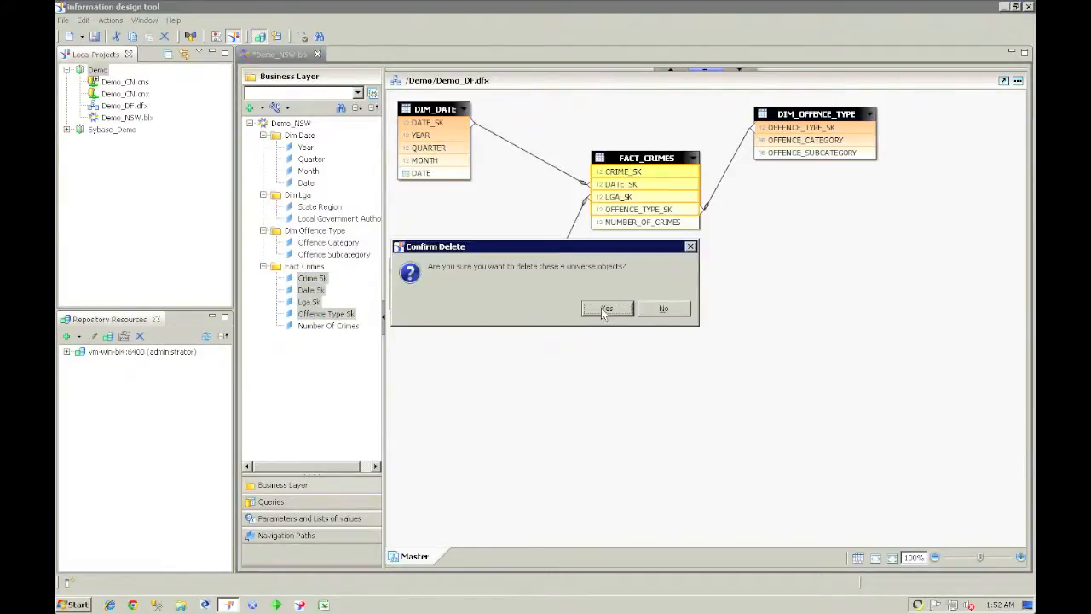
pyautogui.click(607, 307)
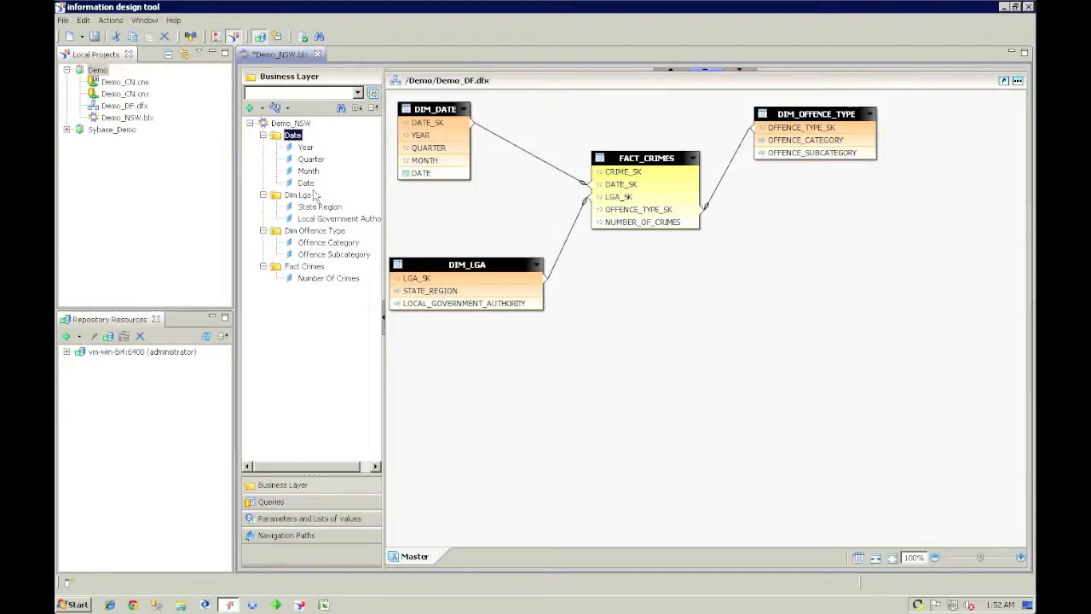
# Step: Rename the Dim Lga, Dim Offence Type and Fact Crimes folders to Region, Offence Type and Measures
pyautogui.click(297, 194)
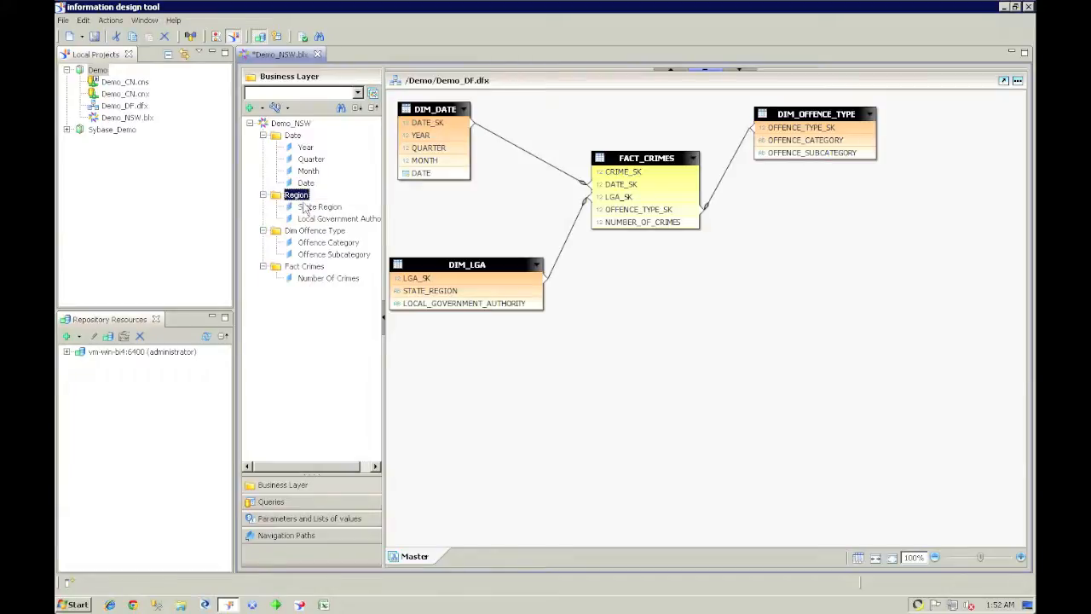
pyautogui.click(314, 230)
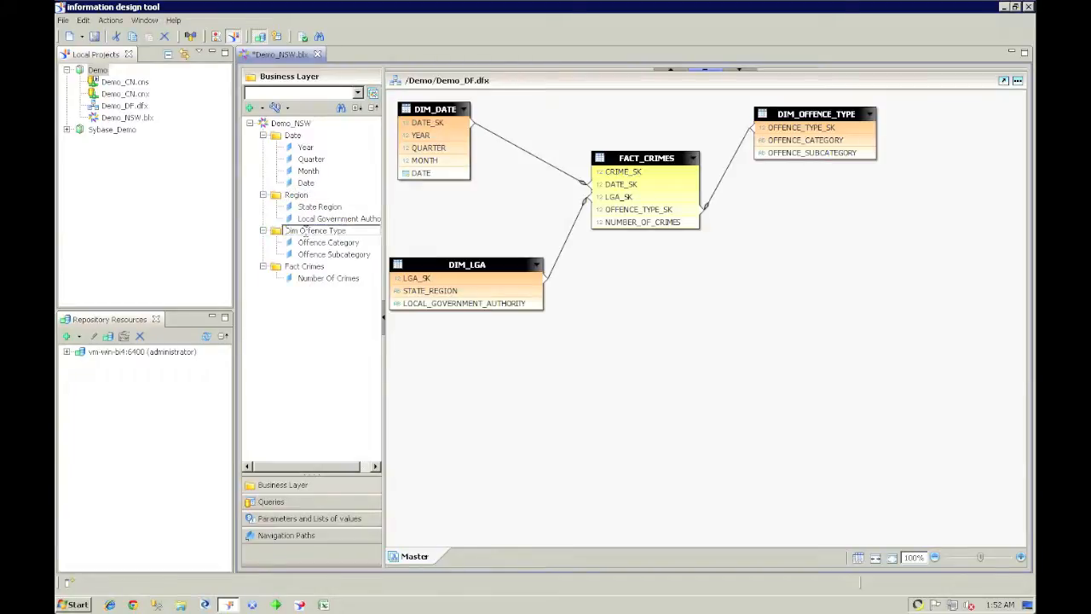
pyautogui.click(317, 230)
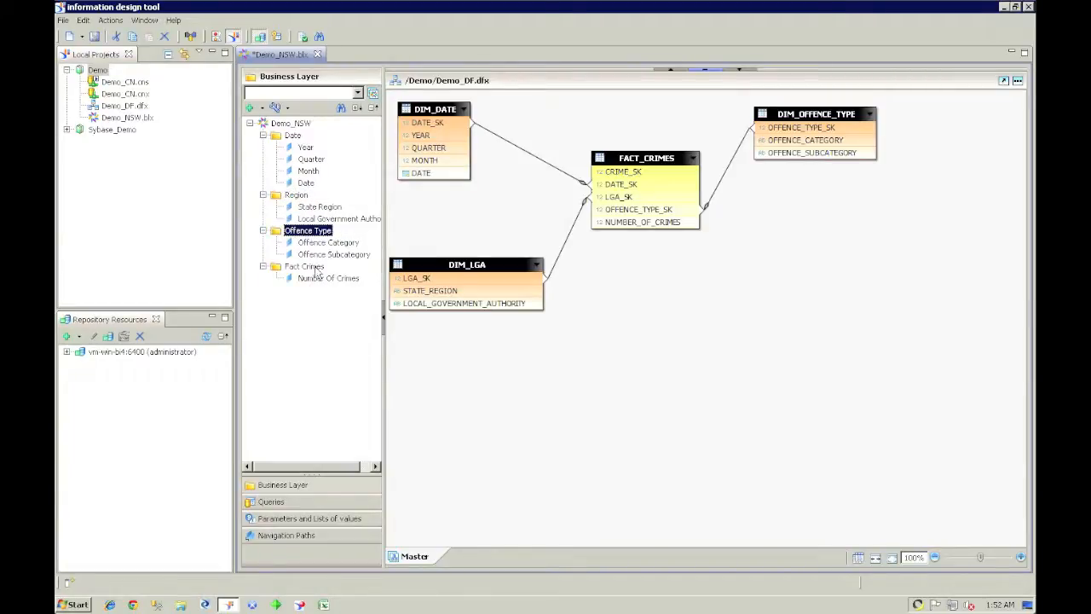
pyautogui.click(303, 266)
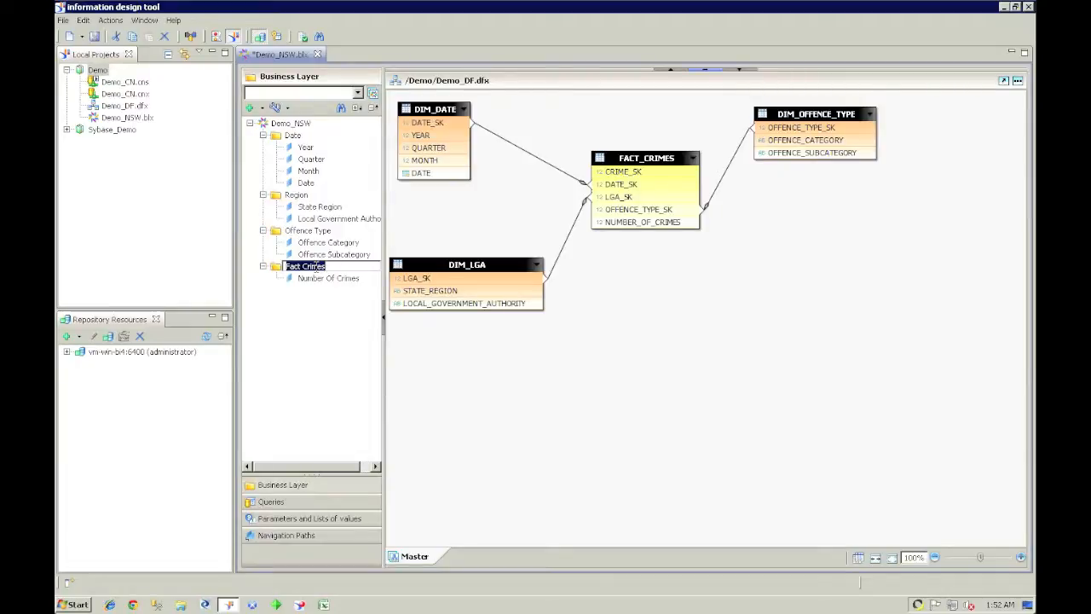
pyautogui.click(327, 278)
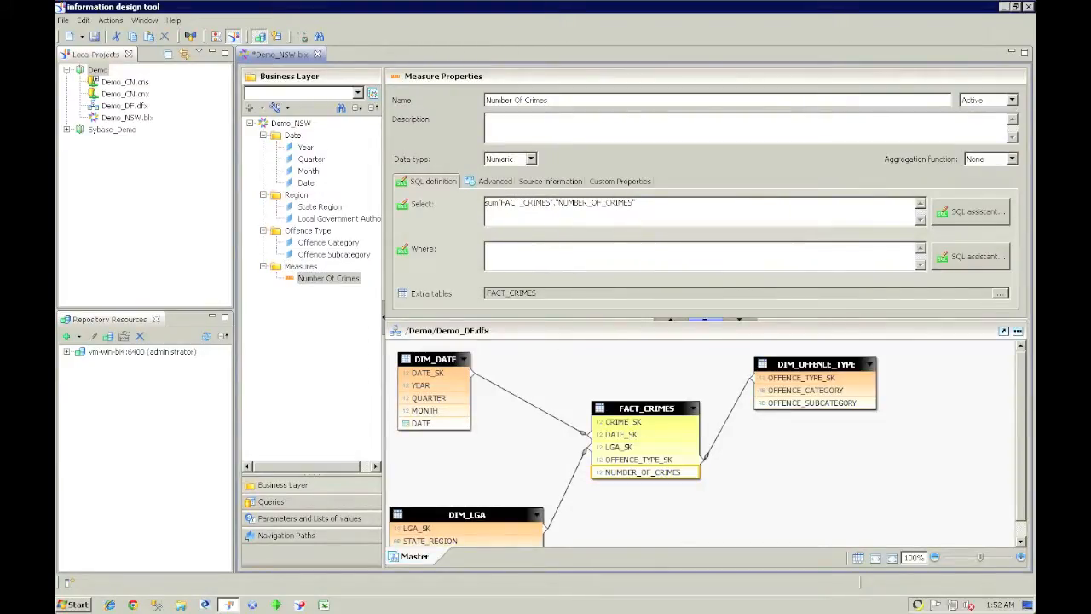
# Step: Complete the sum() Select and give Number Of Crimes the Numeric Default display format
pyautogui.click(699, 202)
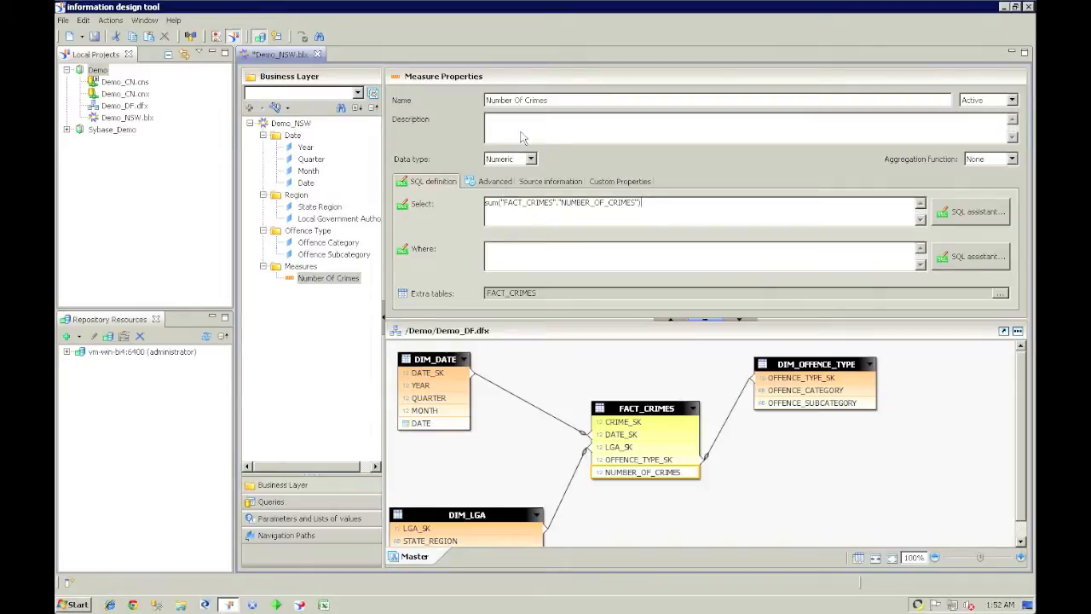
pyautogui.moveTo(331, 263)
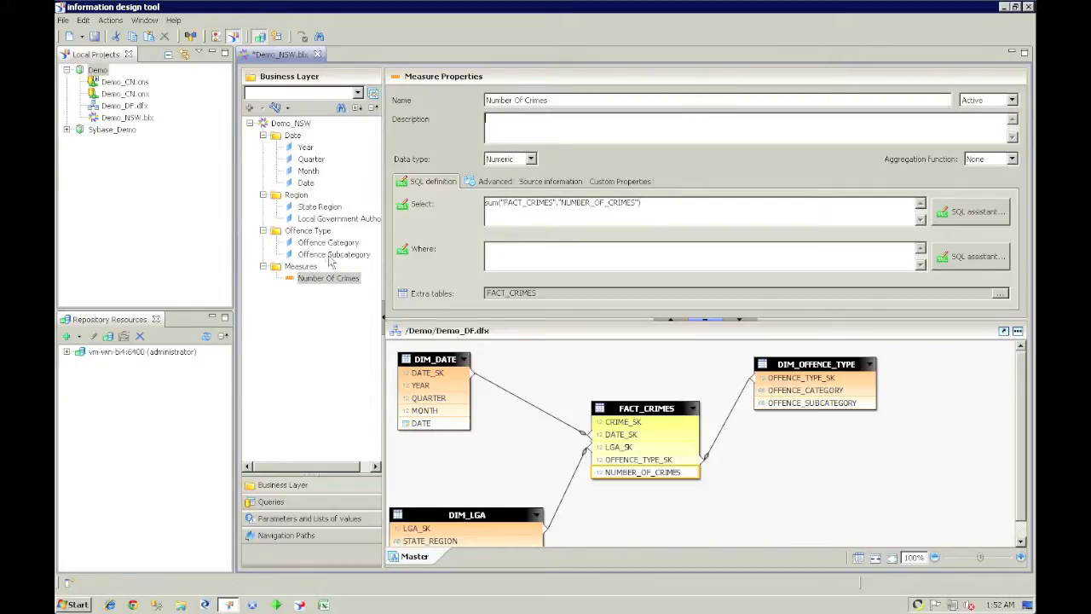
pyautogui.rightClick(328, 278)
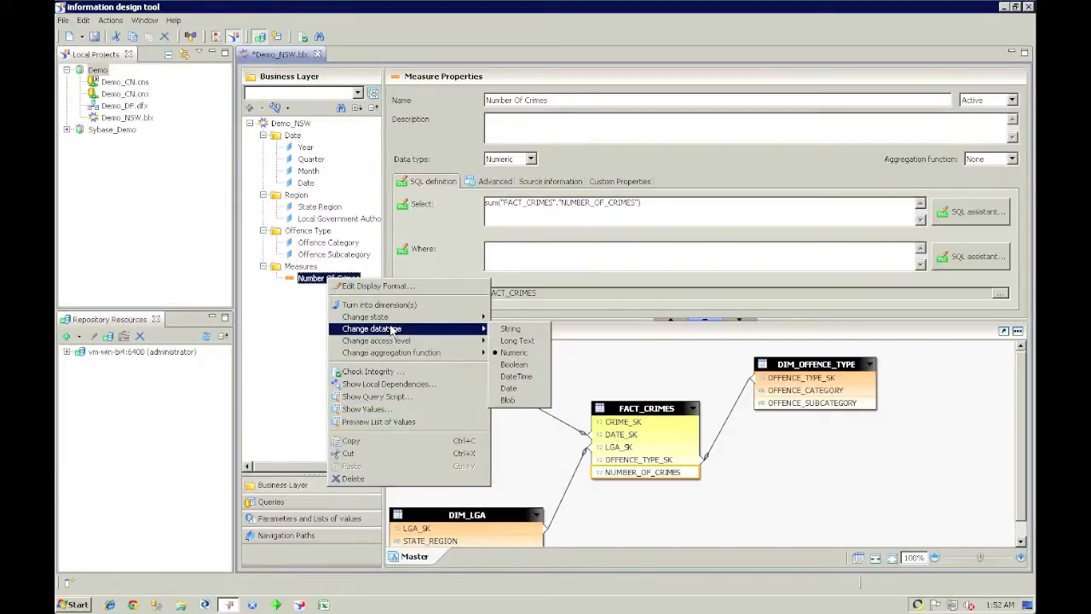
pyautogui.click(375, 286)
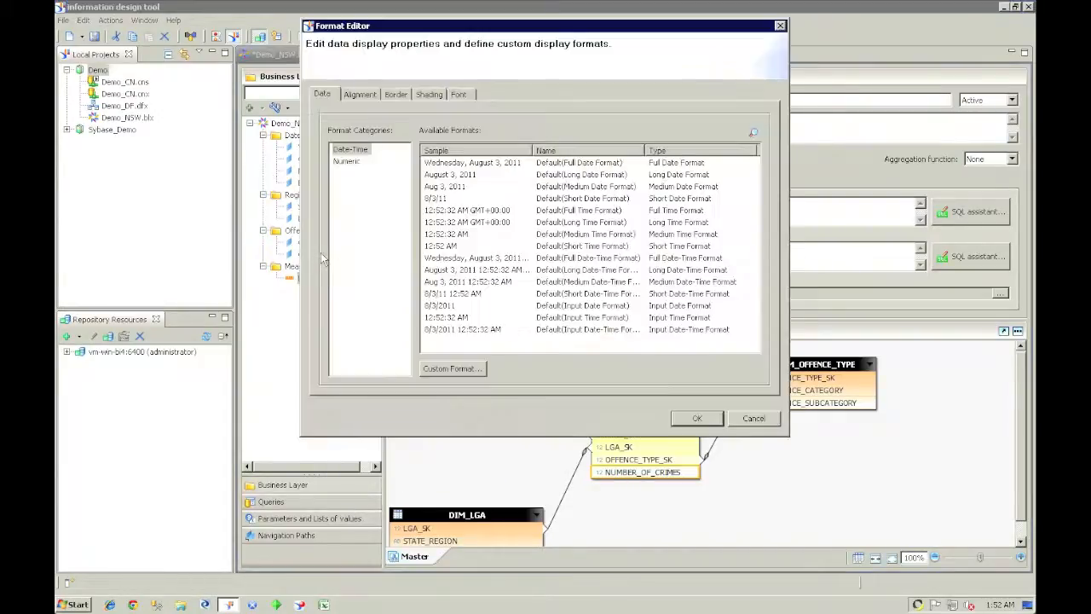
pyautogui.click(347, 160)
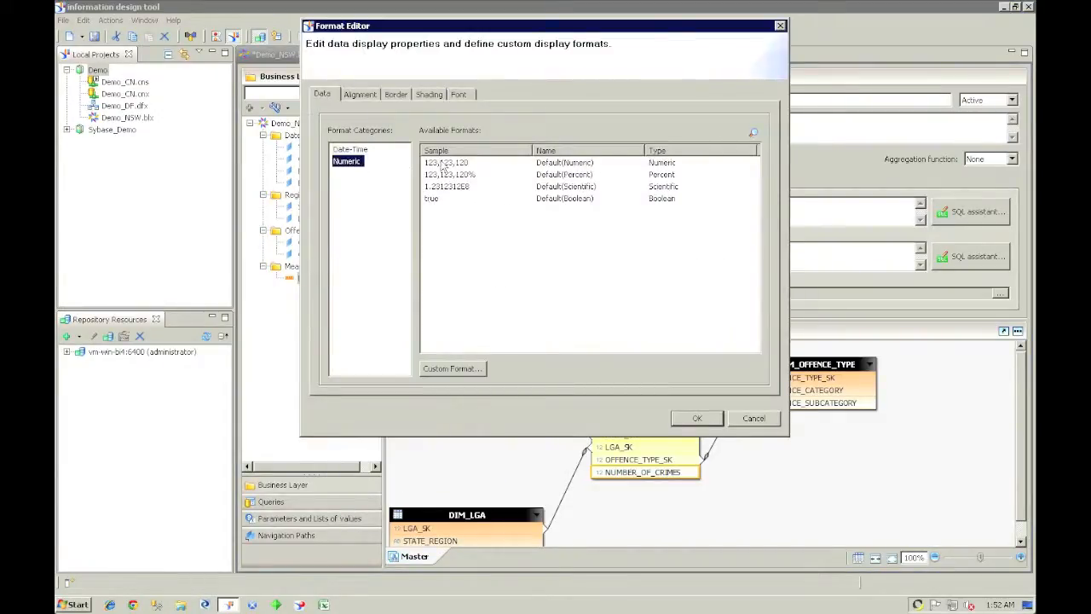
pyautogui.click(563, 162)
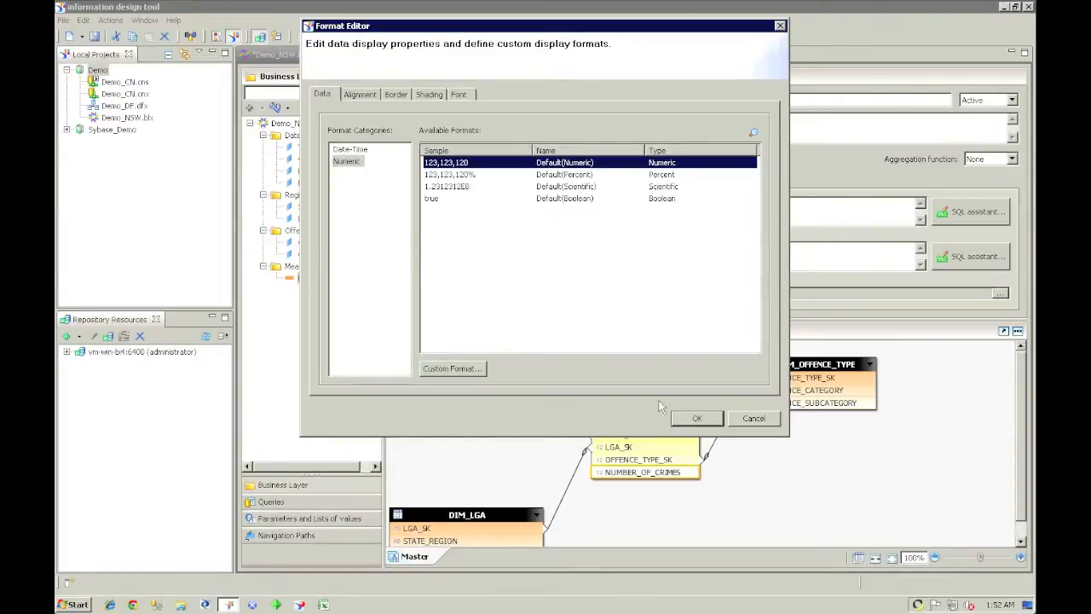
pyautogui.click(696, 418)
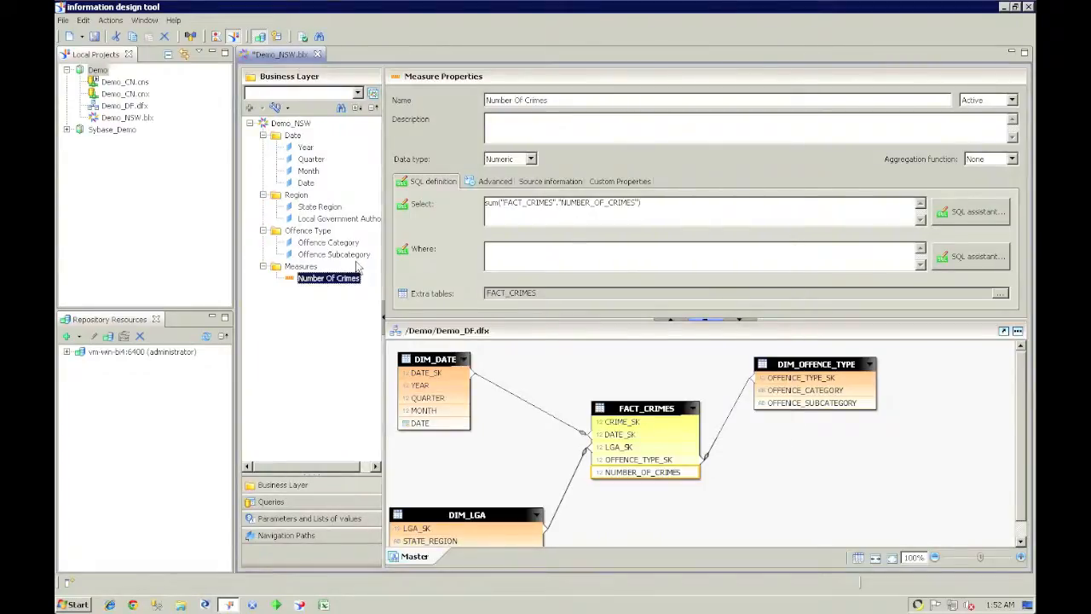
# Step: Give Year a custom digits-only display format with no thousands separator
pyautogui.rightClick(306, 147)
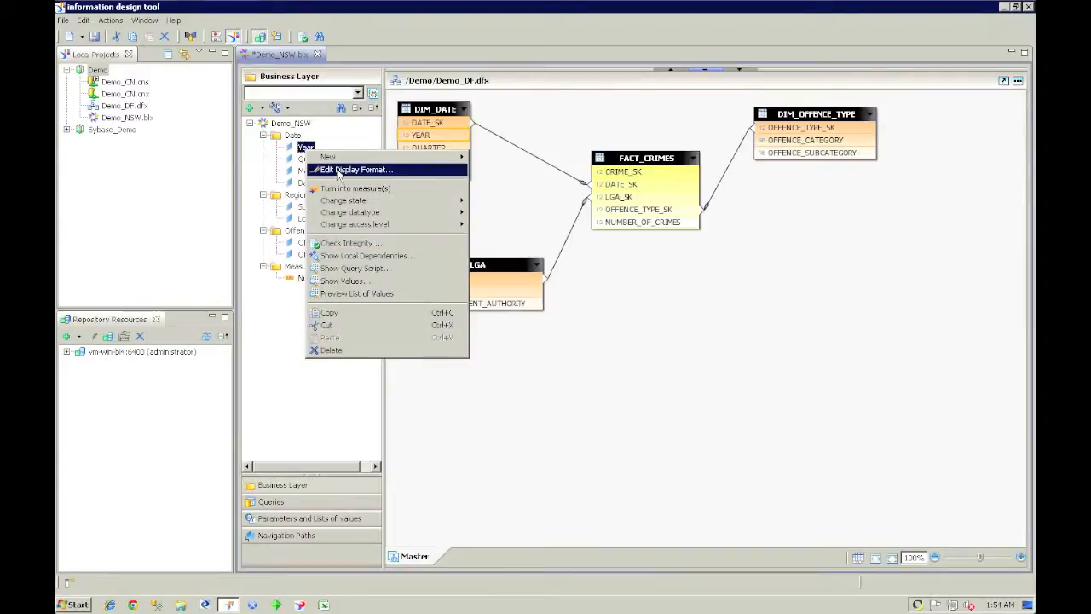
pyautogui.click(354, 168)
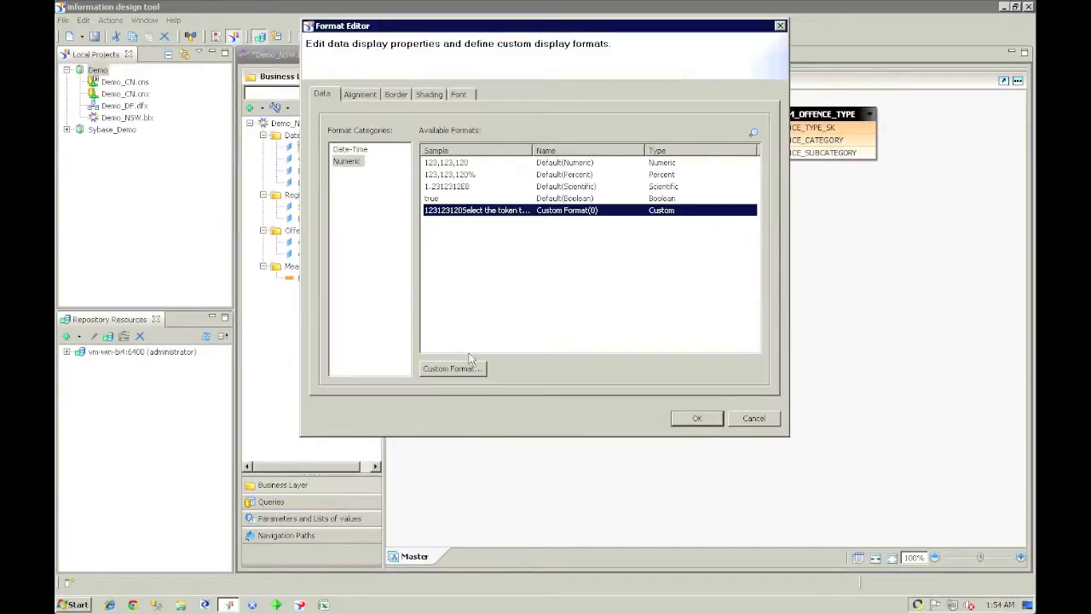
pyautogui.click(450, 368)
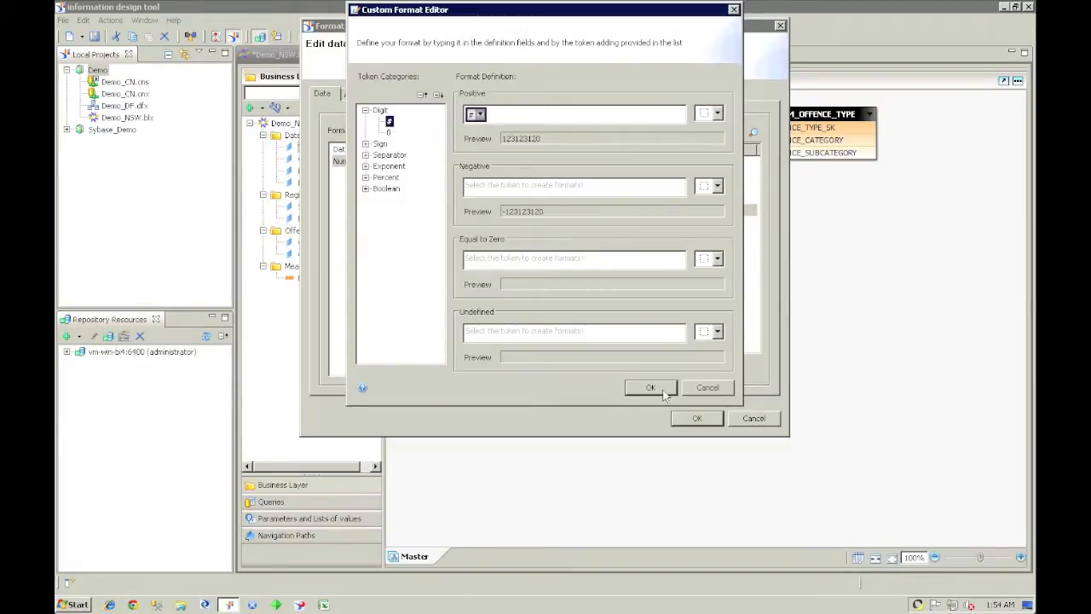
pyautogui.click(652, 387)
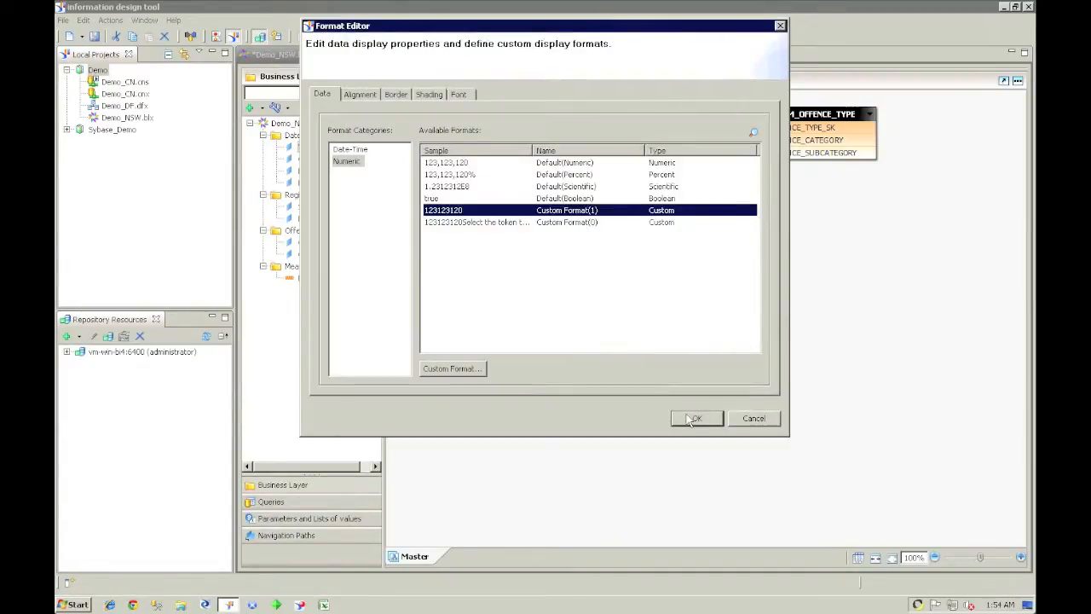
pyautogui.click(696, 417)
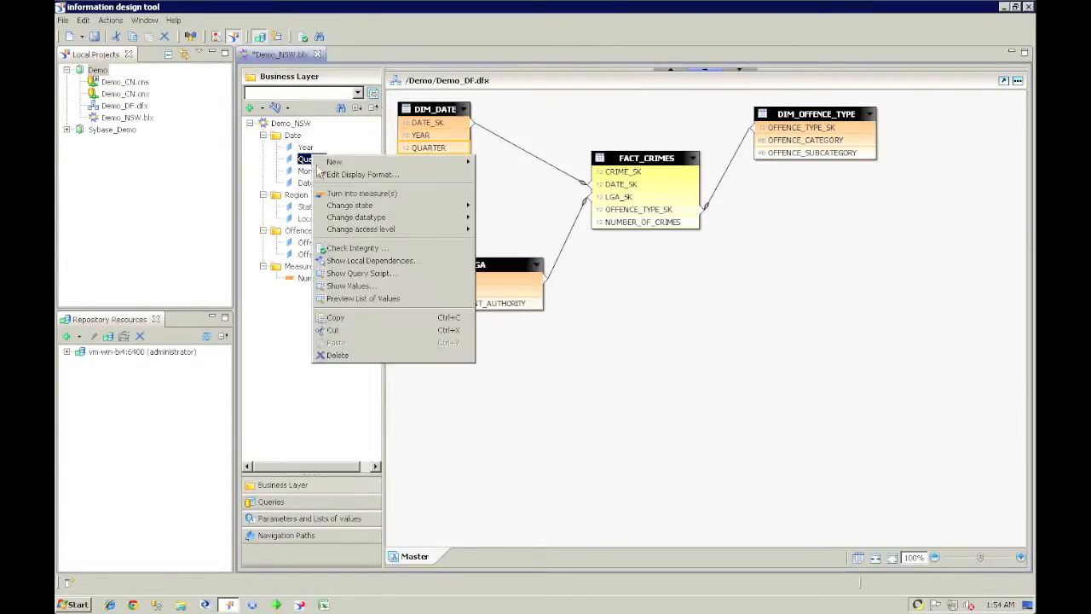
# Step: Give Quarter the same separator-free custom number format
pyautogui.click(362, 174)
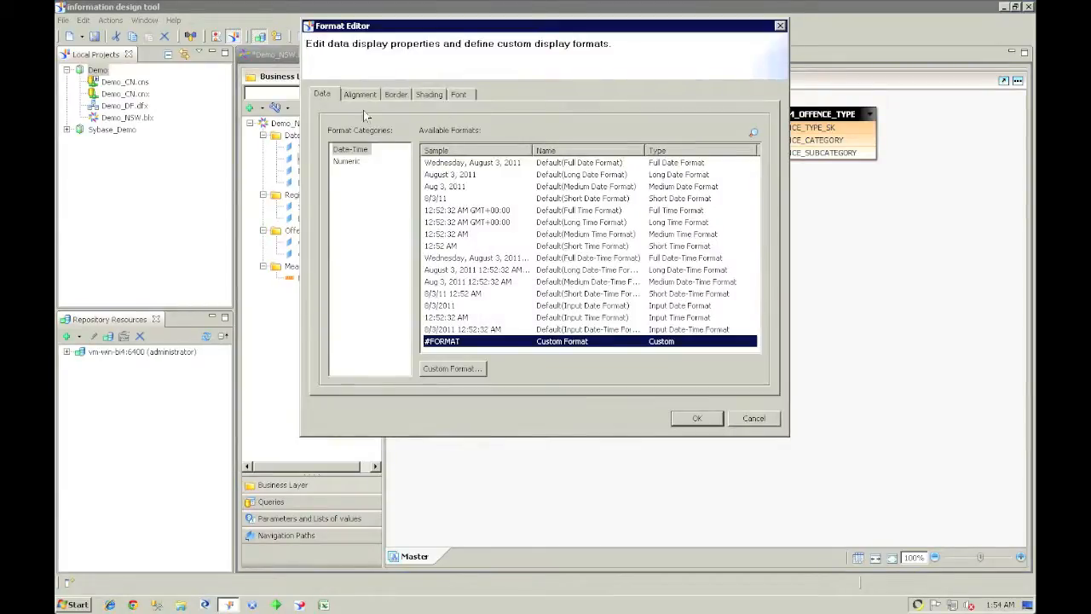
pyautogui.click(348, 160)
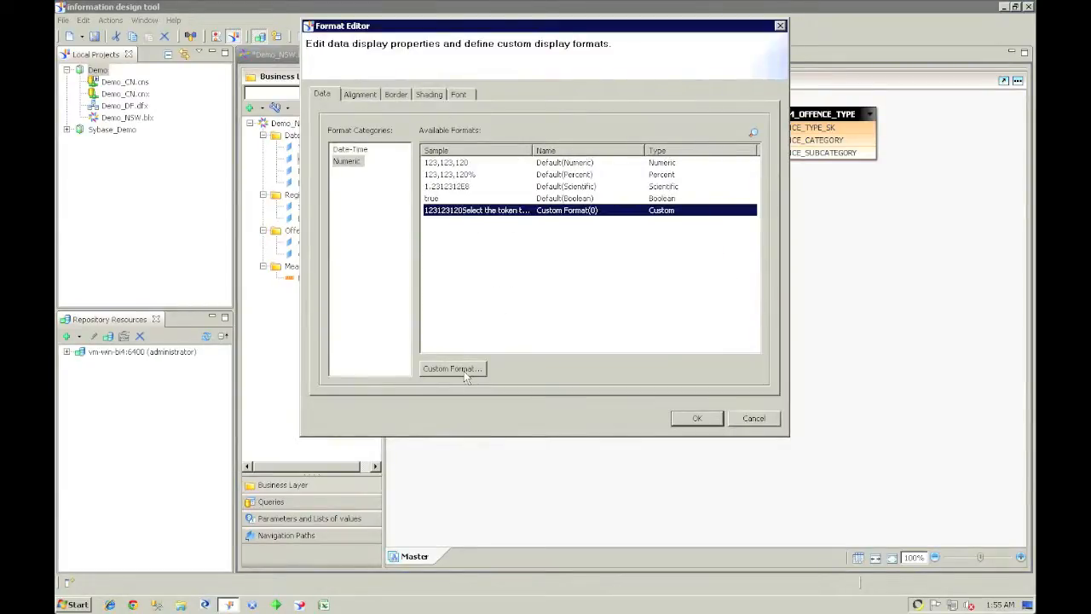
pyautogui.click(452, 369)
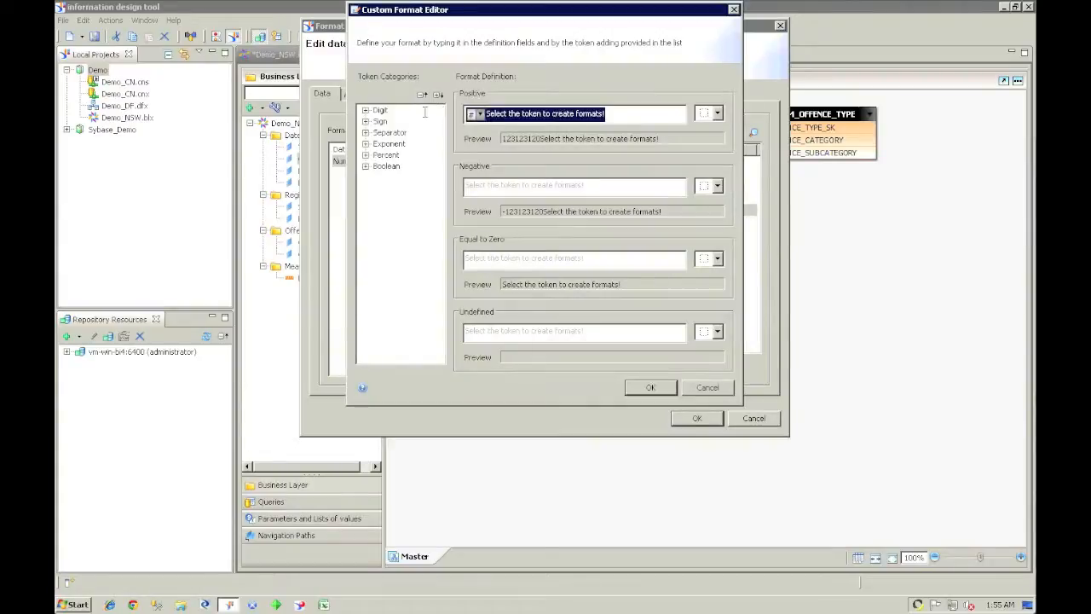
pyautogui.click(380, 109)
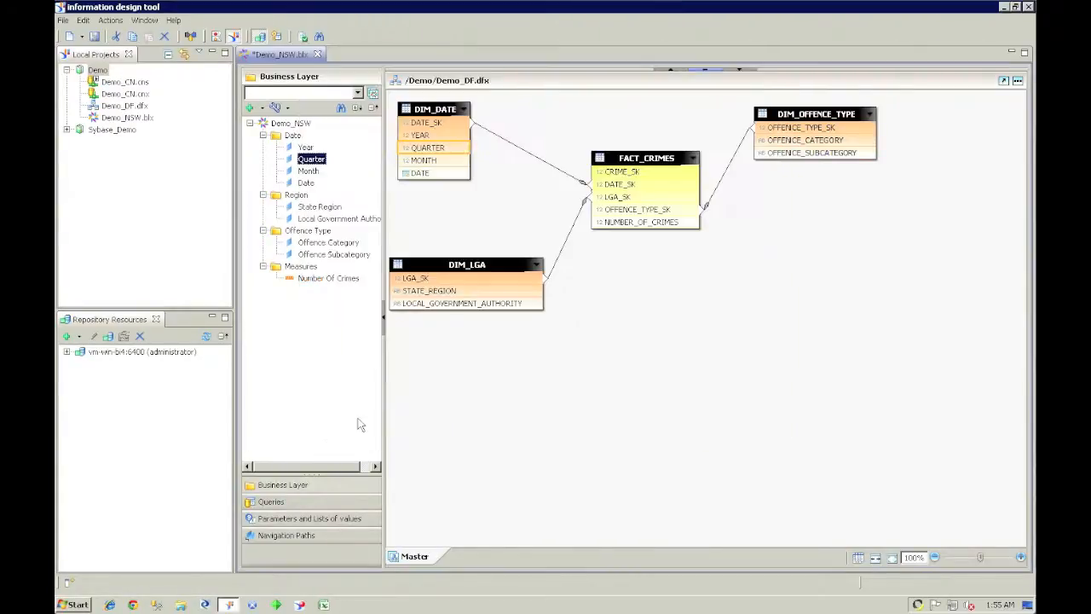
# Step: Give Month the separator-free custom number format as well
pyautogui.rightClick(307, 170)
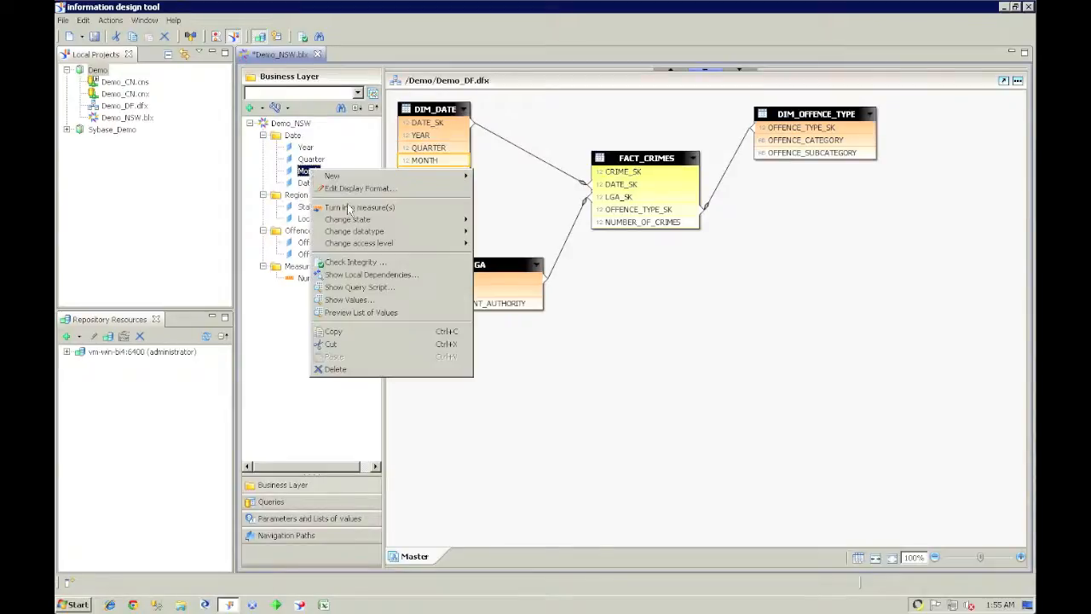
pyautogui.click(358, 187)
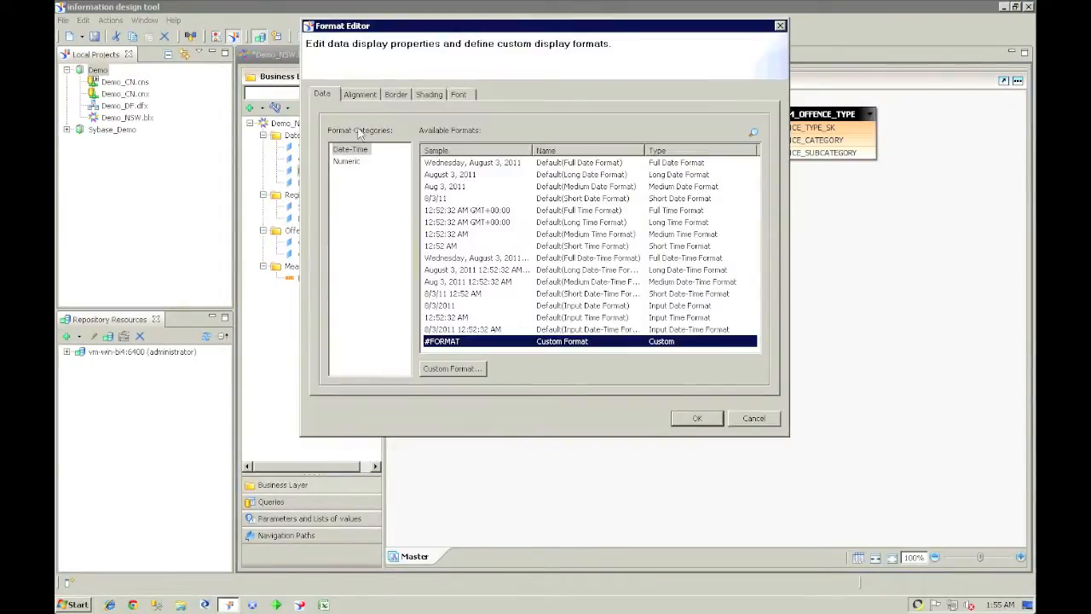
pyautogui.click(453, 369)
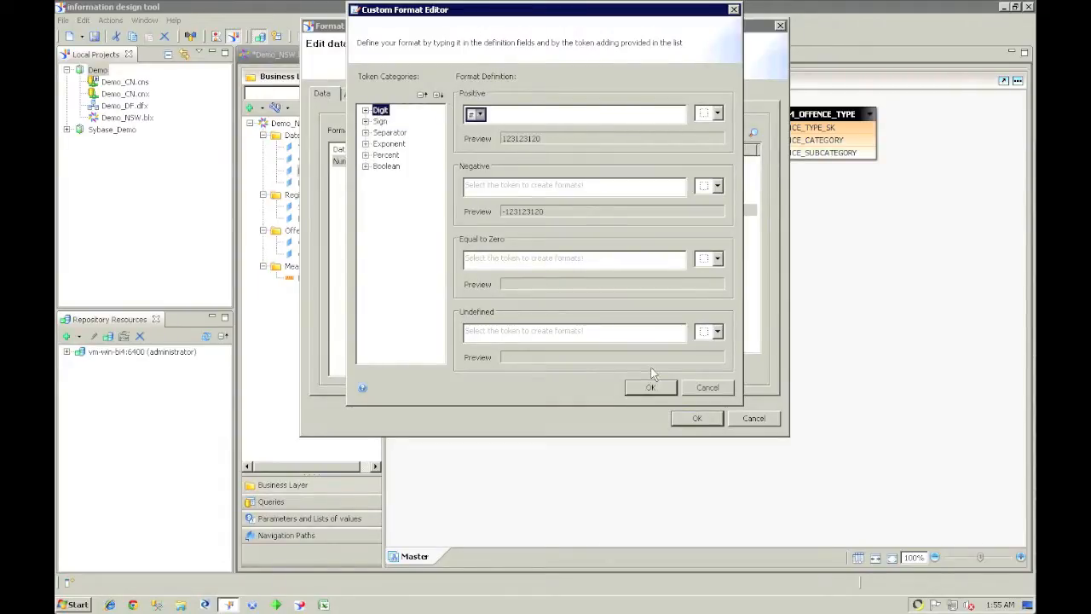
pyautogui.click(651, 387)
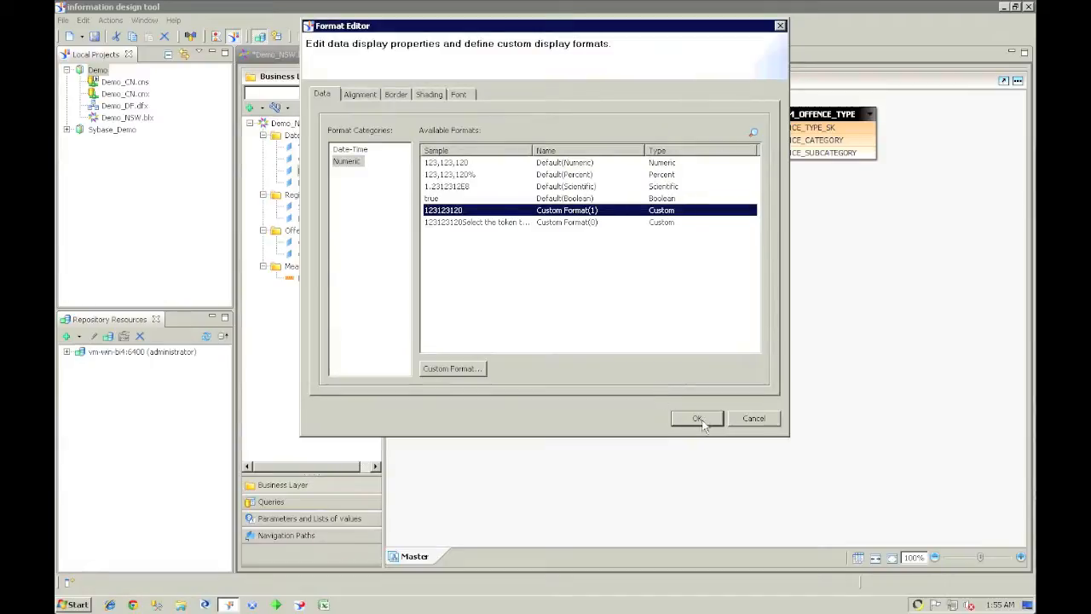
pyautogui.click(695, 417)
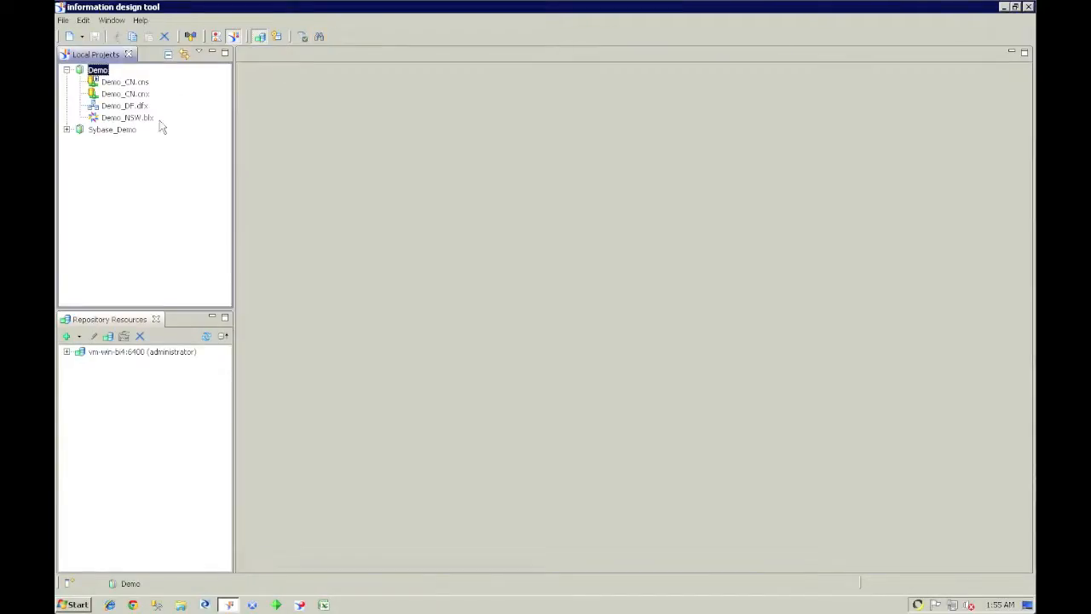
# Step: Start publishing the Demo_NSW business layer to the repository and log in to the session
pyautogui.doubleClick(127, 117)
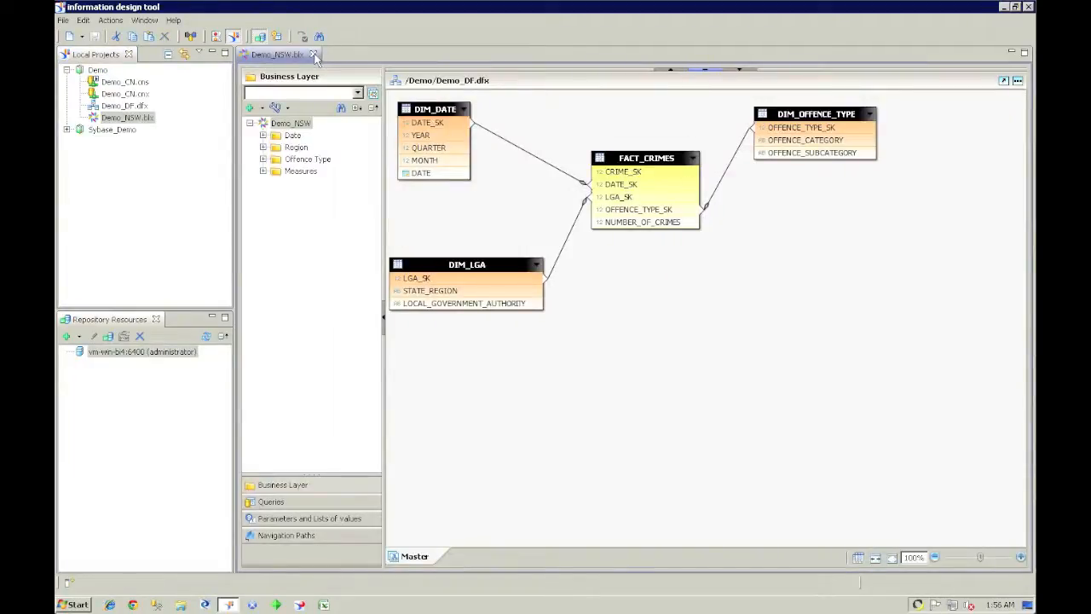
pyautogui.rightClick(126, 115)
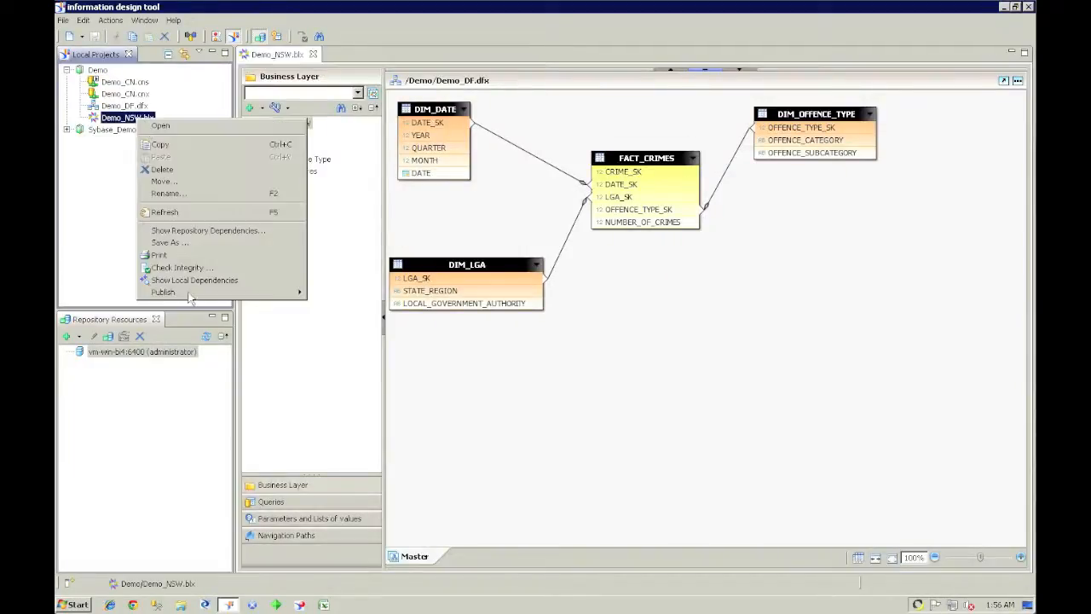
pyautogui.click(160, 126)
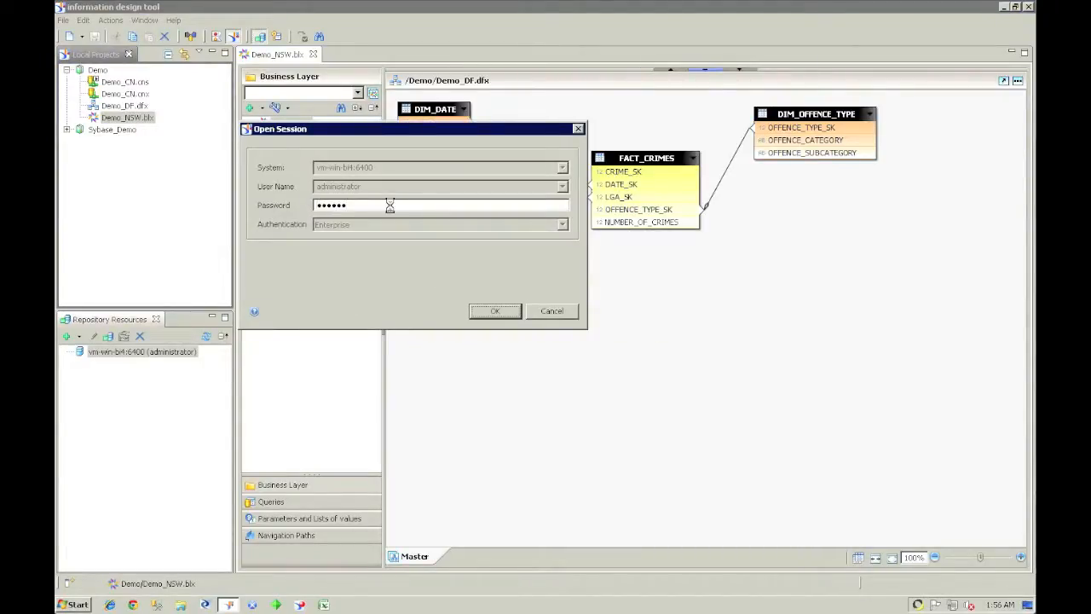
pyautogui.click(495, 311)
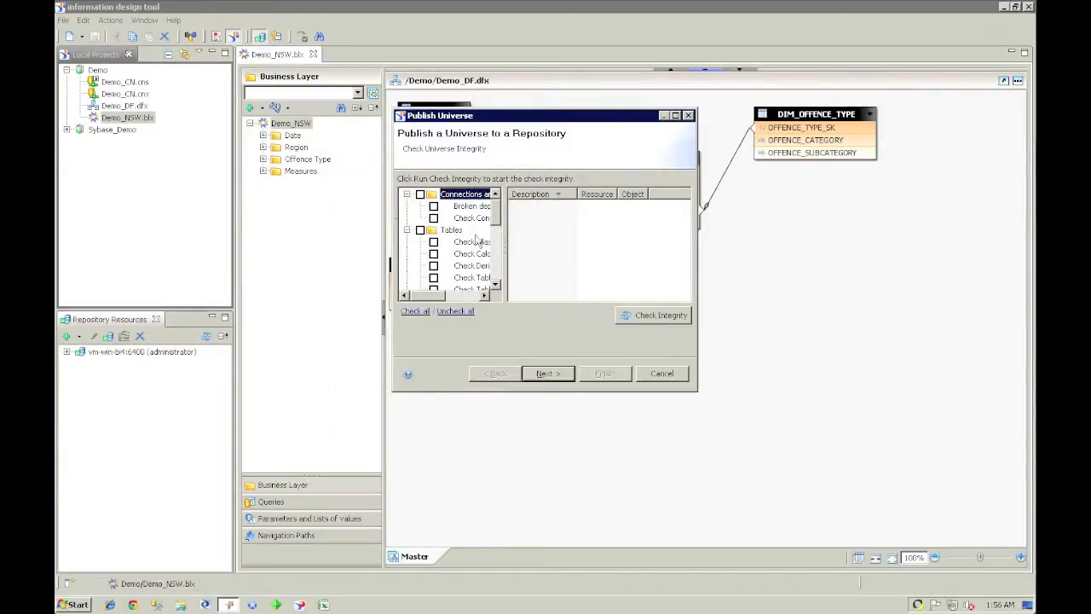
# Step: Run all integrity checks and finish publishing into the Universes folder
pyautogui.click(416, 310)
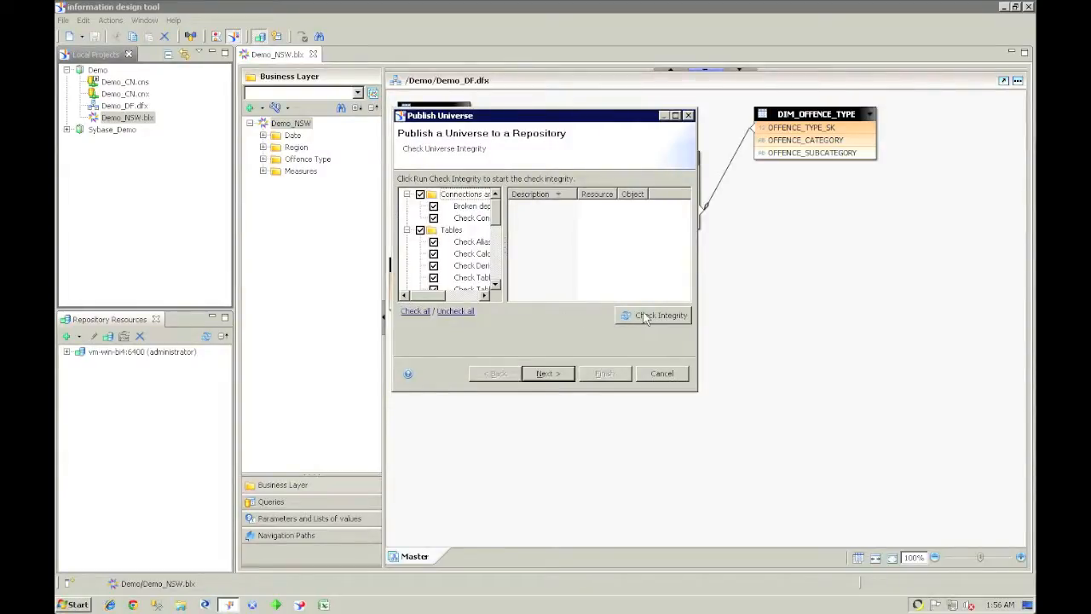
pyautogui.click(662, 314)
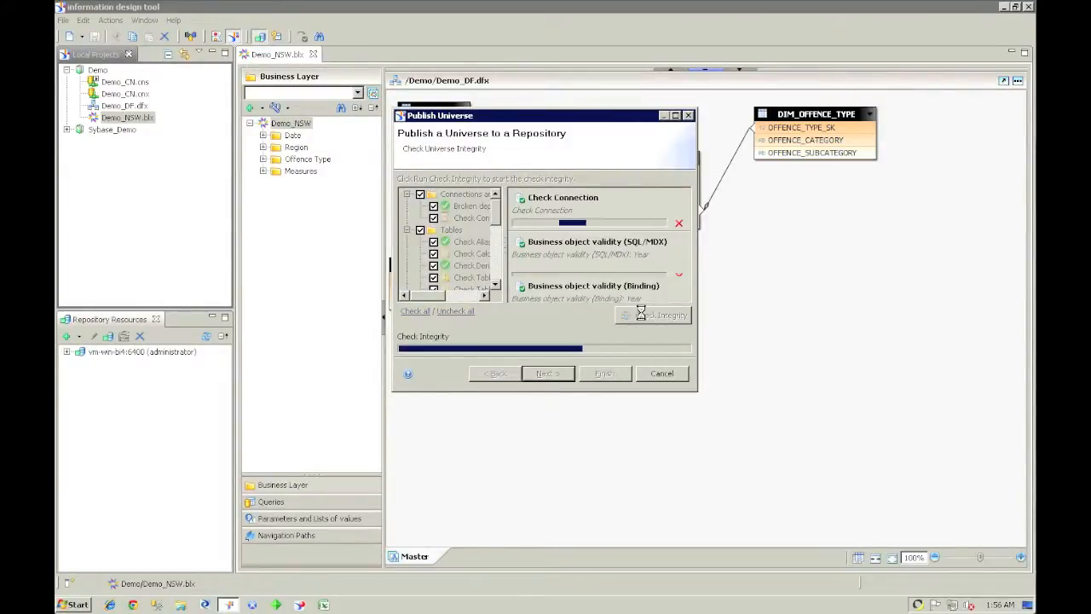
pyautogui.click(661, 314)
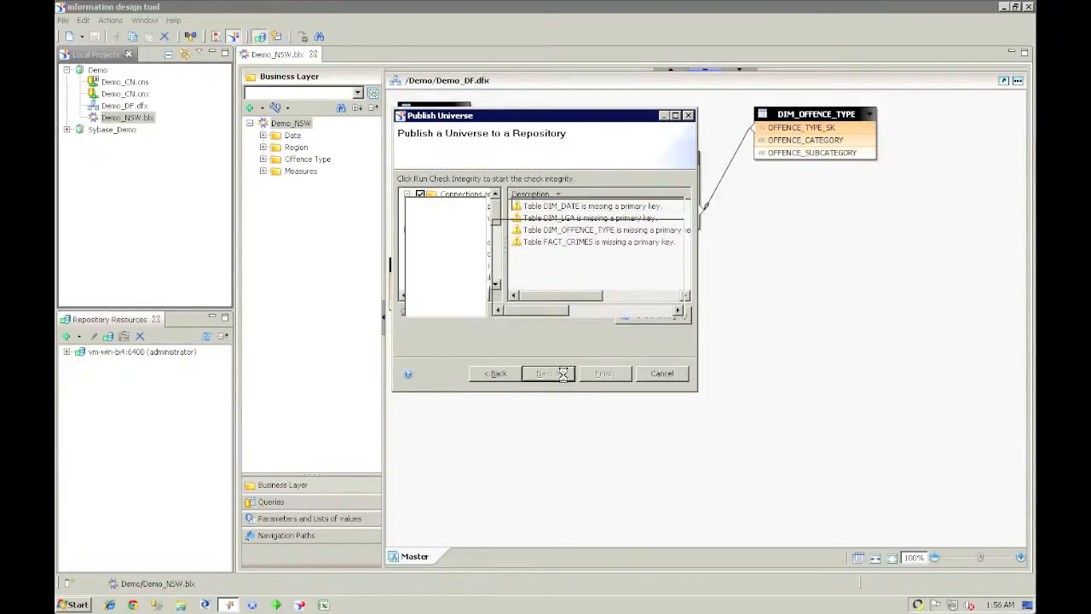
pyautogui.click(542, 374)
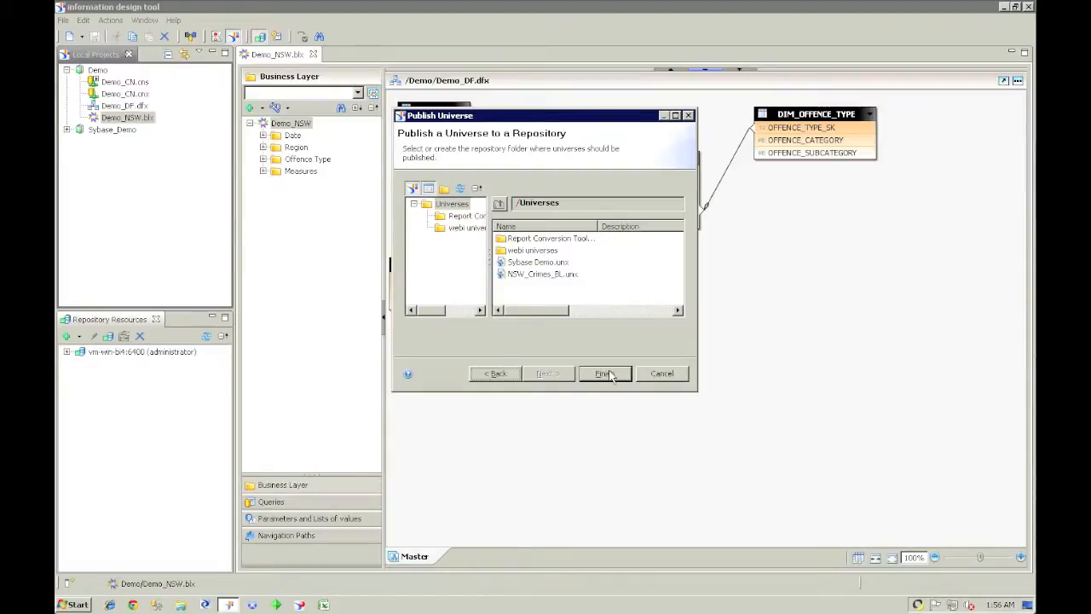
pyautogui.click(604, 374)
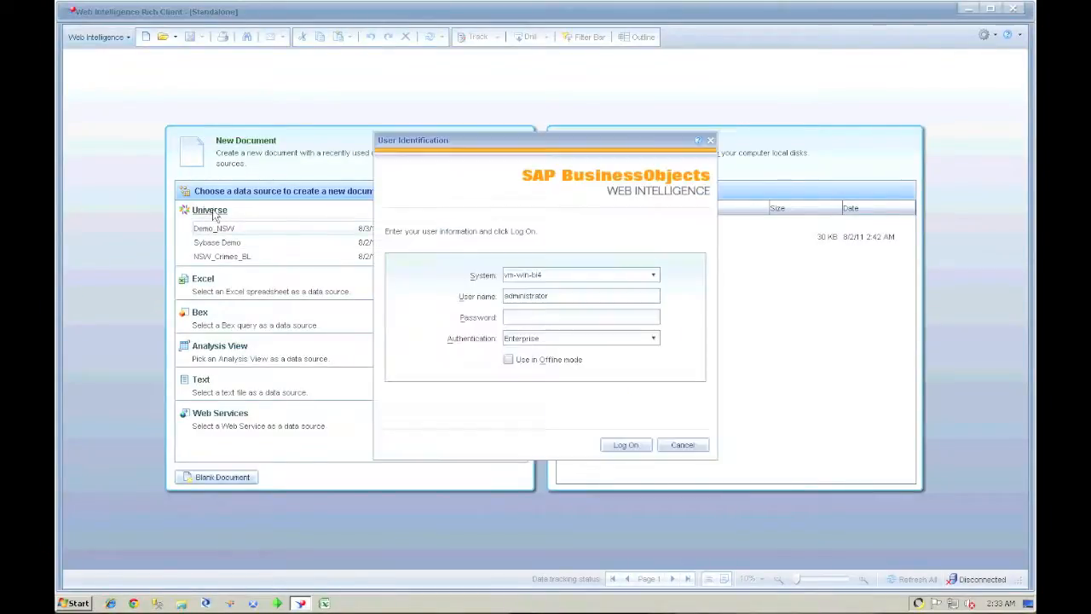
# Step: Log on with the password and start a new document on the Demo_NSW universe
pyautogui.click(580, 317)
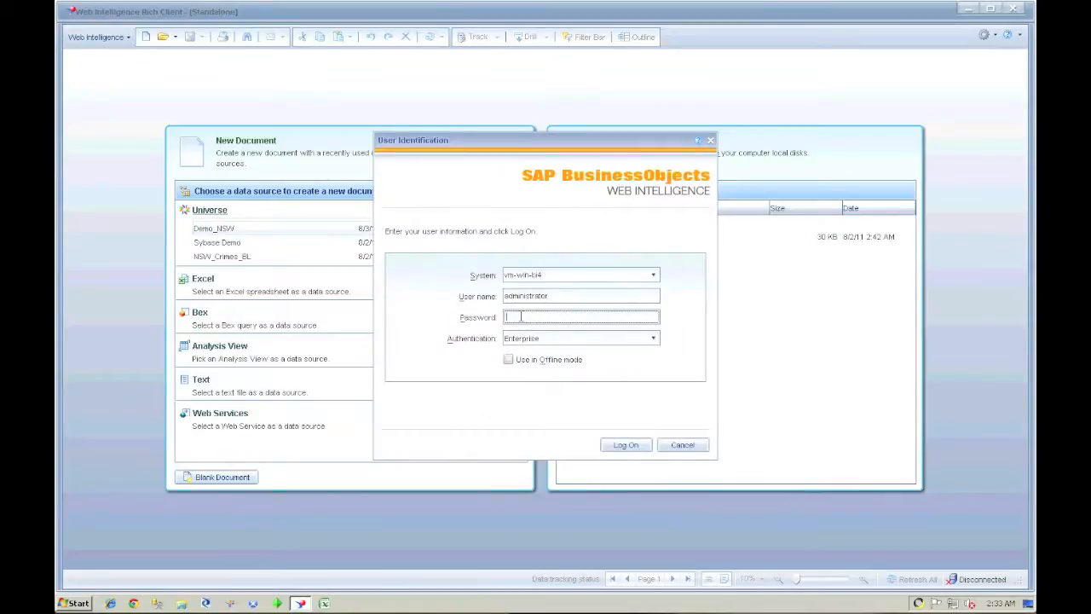
pyautogui.click(626, 444)
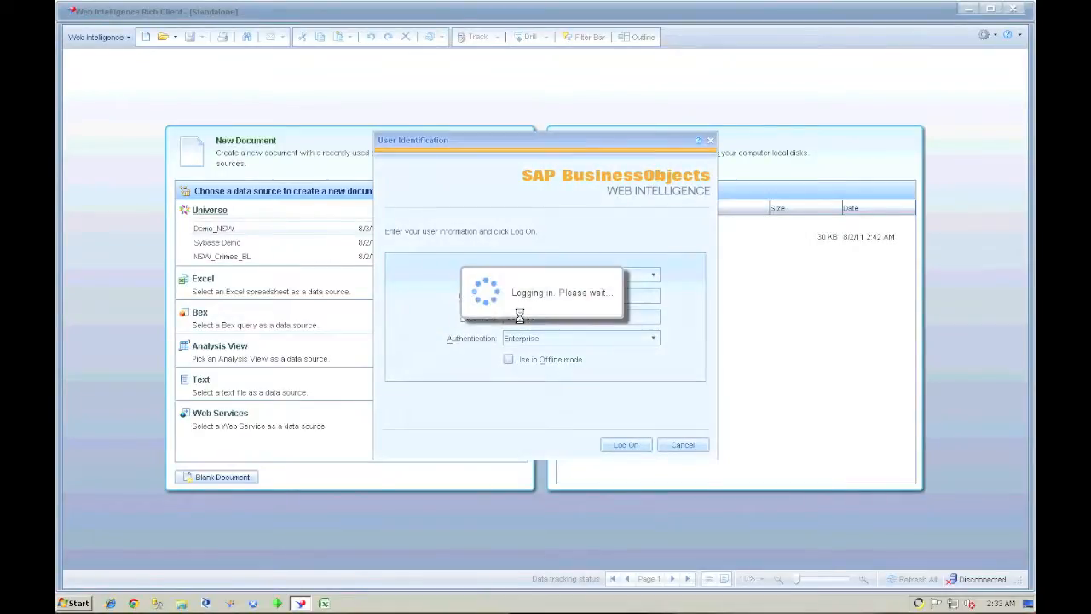
pyautogui.click(626, 444)
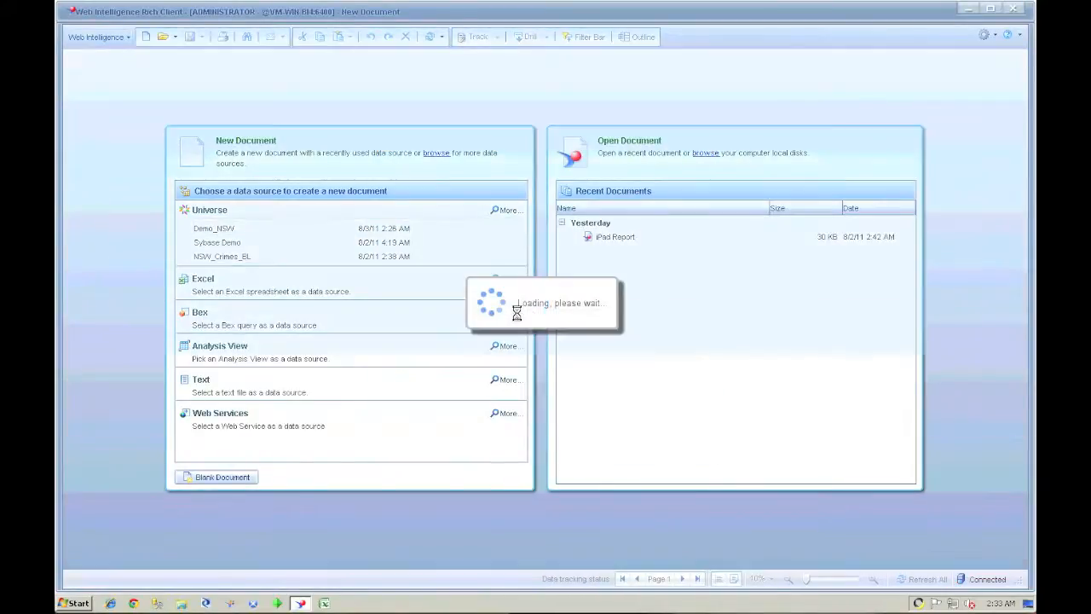
pyautogui.click(509, 210)
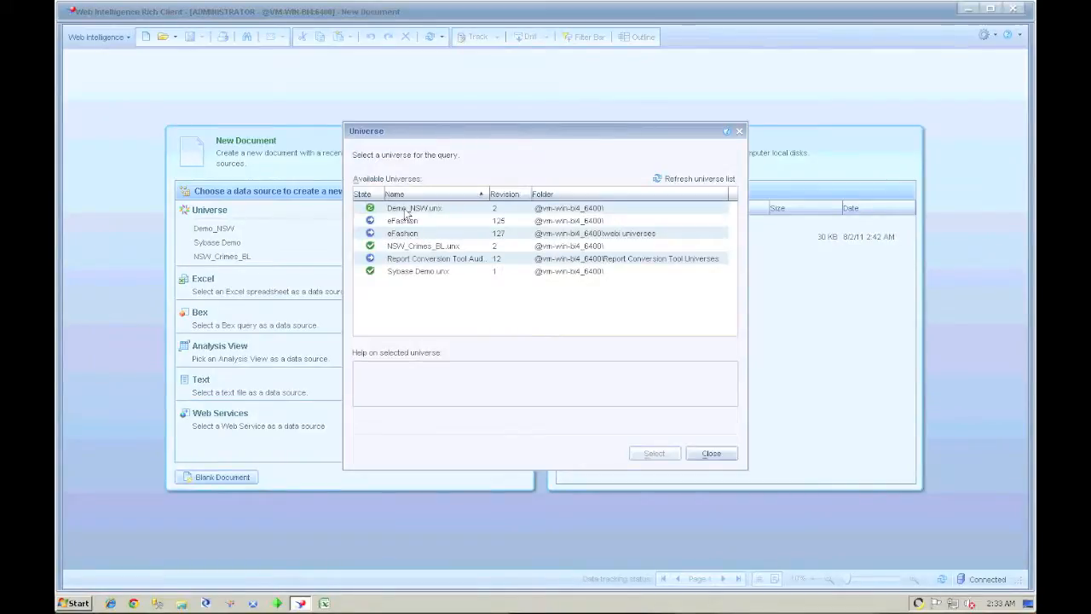
pyautogui.click(655, 454)
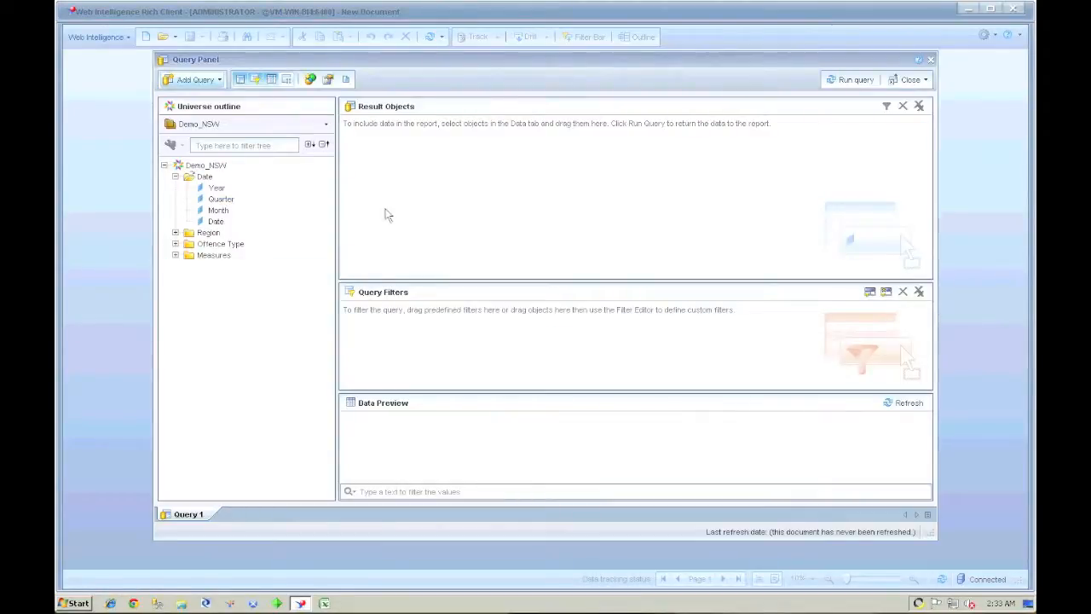
# Step: Add Year, State Region, Offence Category and Number Of Crimes as result objects and run the query
pyautogui.moveTo(217, 187); pyautogui.dragTo(368, 130)
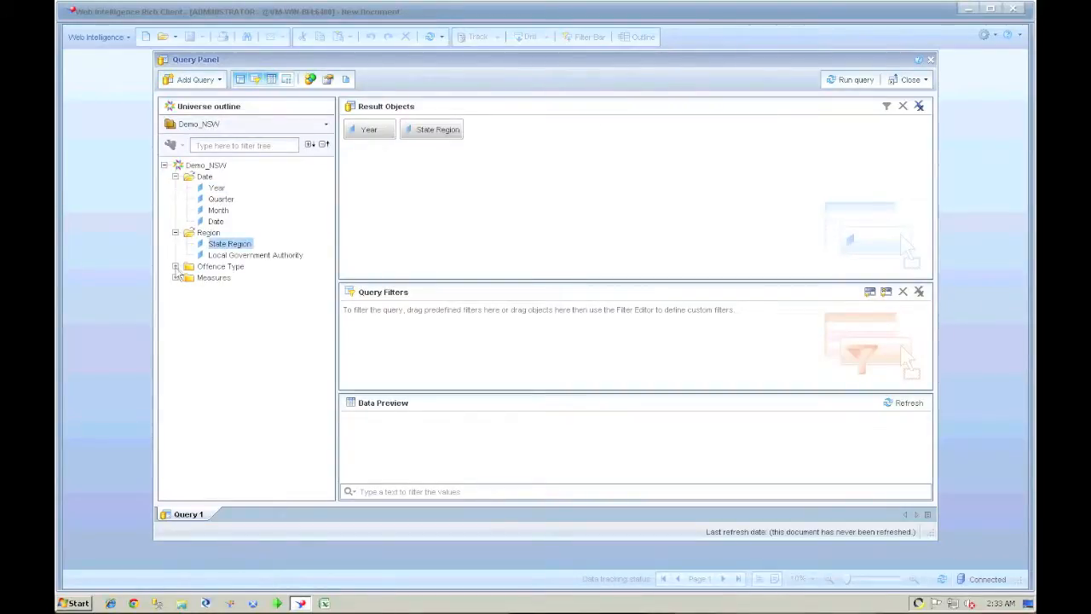
pyautogui.doubleClick(239, 277)
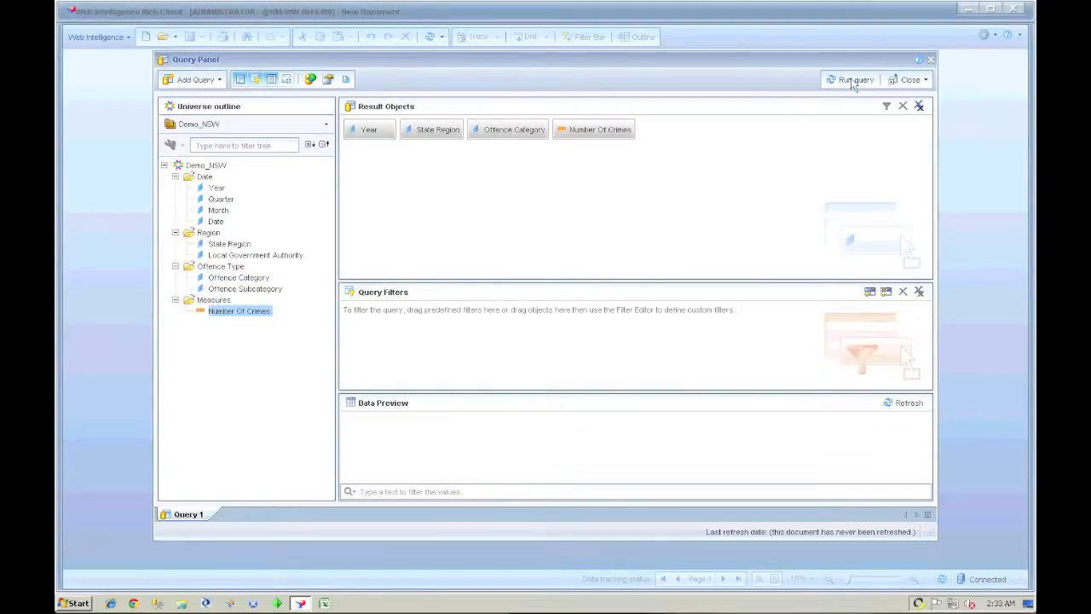
pyautogui.click(856, 81)
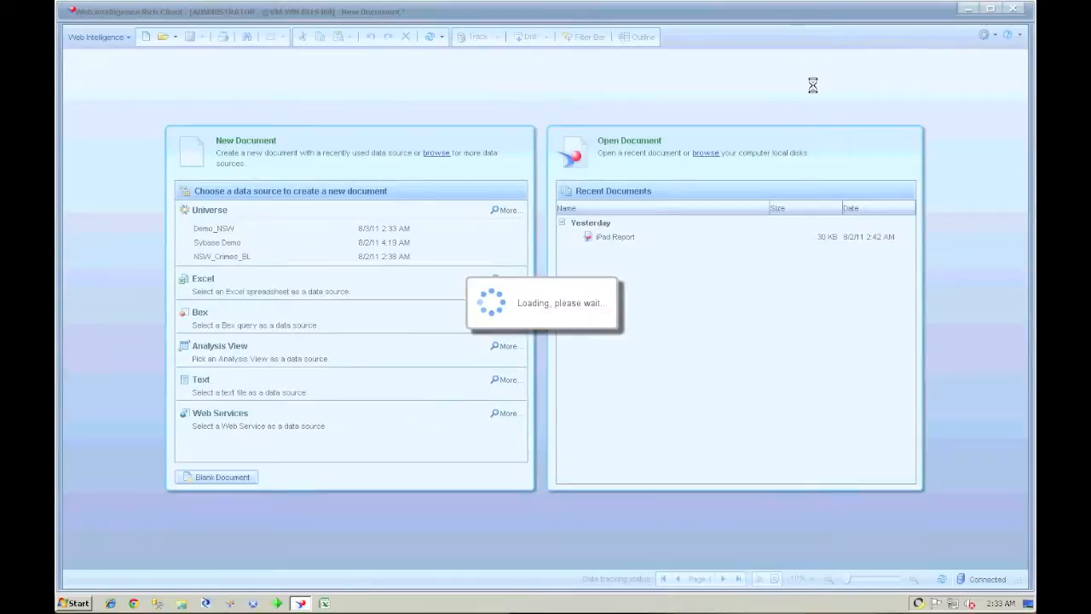
pyautogui.click(222, 478)
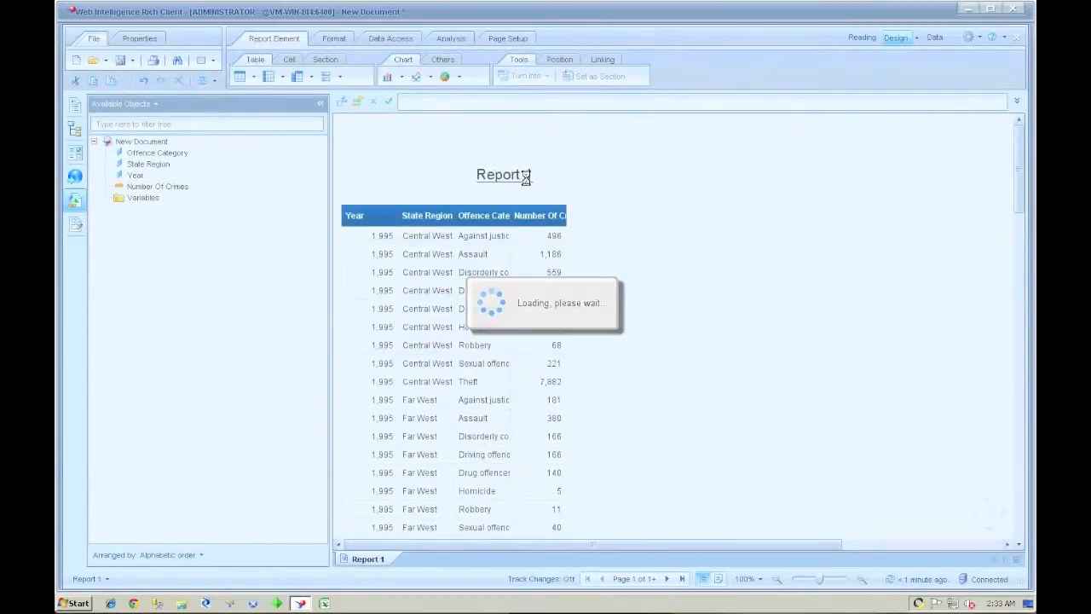
# Step: Delete the report title and remove the State Region and Year columns
pyautogui.rightClick(503, 174)
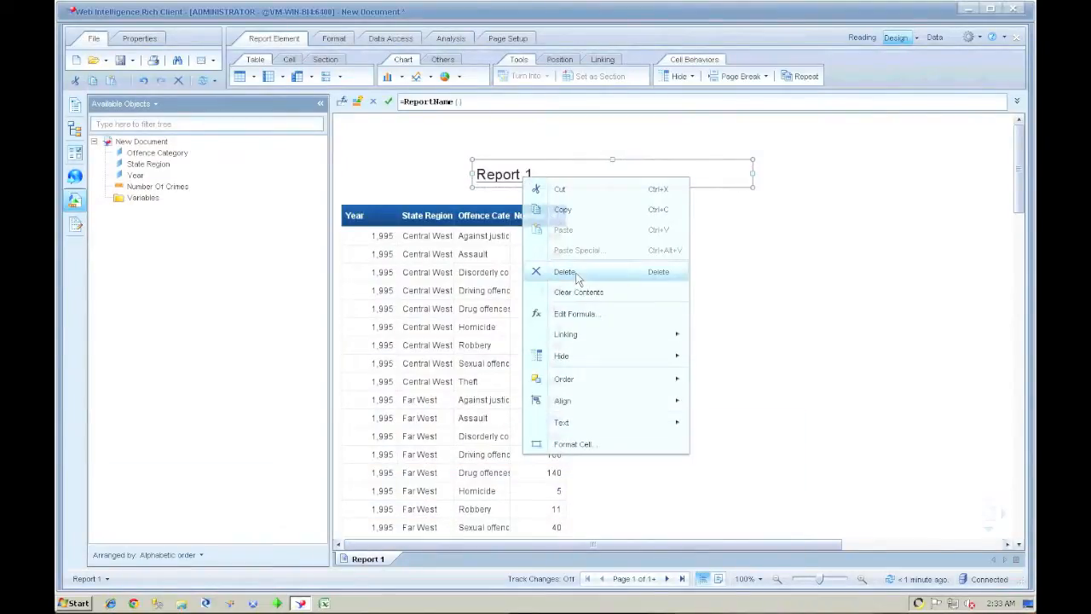
pyautogui.click(566, 271)
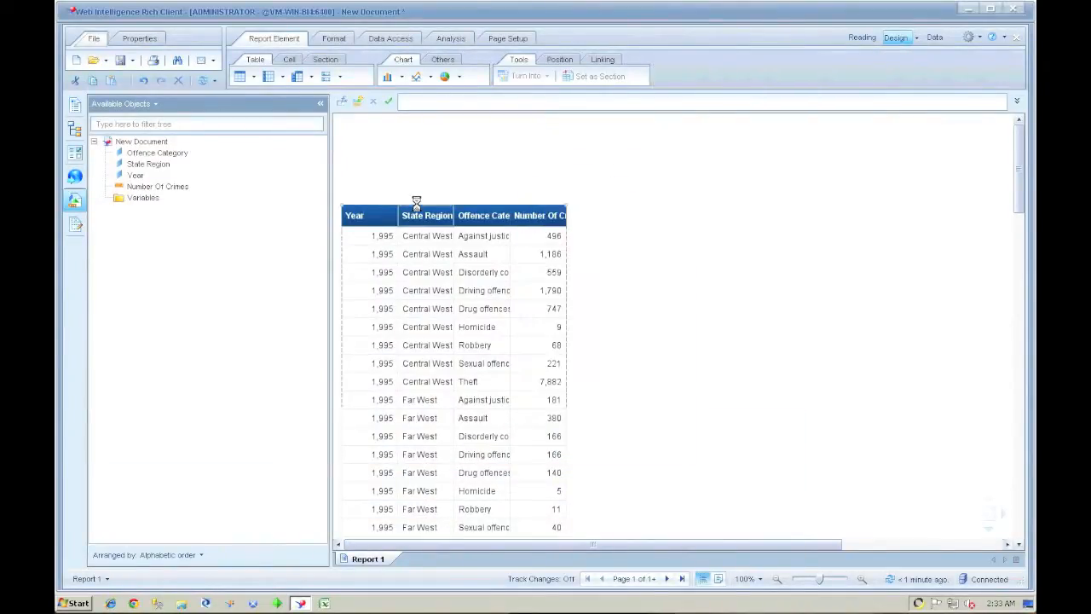
pyautogui.click(426, 236)
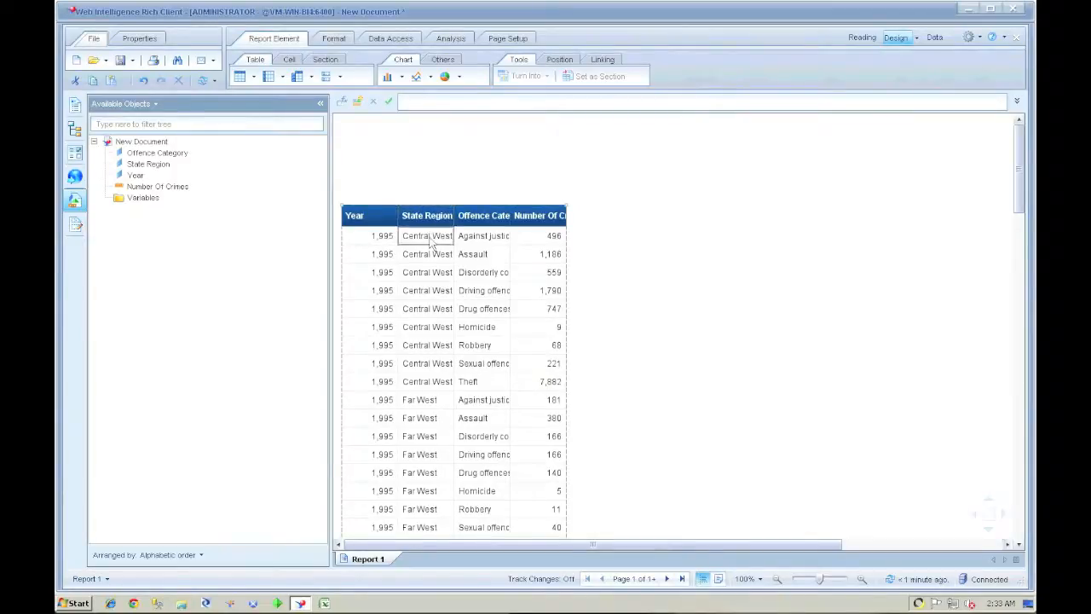
pyautogui.rightClick(426, 236)
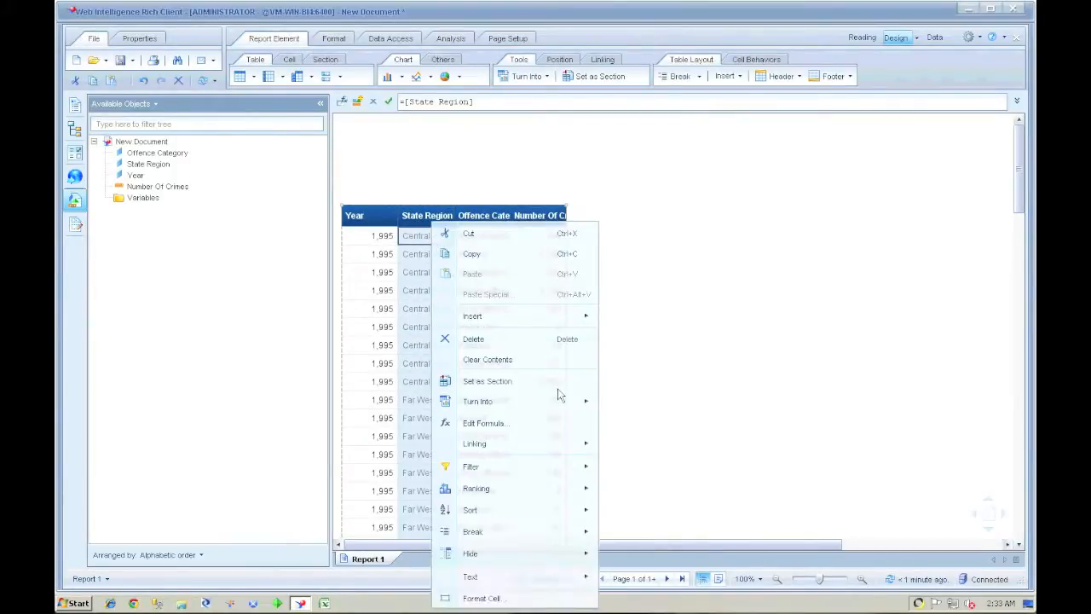
pyautogui.moveTo(503, 345)
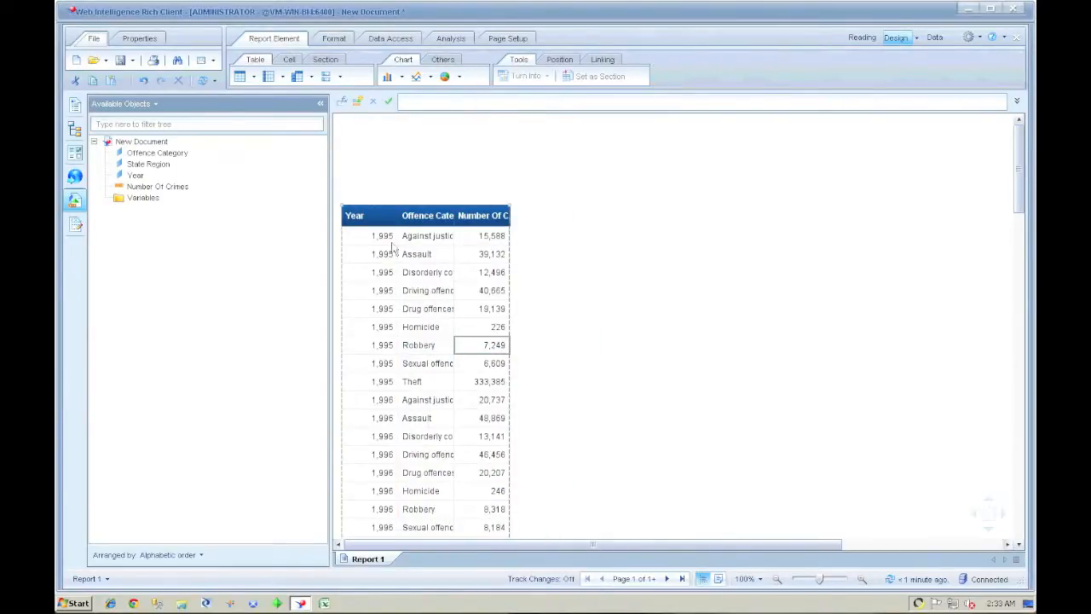
pyautogui.click(370, 235)
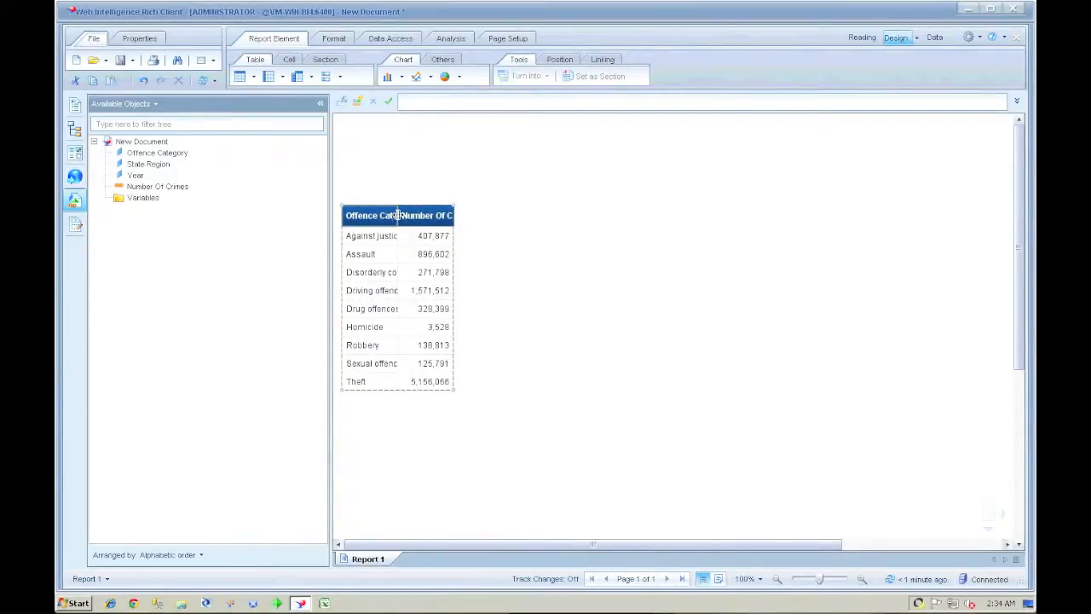
# Step: Insert a Sum total under the Number Of Crimes column
pyautogui.click(487, 344)
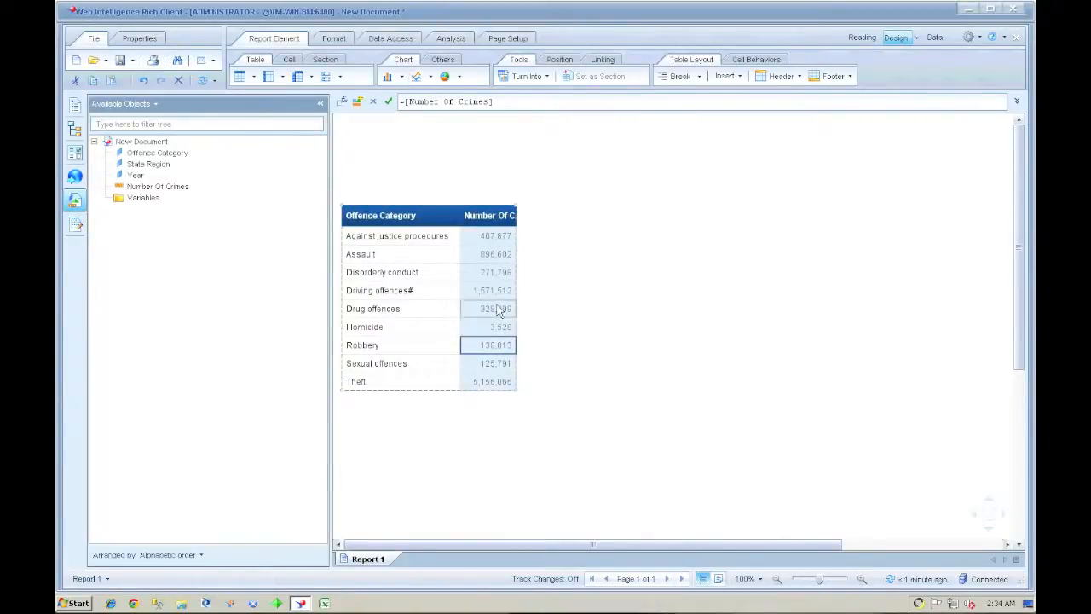
pyautogui.rightClick(495, 308)
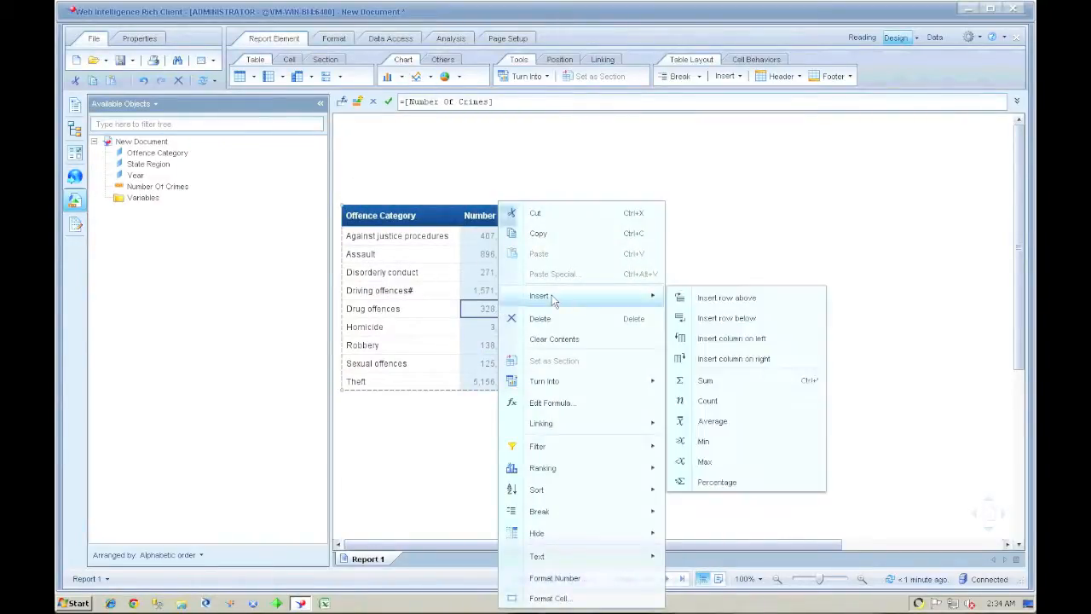
pyautogui.moveTo(705, 381)
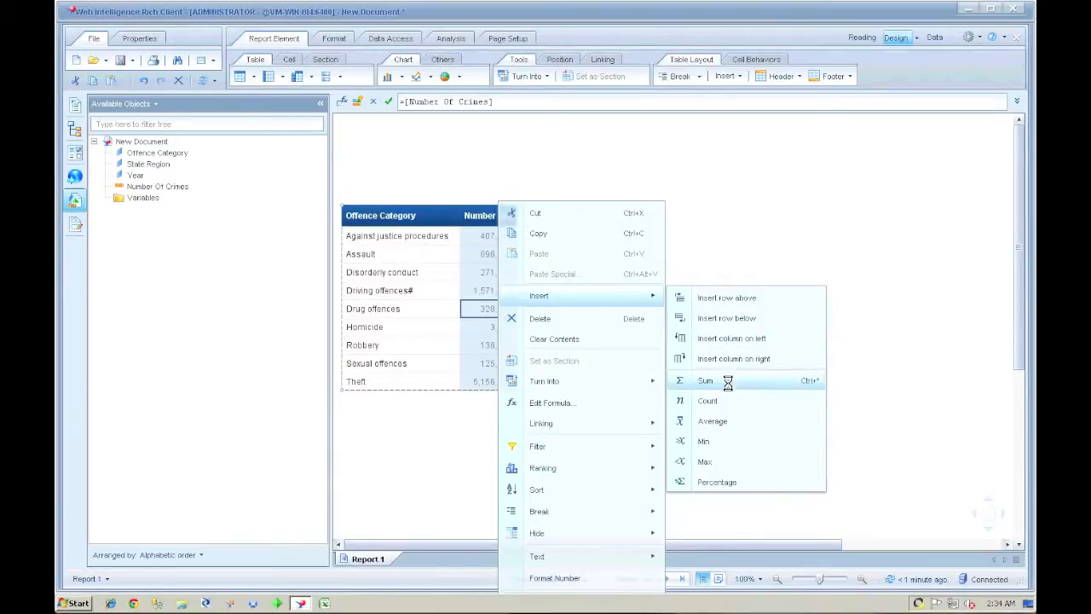
pyautogui.click(706, 380)
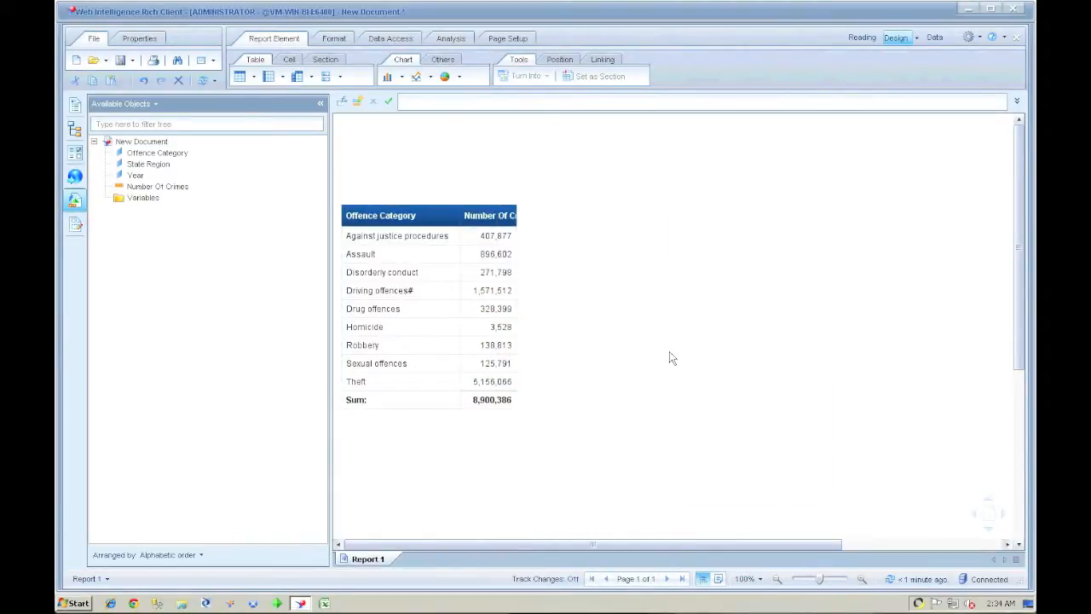
pyautogui.click(136, 174)
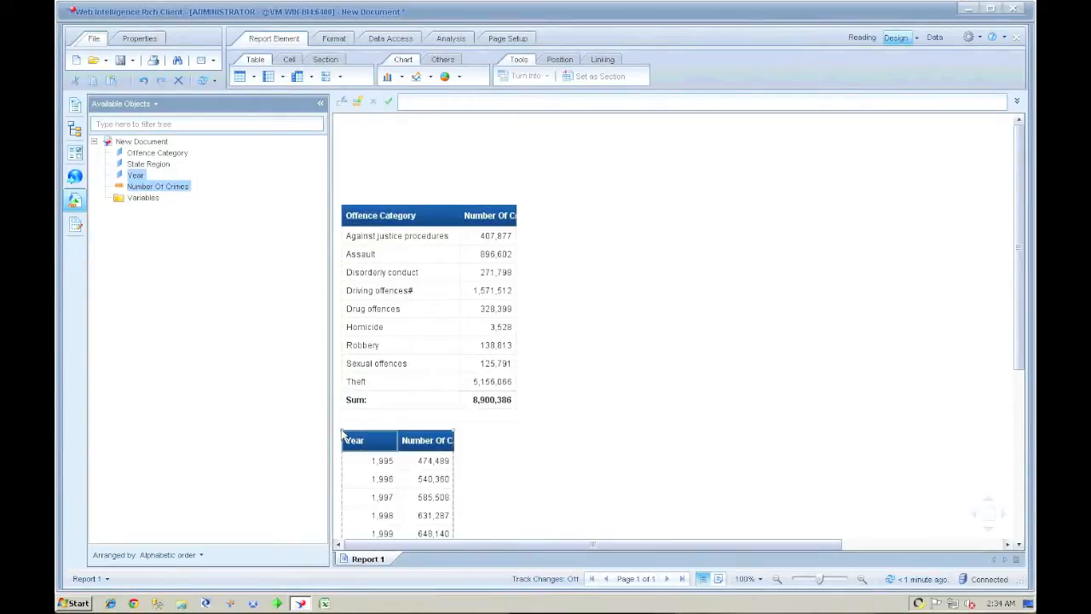
# Step: Turn the Year/Number Of Crimes table into a line chart and insert a second report
pyautogui.click(430, 460)
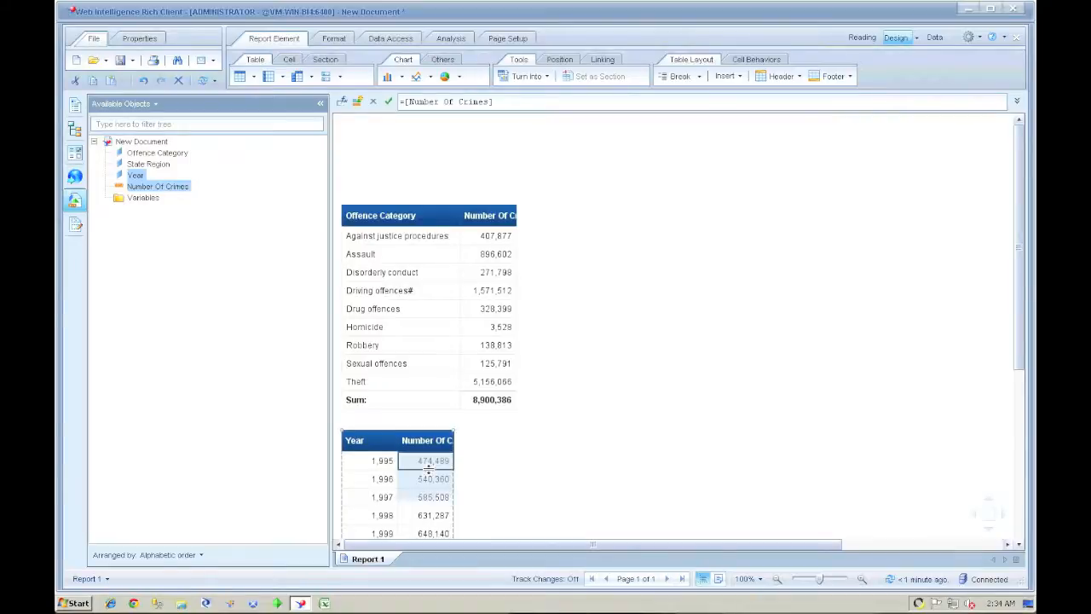
pyautogui.rightClick(426, 461)
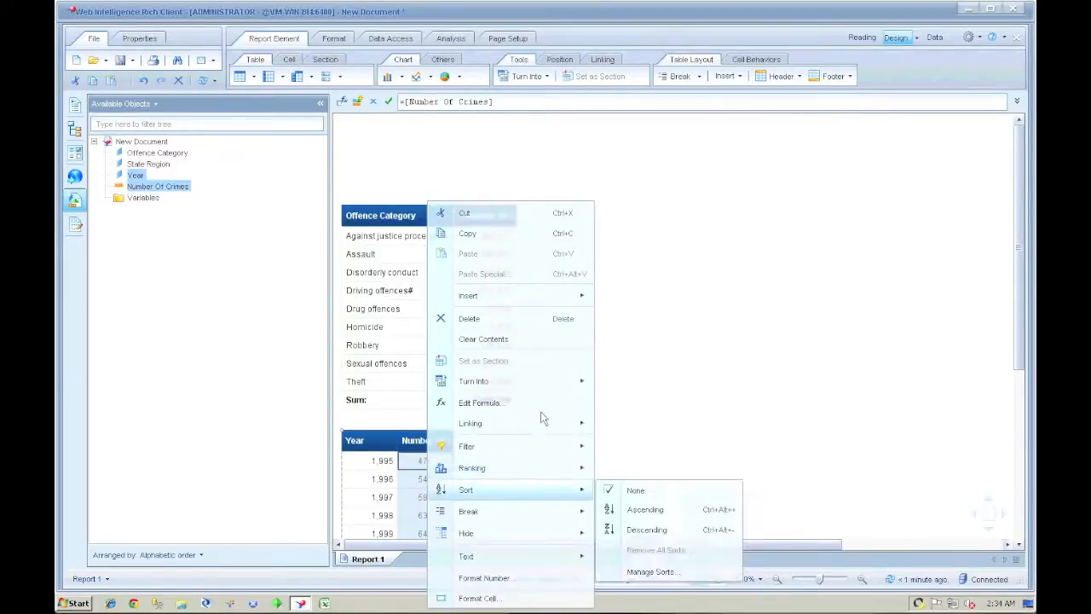
pyautogui.moveTo(474, 382)
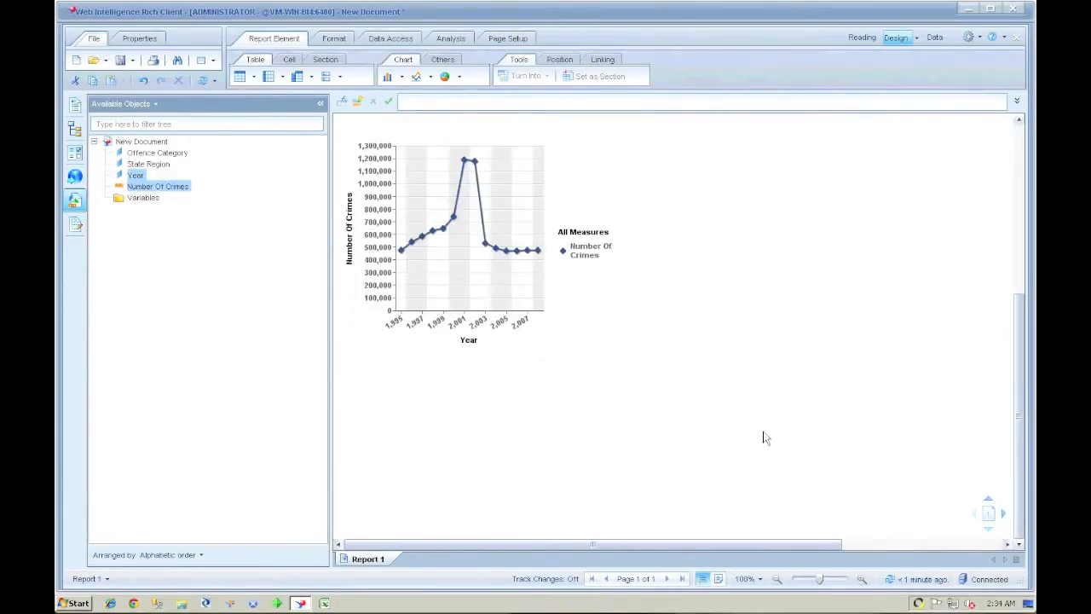
pyautogui.rightClick(368, 560)
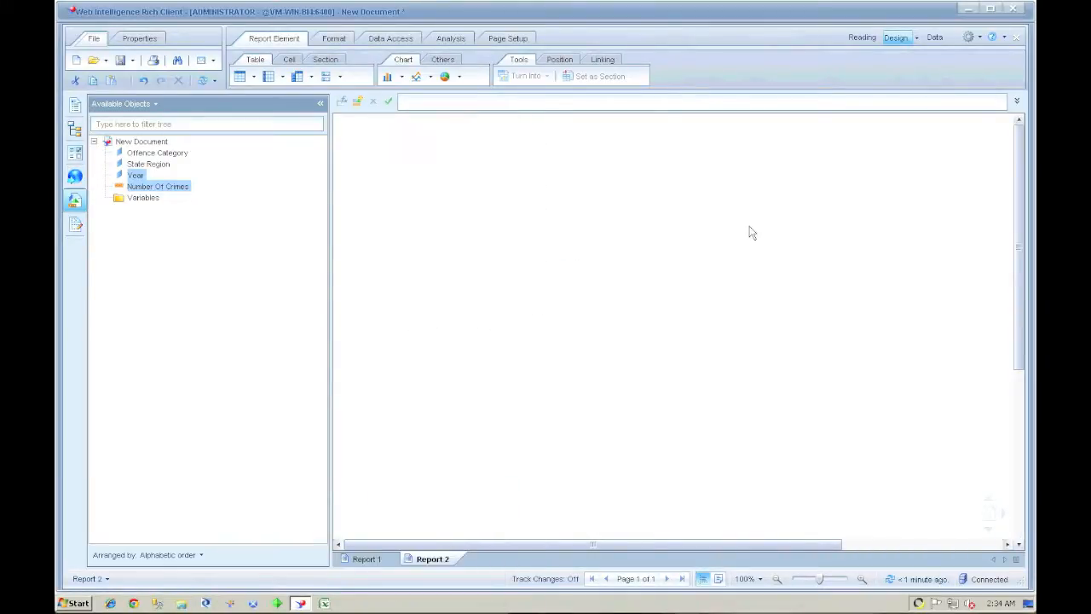
# Step: Turn the Report 2 crime table into a cross table of region by offence category
pyautogui.click(157, 154)
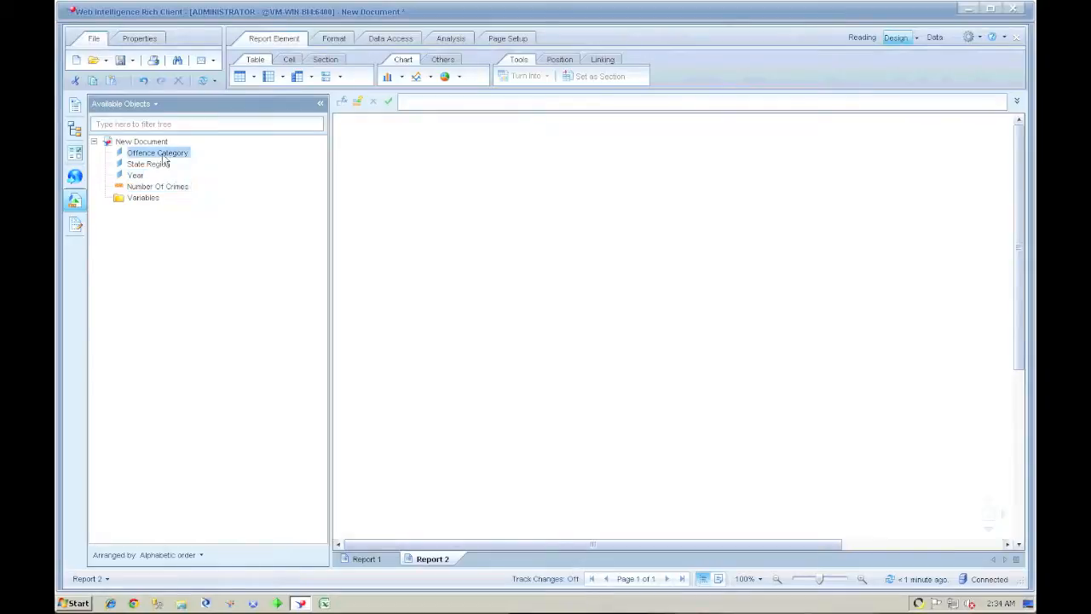
pyautogui.moveTo(145, 169)
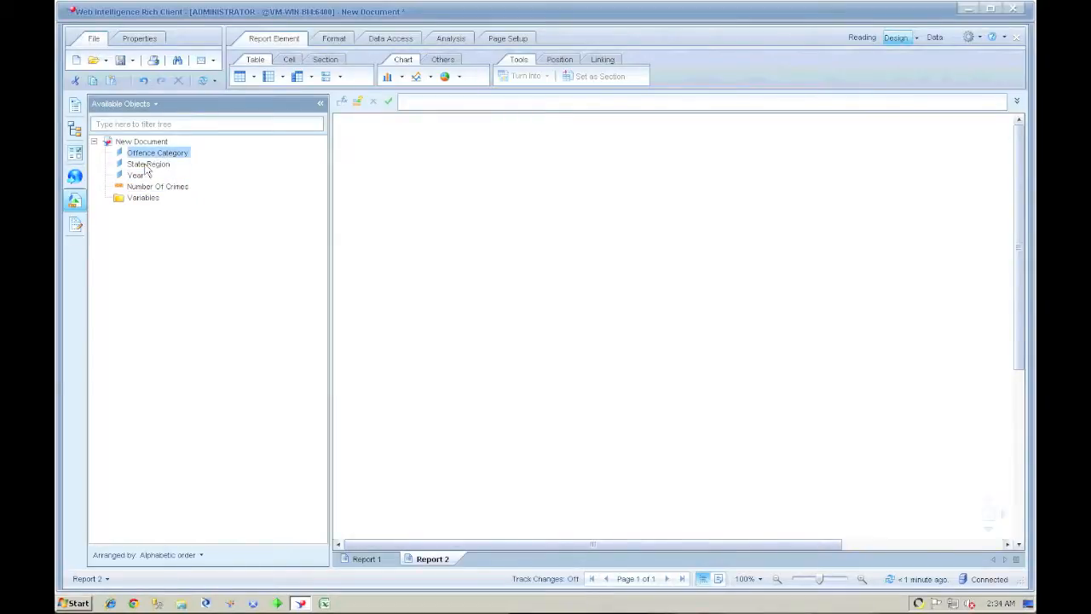
pyautogui.moveTo(148, 164)
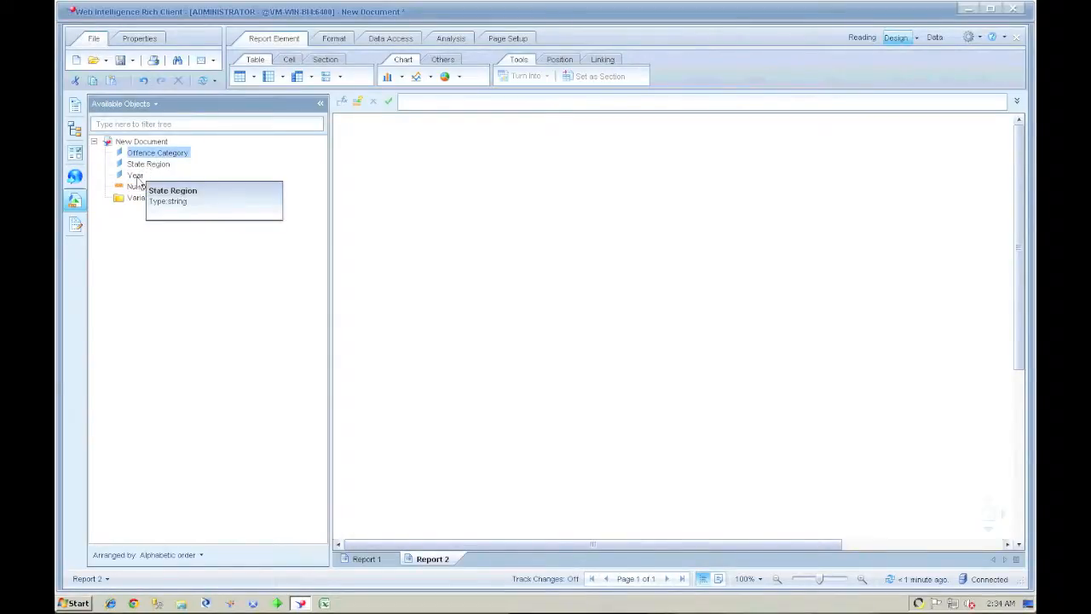
pyautogui.moveTo(157, 153)
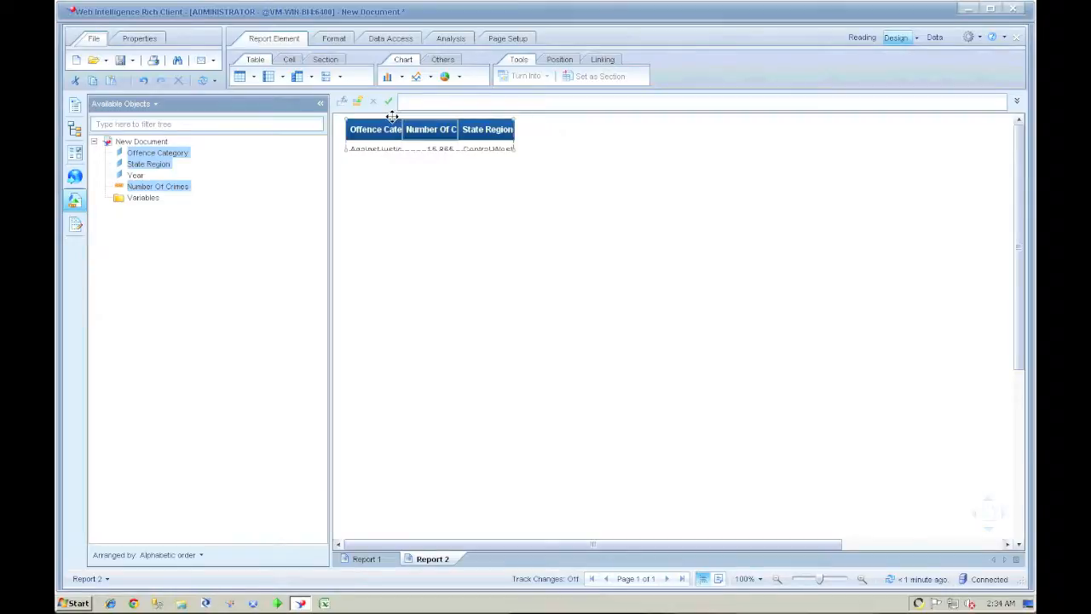
pyautogui.click(430, 129)
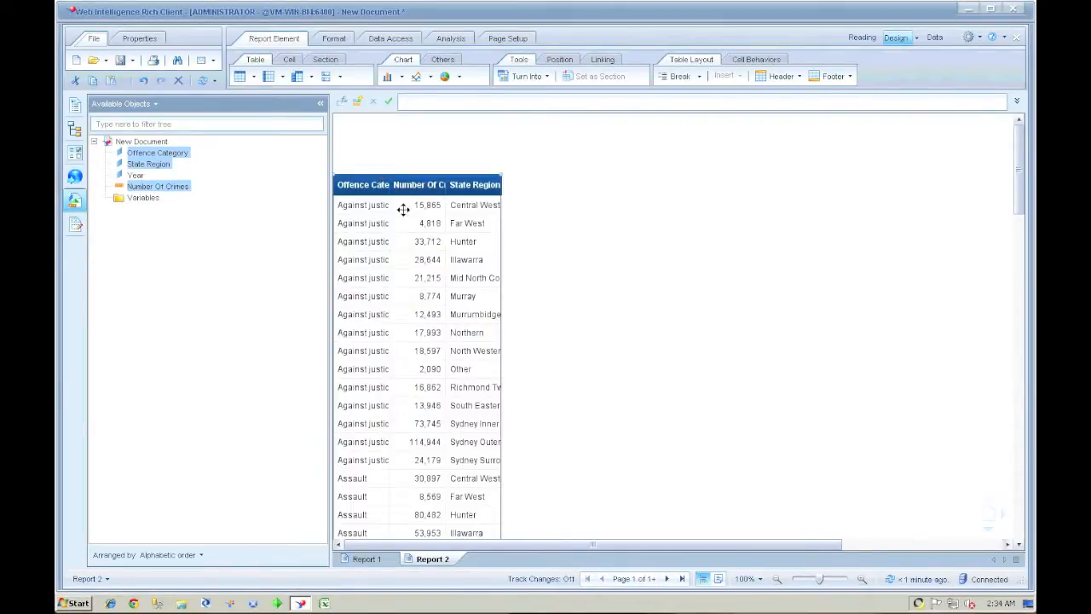
pyautogui.click(418, 205)
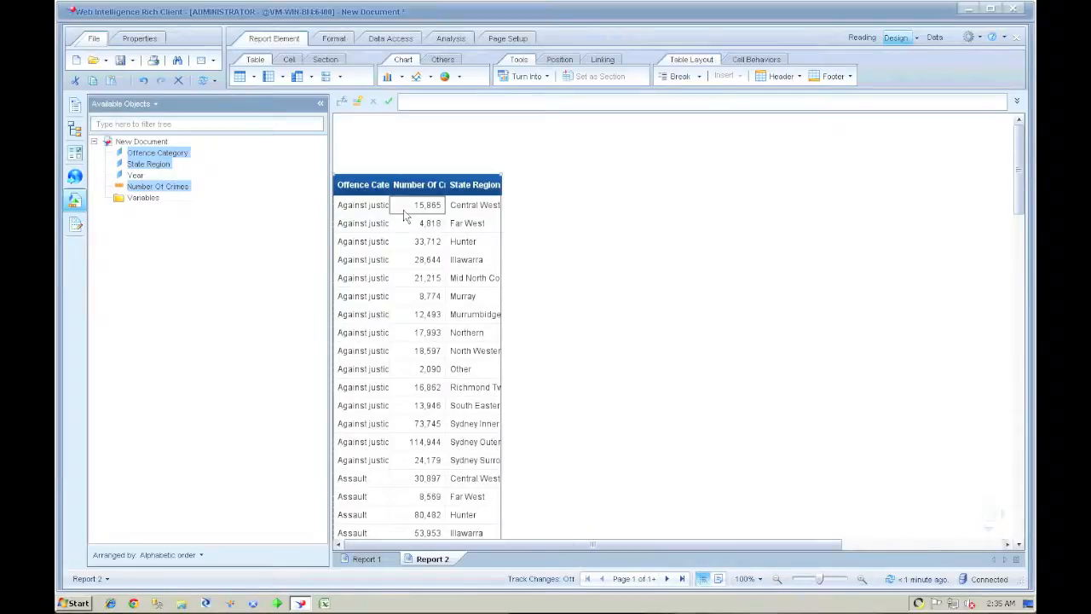
pyautogui.rightClick(417, 204)
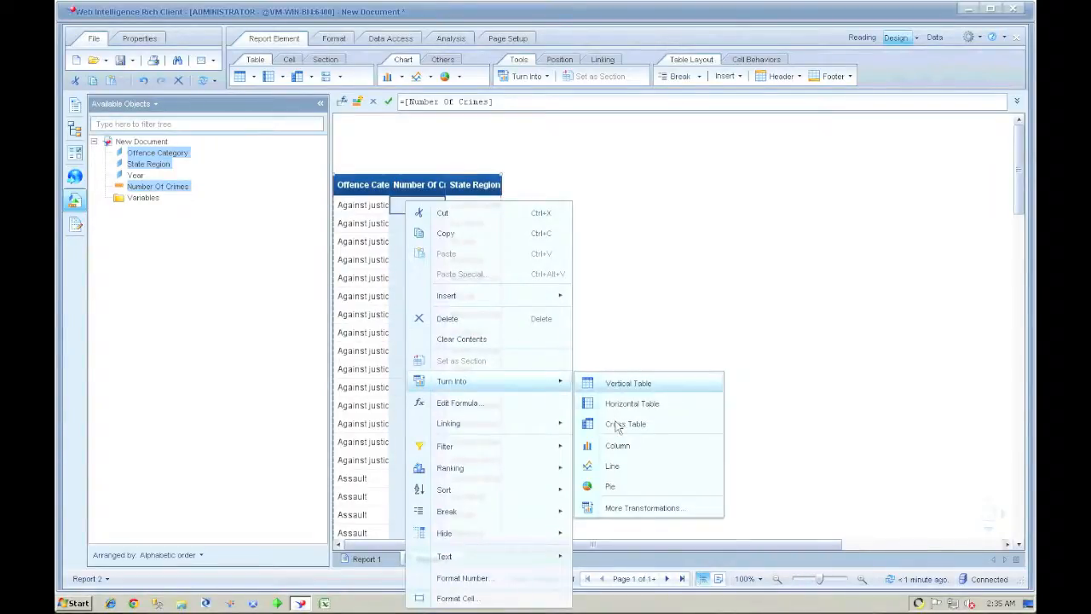
pyautogui.click(625, 423)
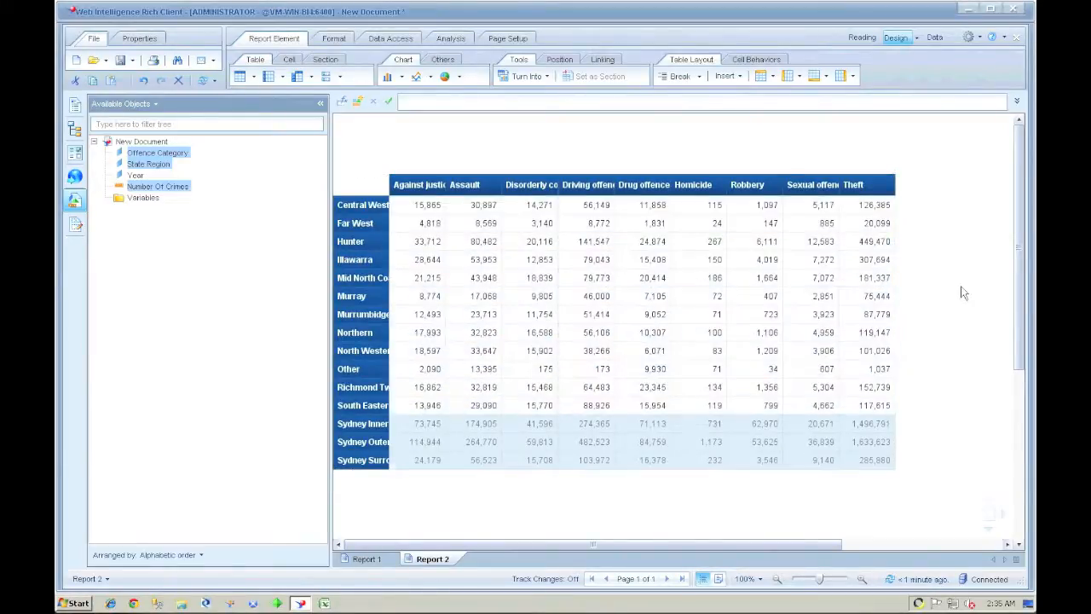
pyautogui.click(866, 259)
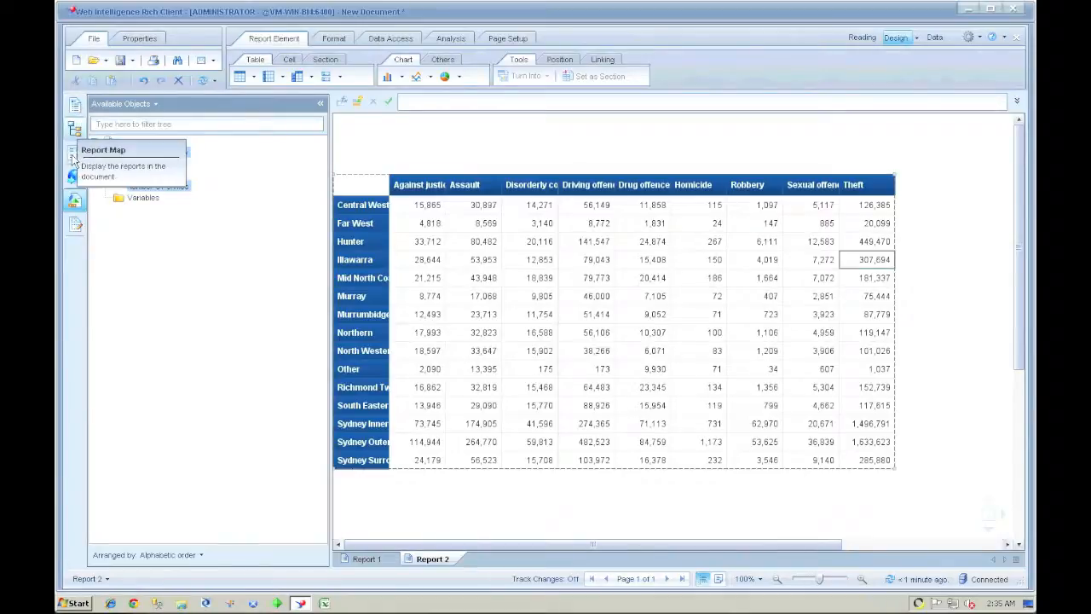
pyautogui.click(76, 175)
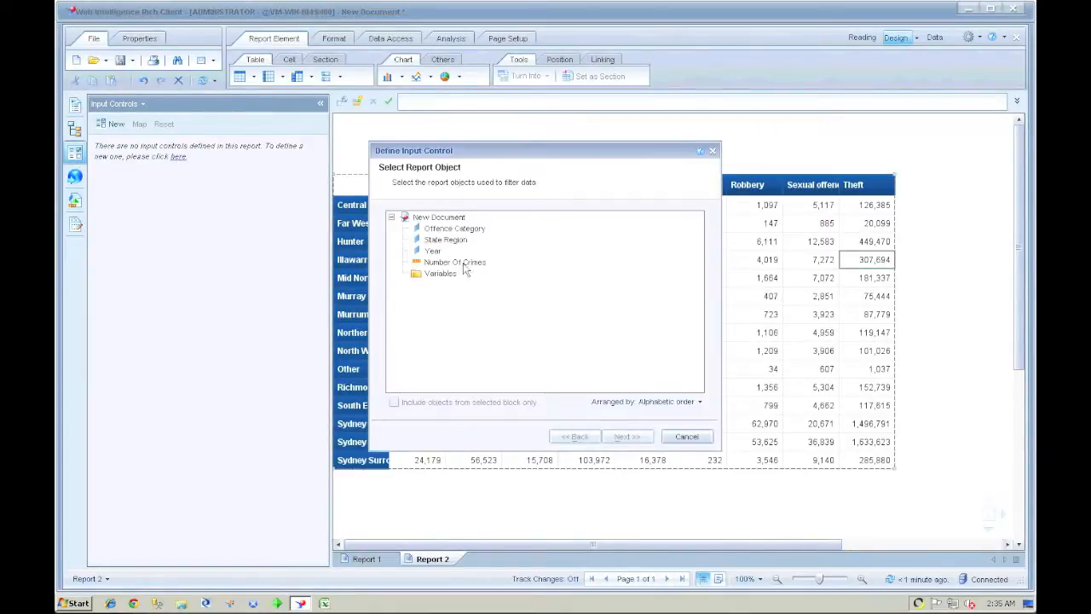
# Step: Create a Year check-box input control assigned to the cross table
pyautogui.click(628, 436)
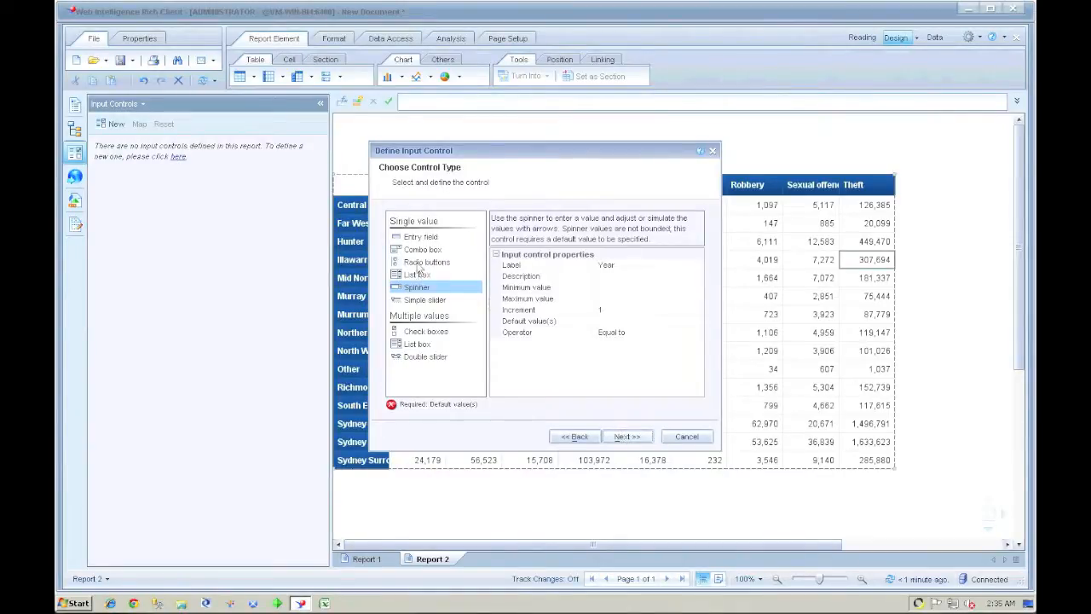
pyautogui.click(426, 331)
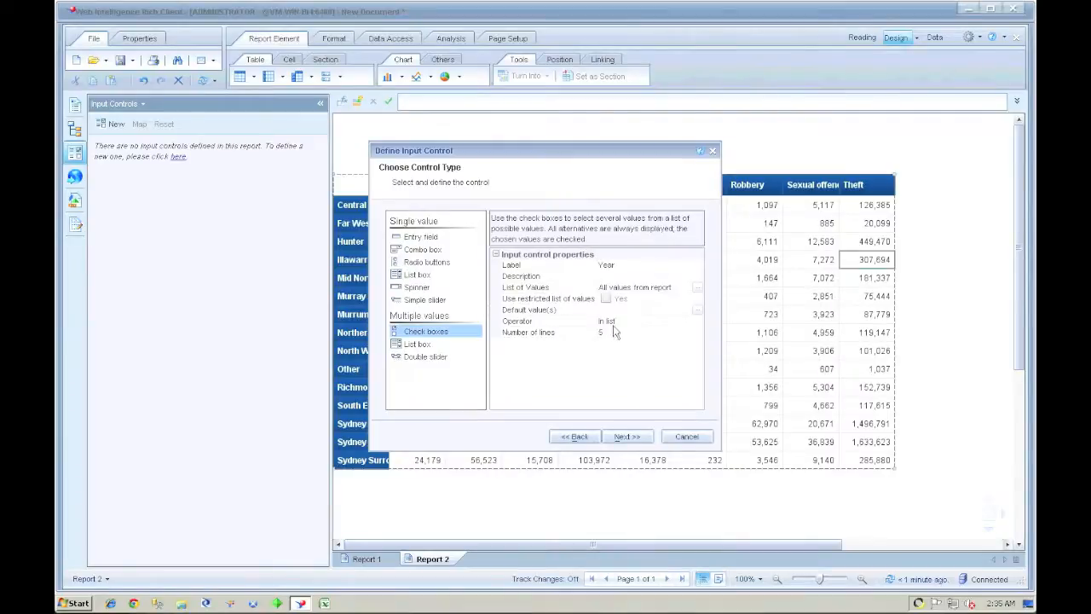
pyautogui.click(648, 331)
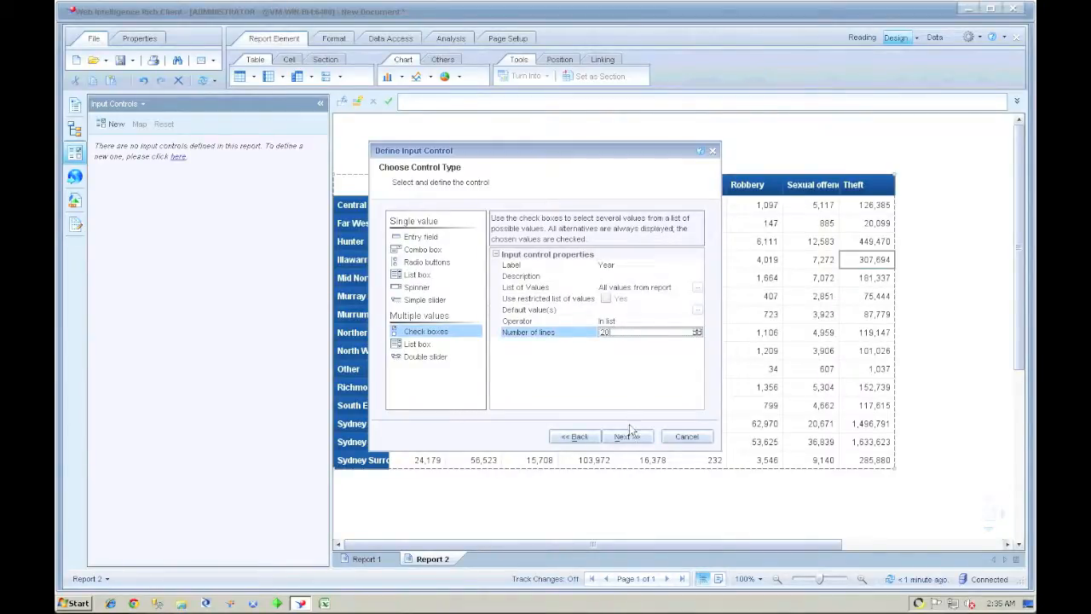
pyautogui.click(624, 436)
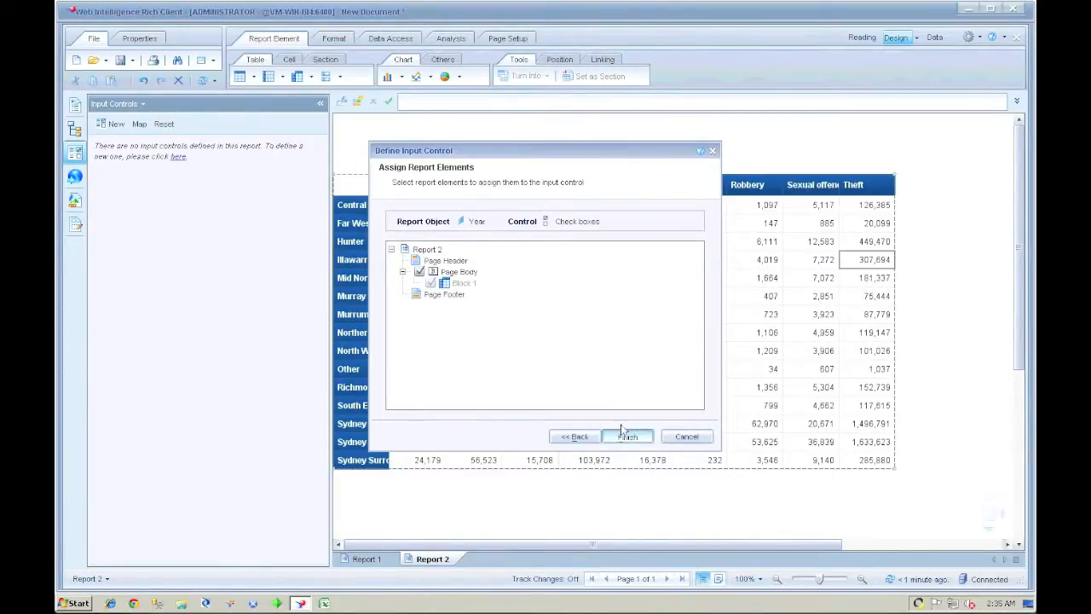
pyautogui.click(627, 436)
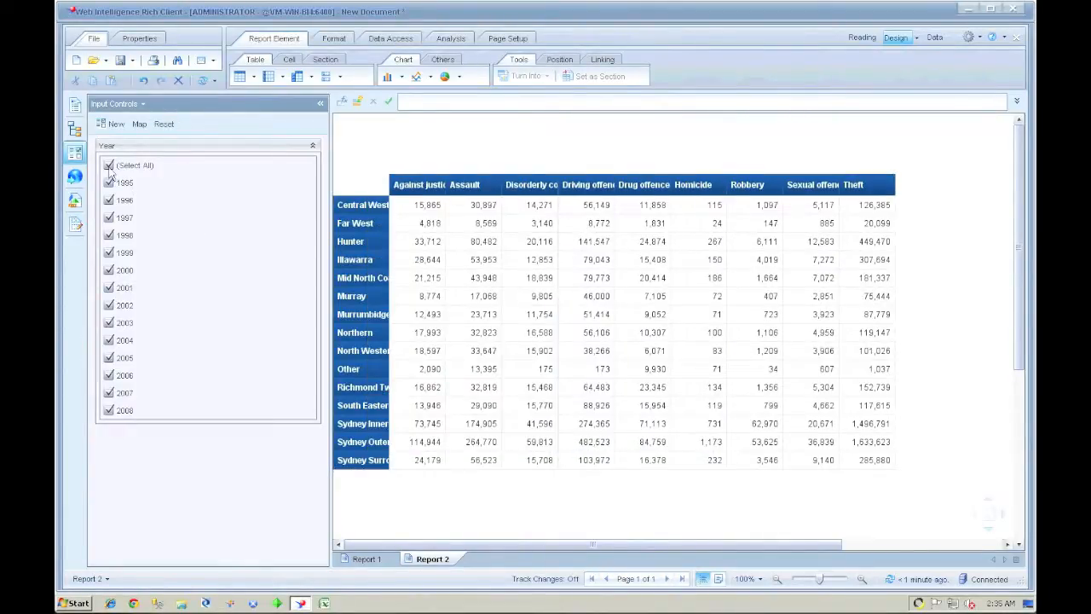
# Step: Untick Select All and show only the 1998 figures
pyautogui.click(109, 164)
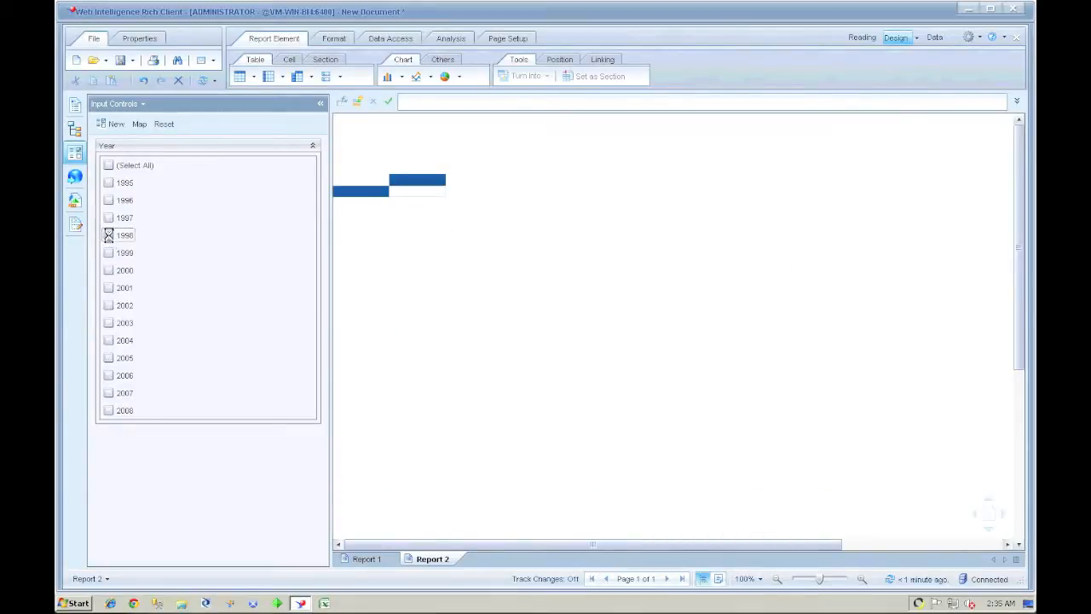
pyautogui.click(109, 236)
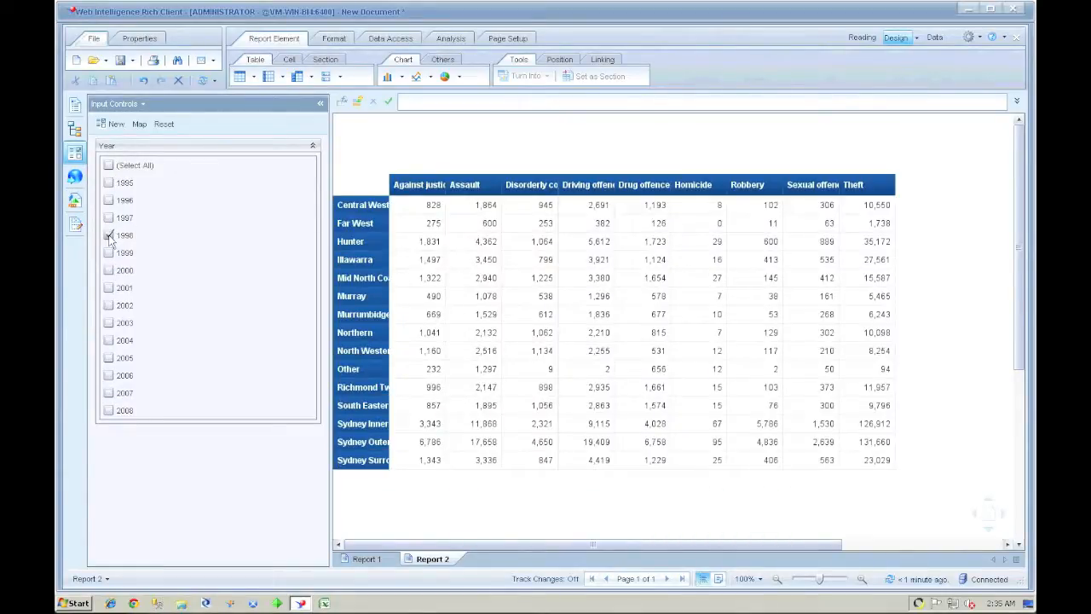
pyautogui.click(109, 235)
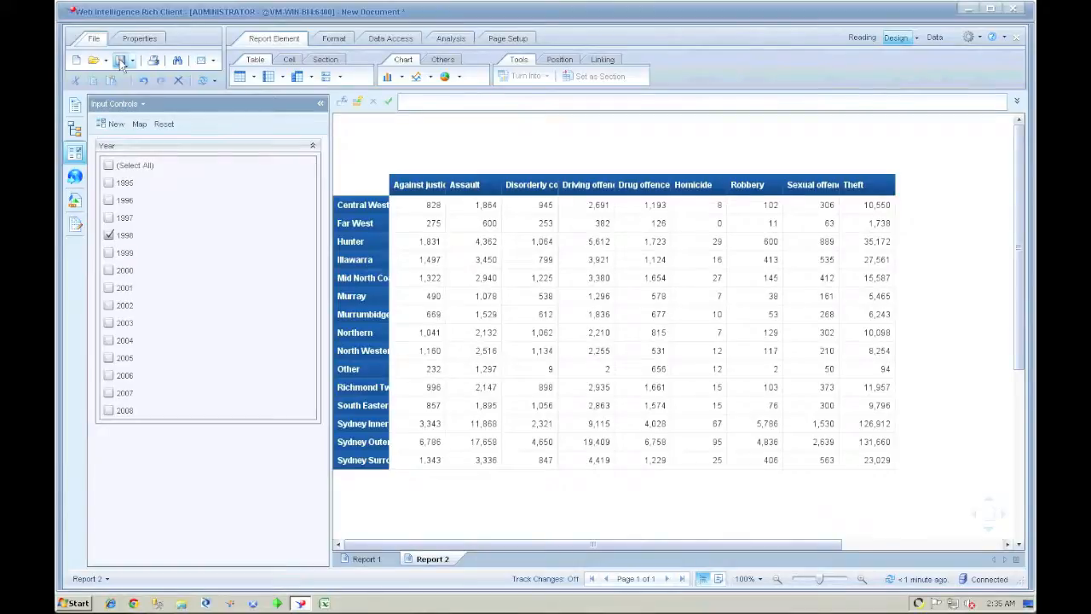
pyautogui.click(119, 60)
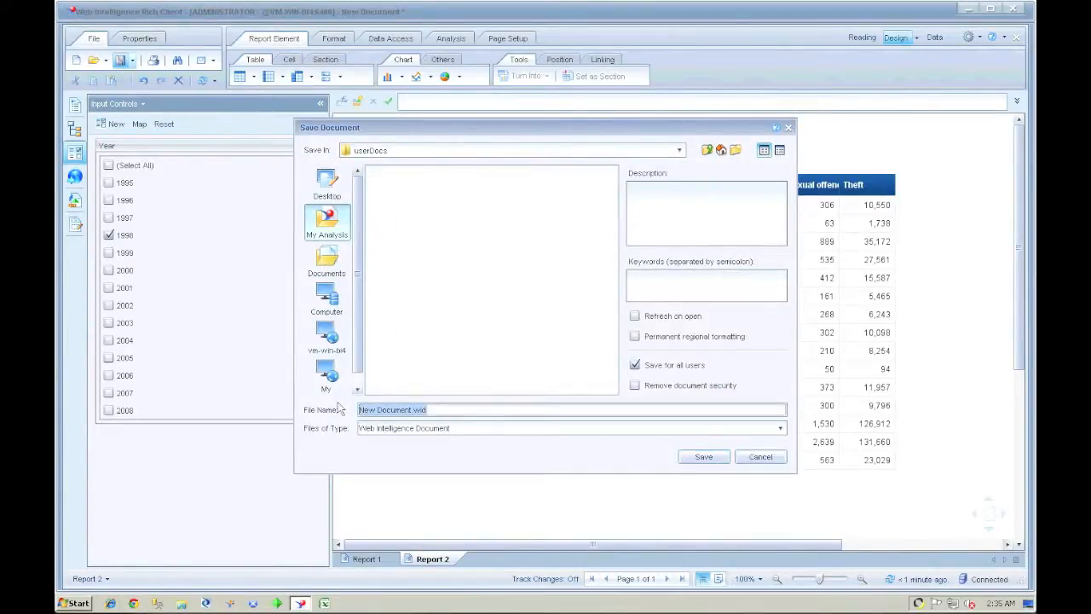
# Step: Save the document as 'Web Example NSW'
pyautogui.write('Web Example')
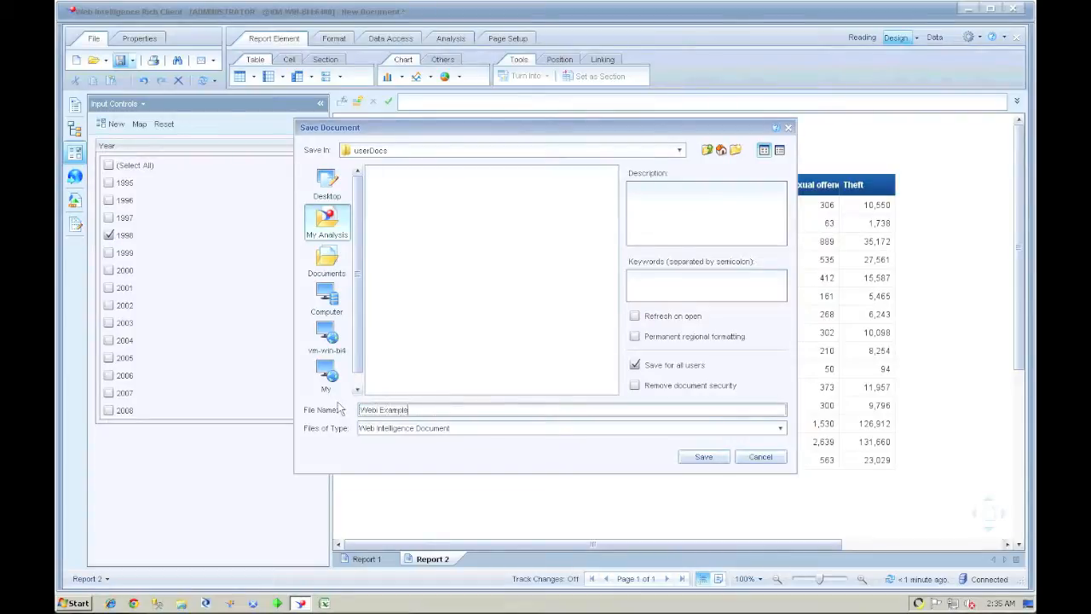
pyautogui.write('NSW')
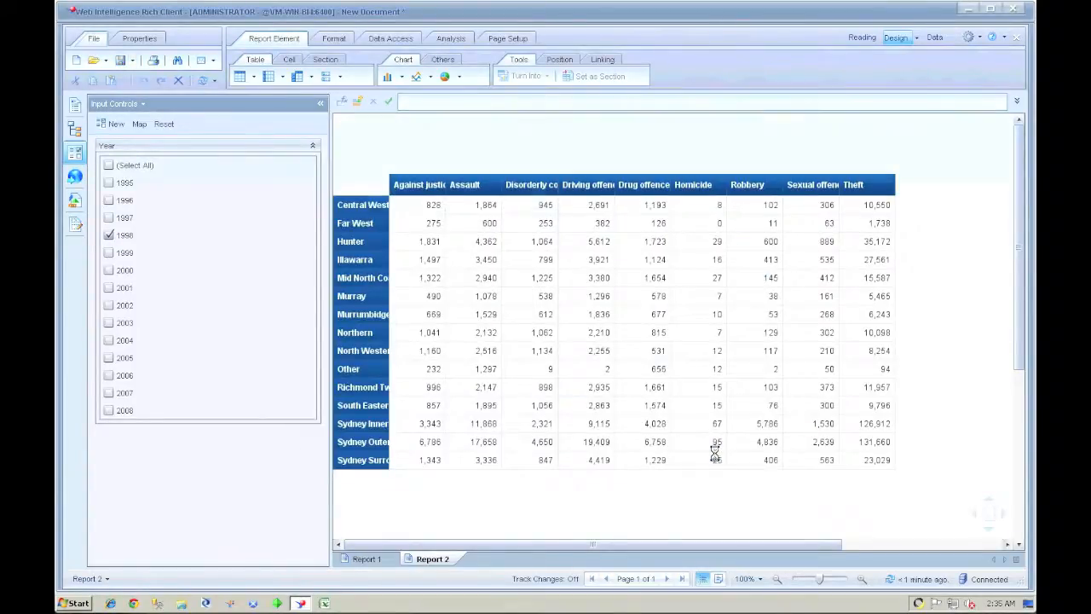
pyautogui.click(700, 460)
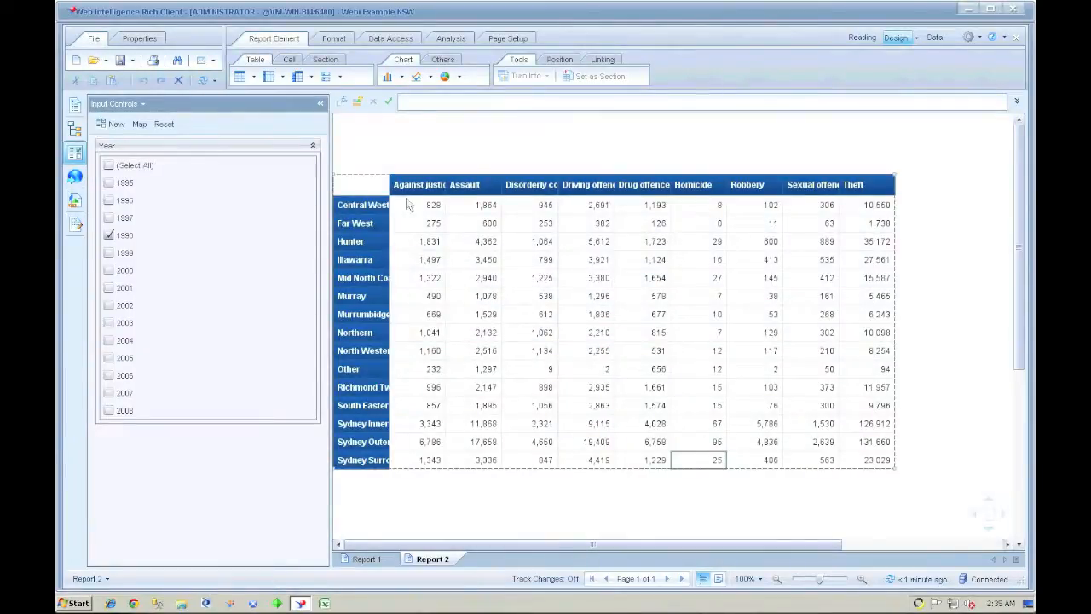
# Step: Publish the document to the Web Intelligence Samples public folder on the server
pyautogui.click(119, 60)
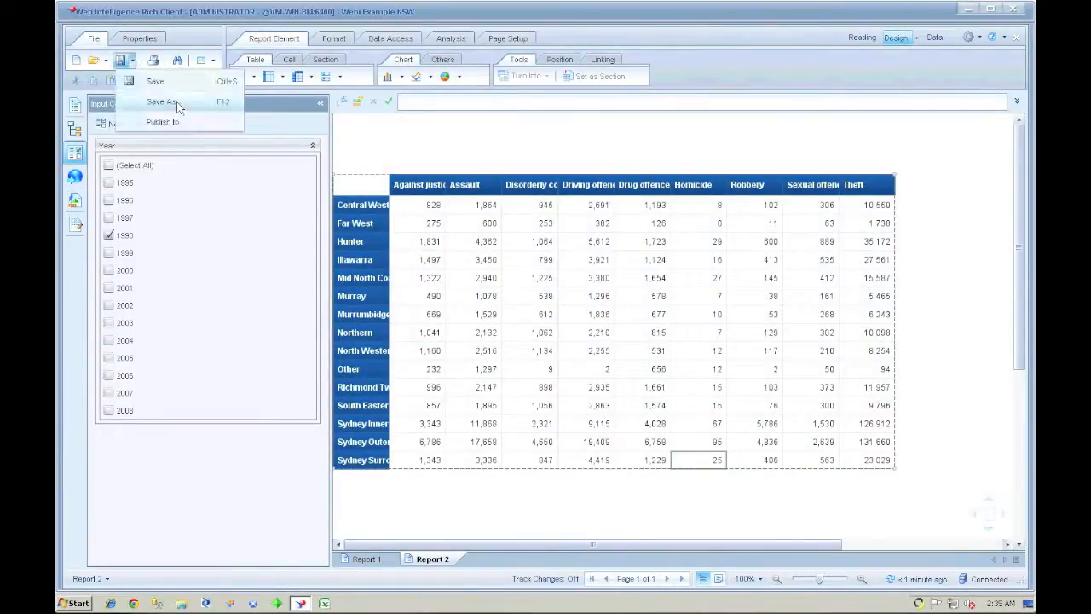
pyautogui.moveTo(177, 123)
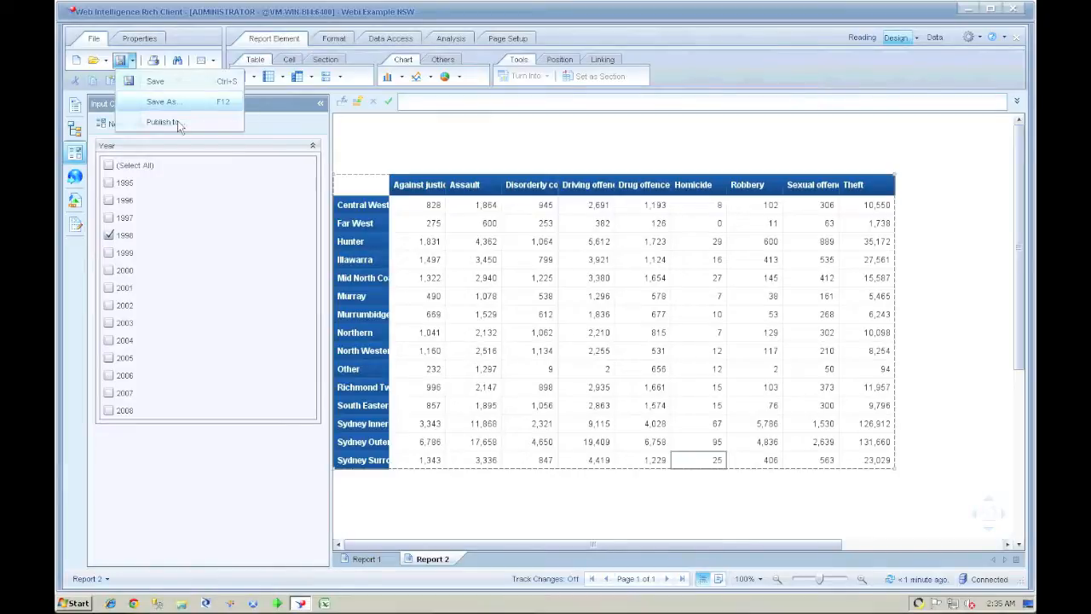
pyautogui.click(162, 122)
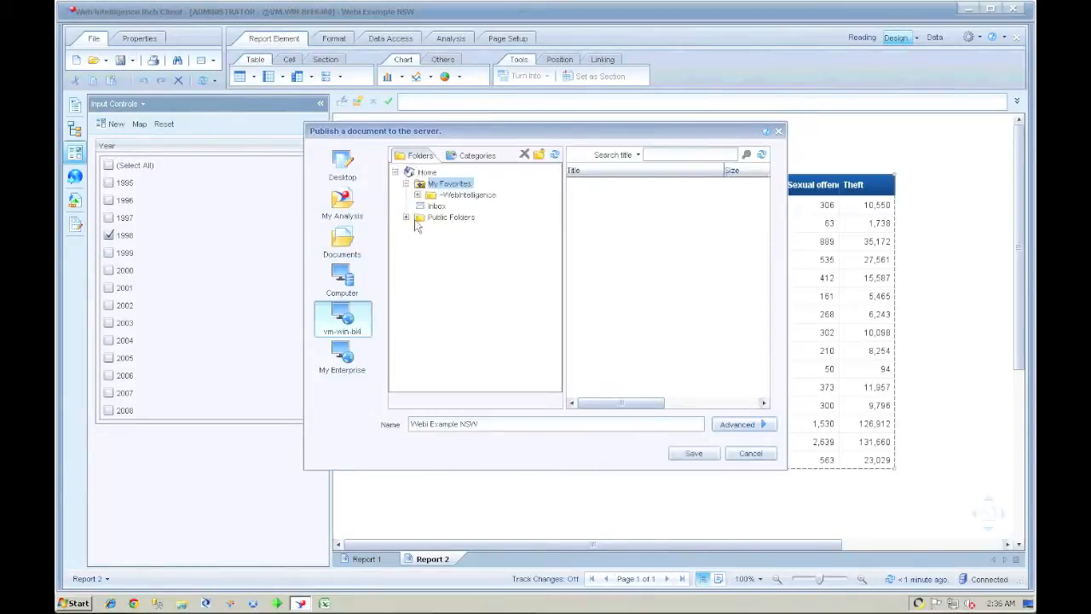
pyautogui.click(405, 217)
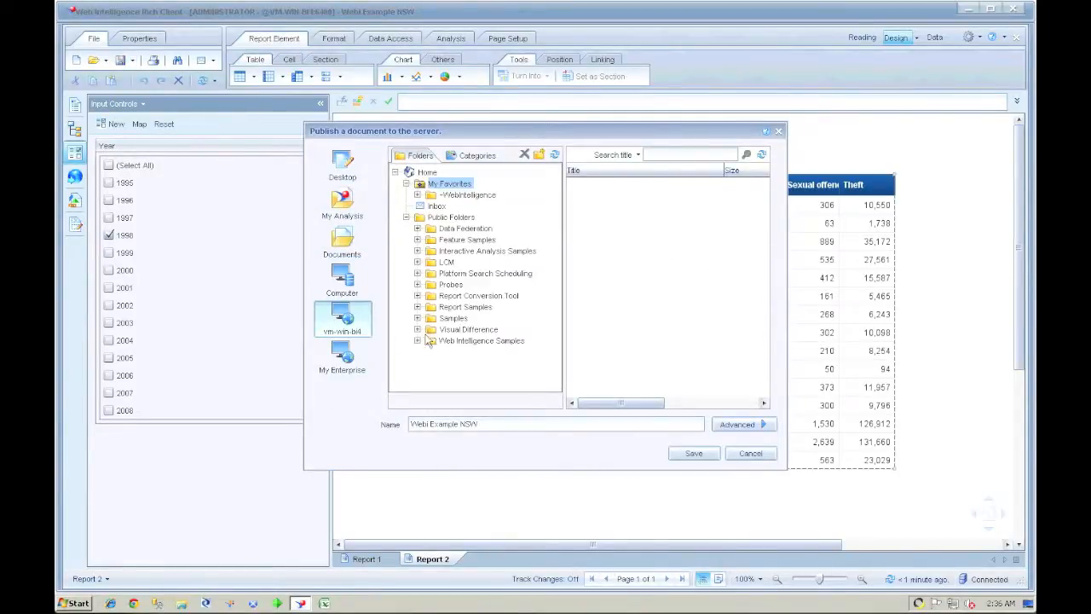
pyautogui.moveTo(450, 347)
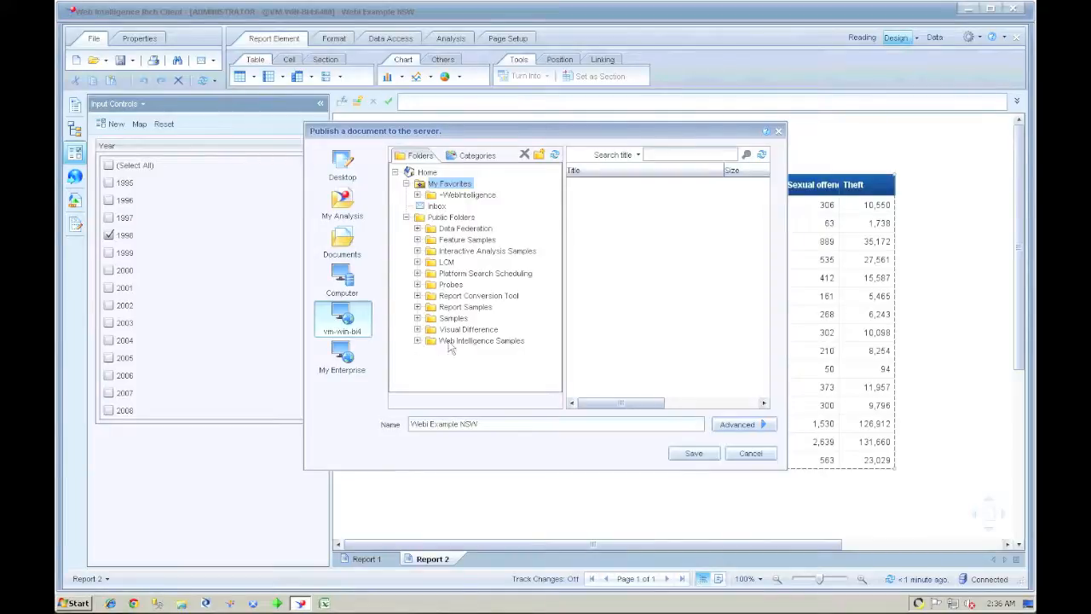
pyautogui.click(481, 341)
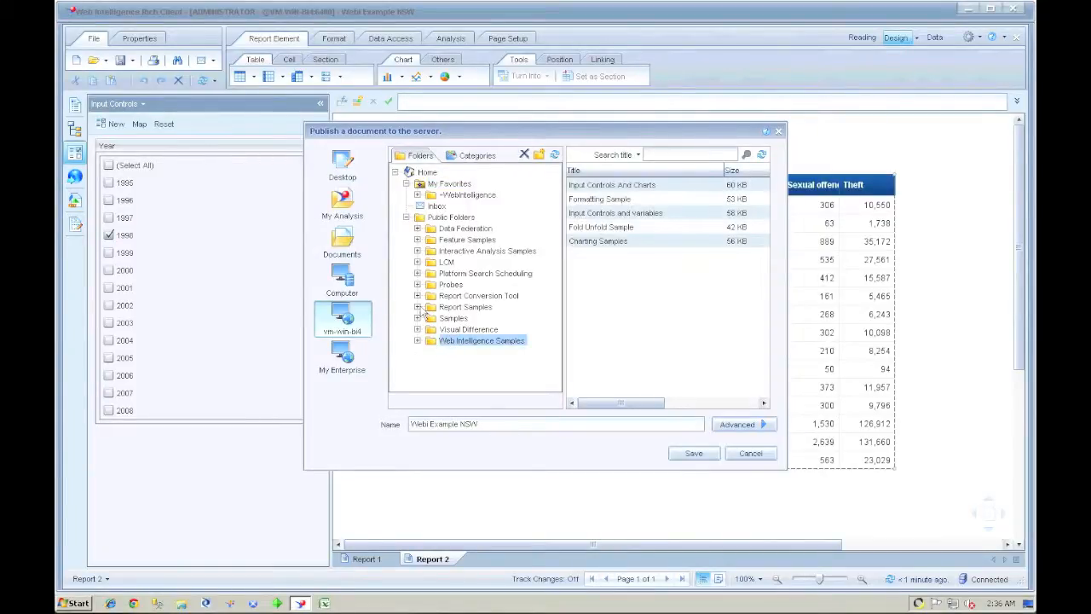
pyautogui.click(418, 317)
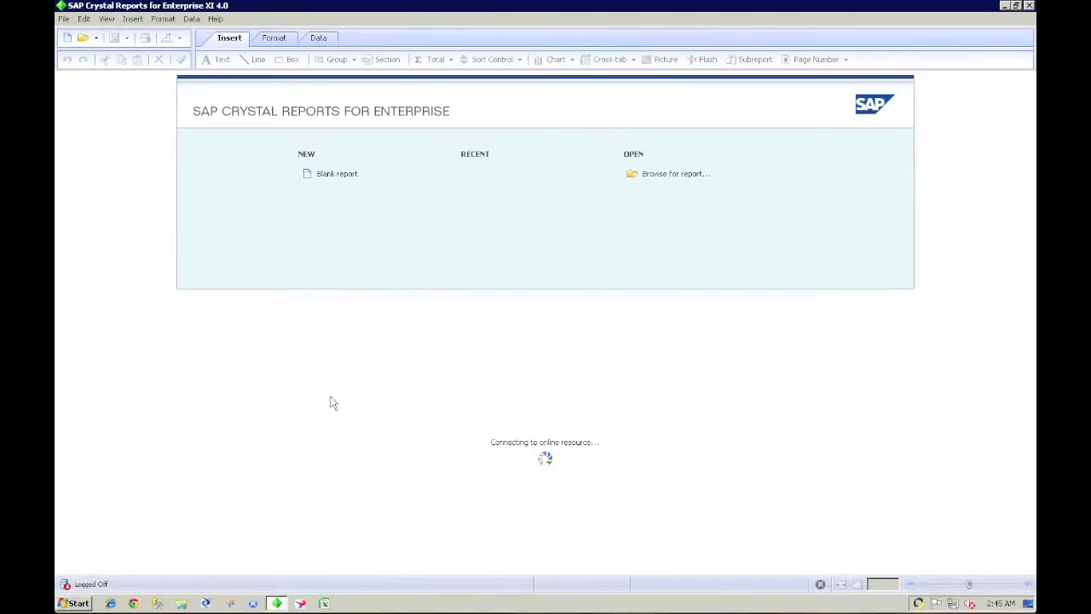
pyautogui.moveTo(358, 202)
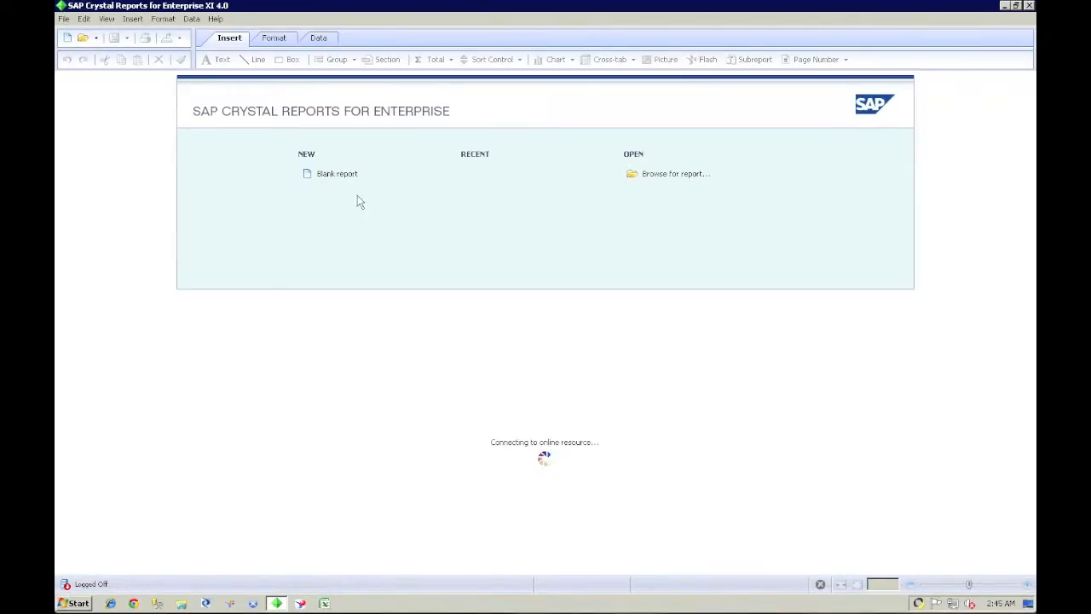
# Step: Start a new blank report from the start page
pyautogui.click(338, 174)
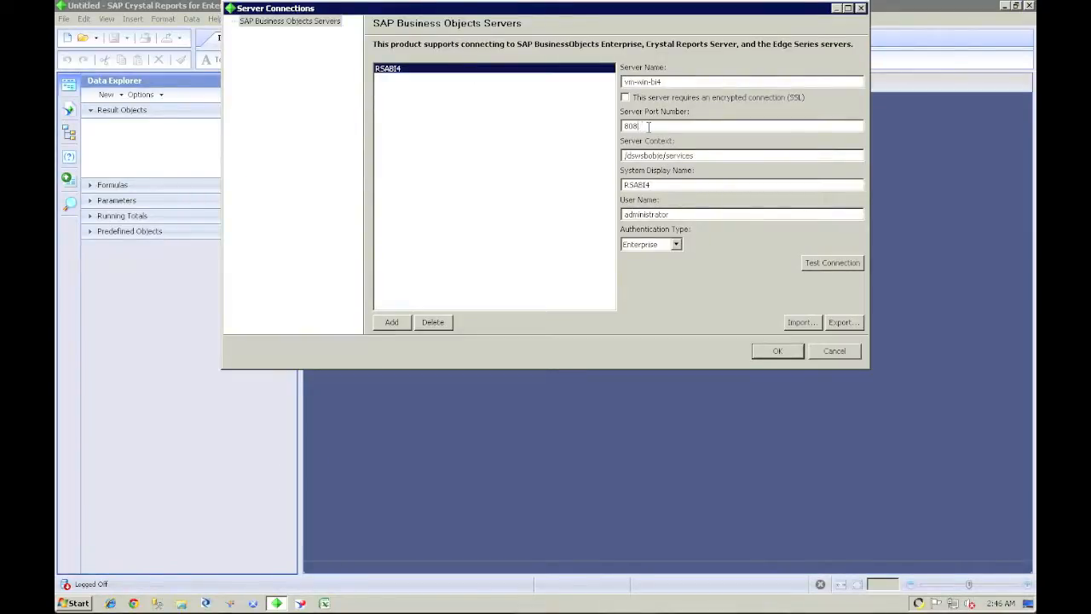
# Step: Correct the BusinessObjects server port to 80 and confirm the connection settings
pyautogui.press('Backspace')
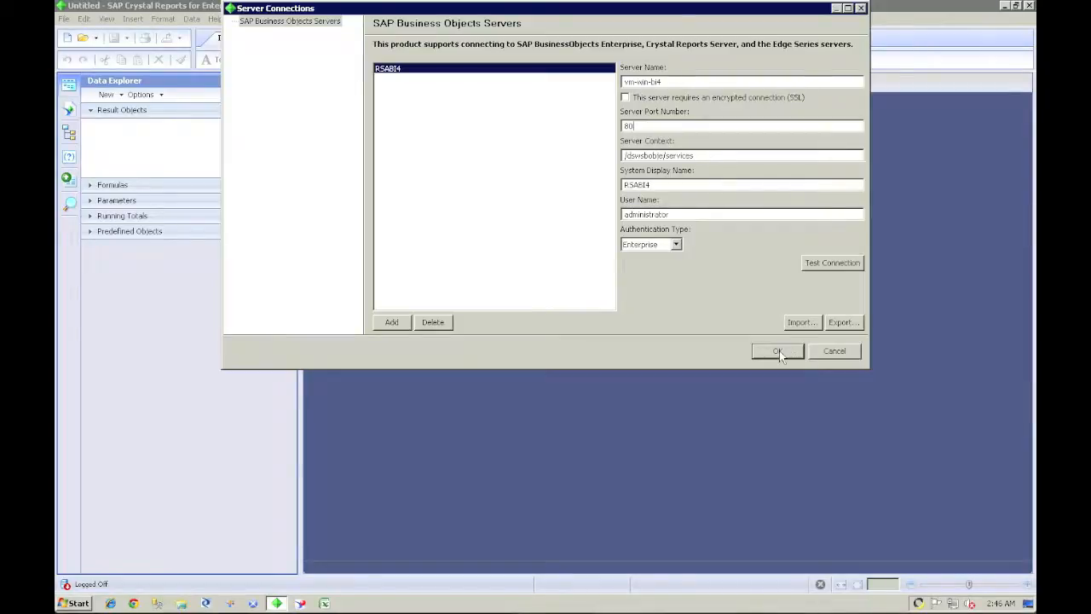
pyautogui.click(776, 351)
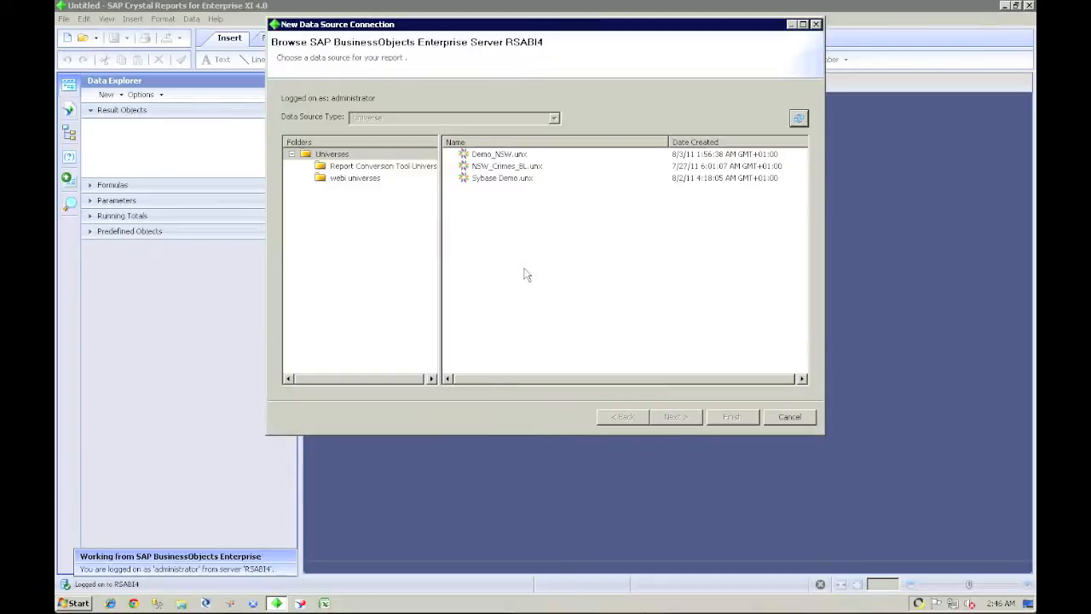
# Step: Build a query on Demo_NSW.unv with Year, Quarter and Number Of Crimes as result objects and finish it
pyautogui.click(498, 153)
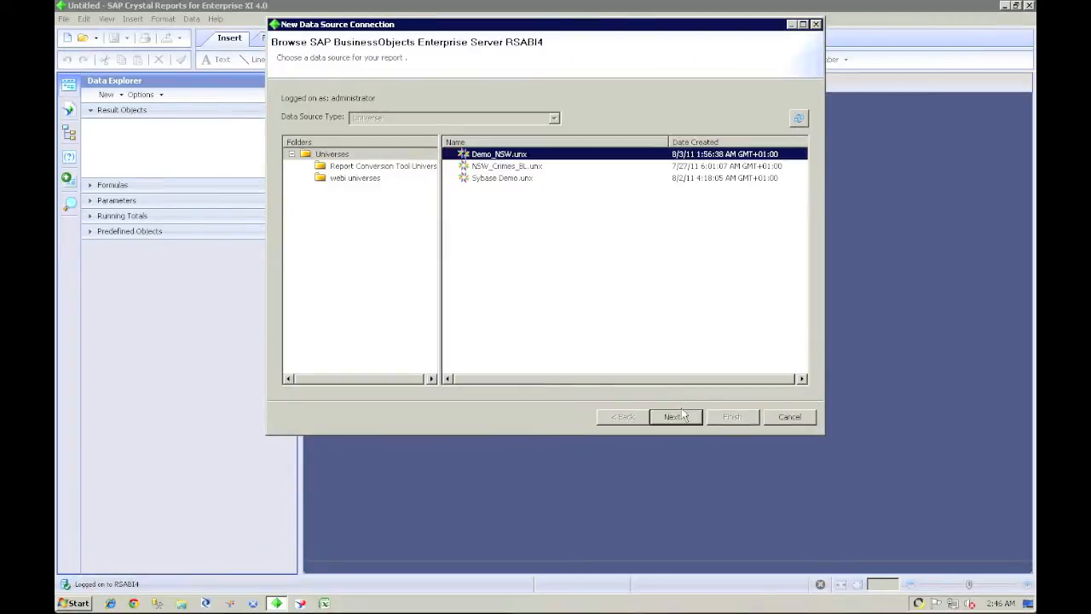
pyautogui.click(675, 416)
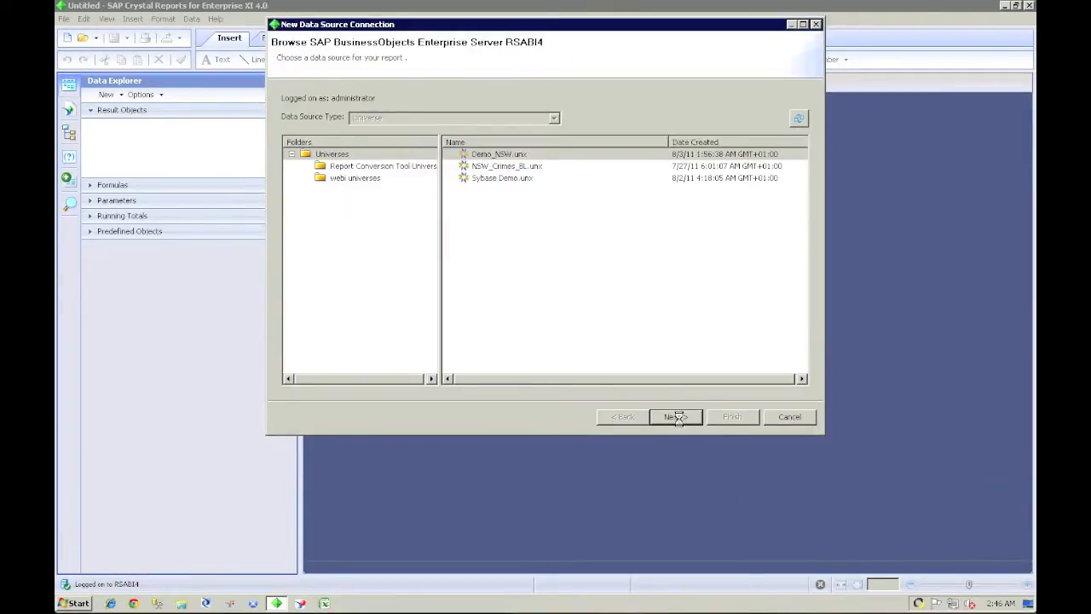
pyautogui.click(673, 416)
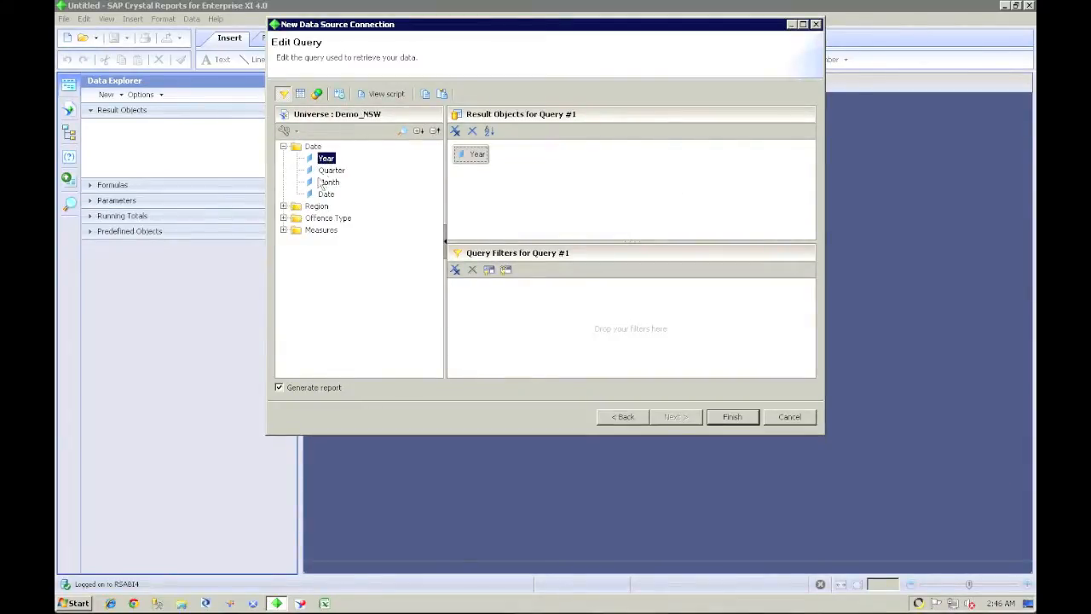
pyautogui.doubleClick(330, 171)
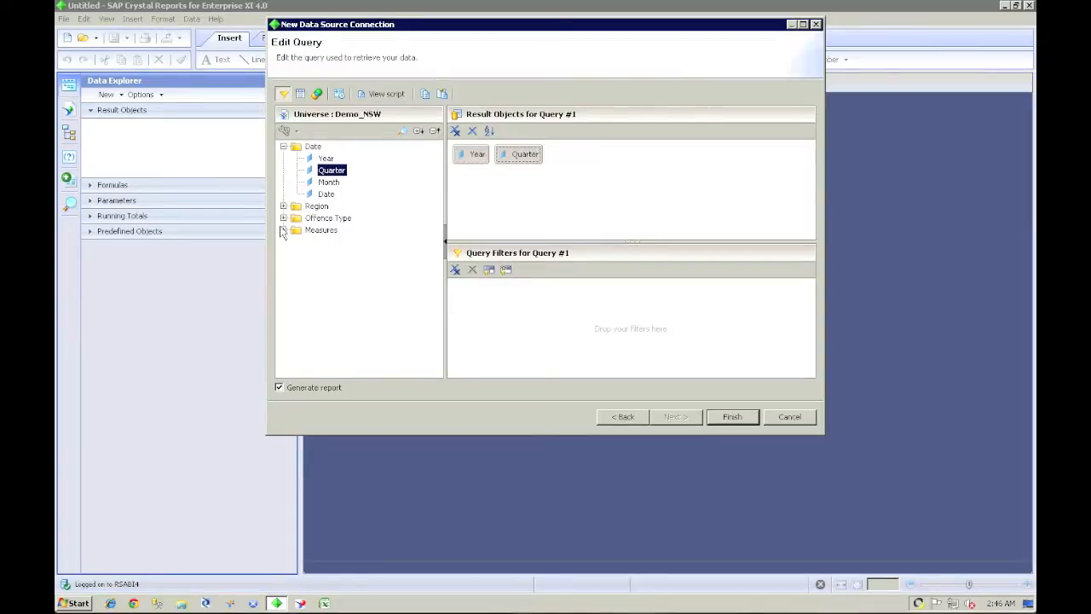
pyautogui.click(283, 230)
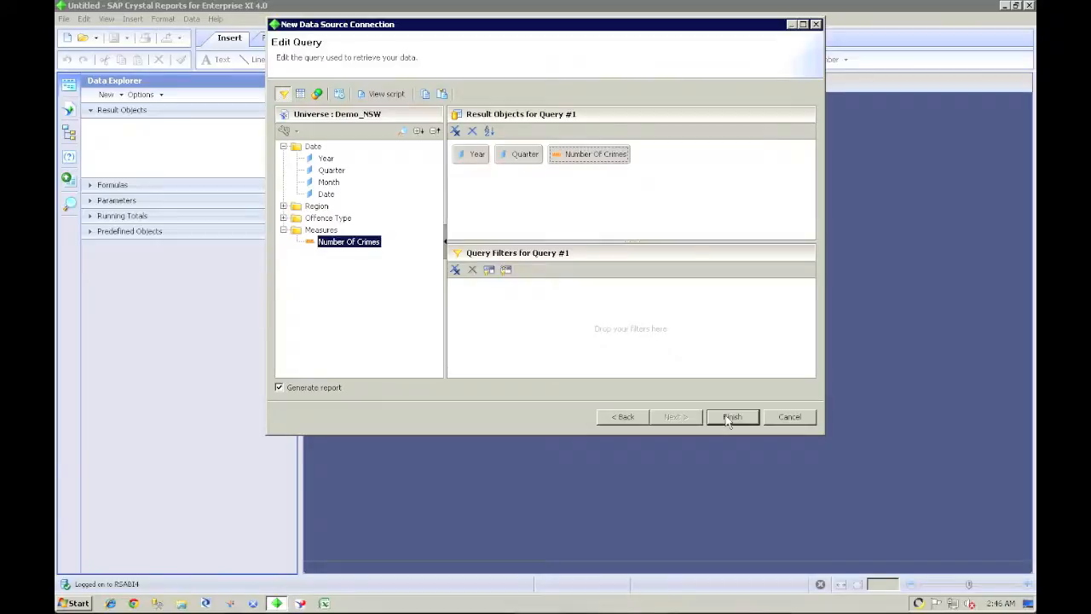
pyautogui.click(731, 416)
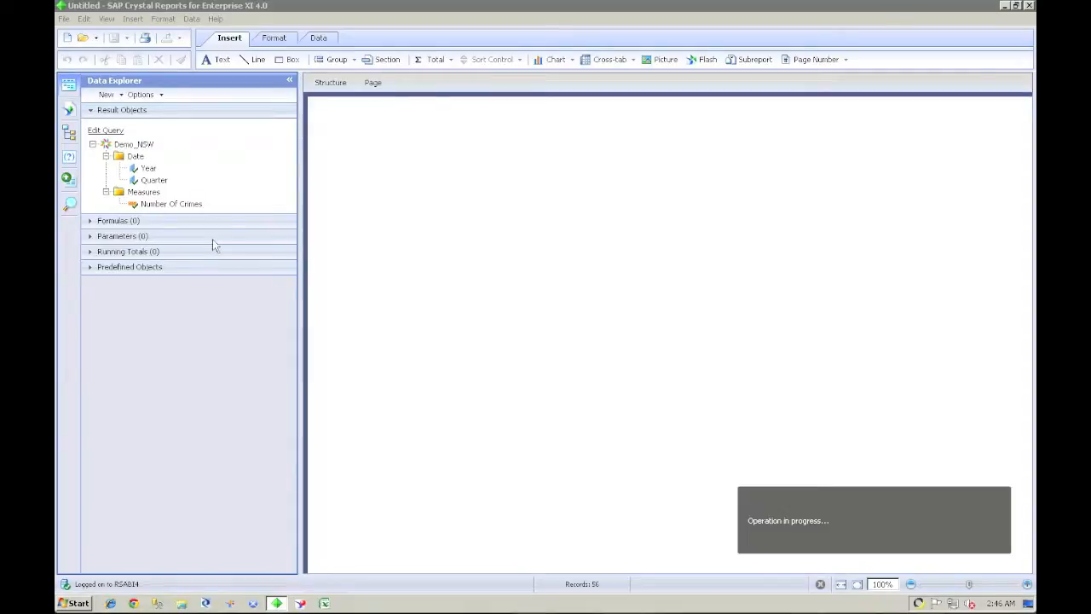
# Step: Format the Year field's number to show no decimals or separator, so it reads like 1995
pyautogui.rightClick(474, 286)
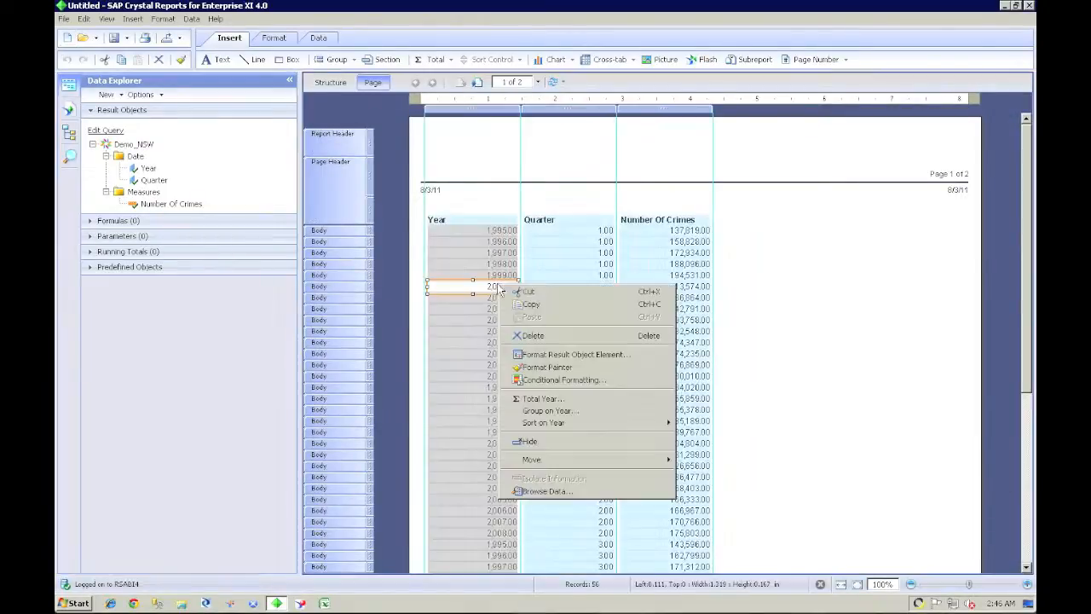
pyautogui.moveTo(573, 353)
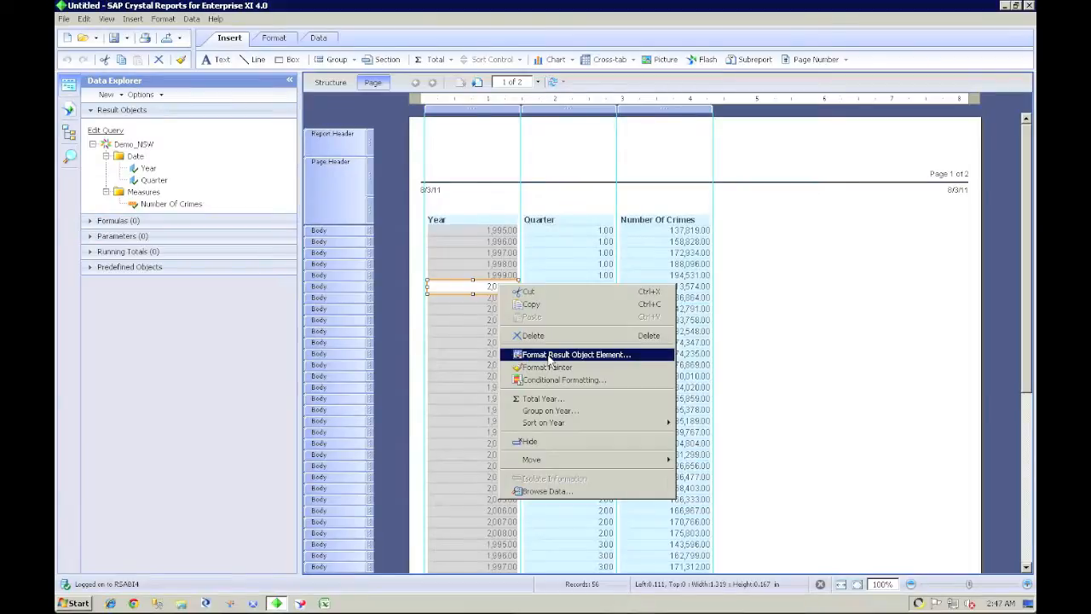
pyautogui.click(576, 355)
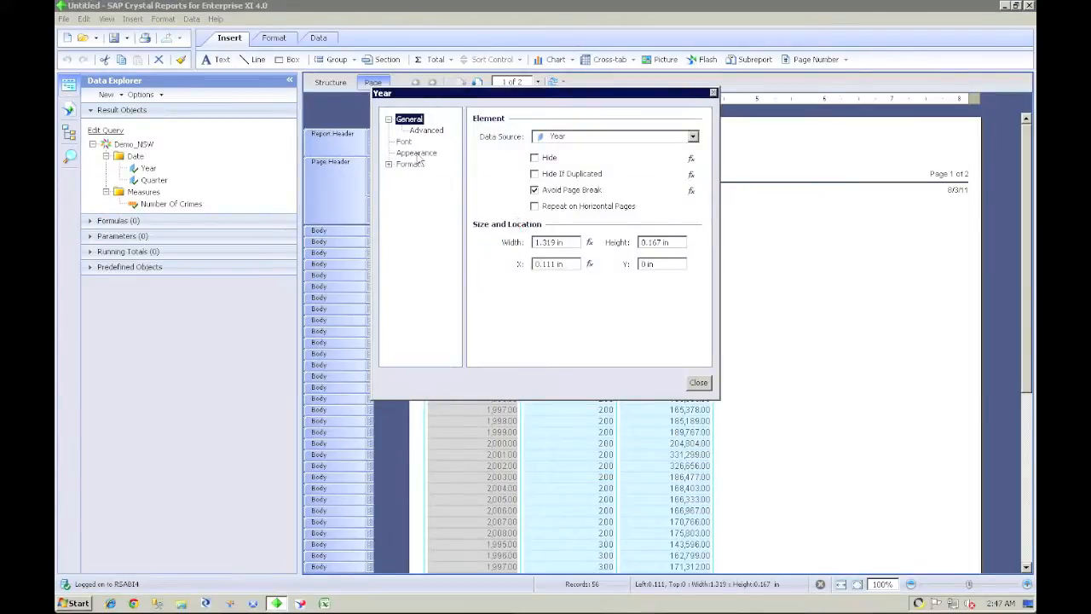
pyautogui.click(388, 164)
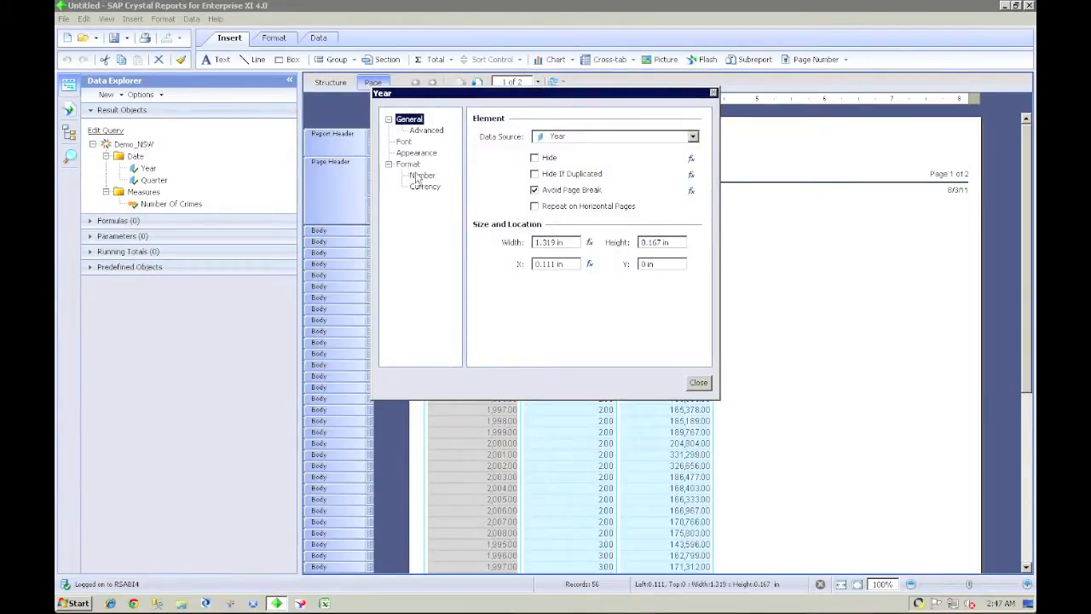
pyautogui.click(423, 174)
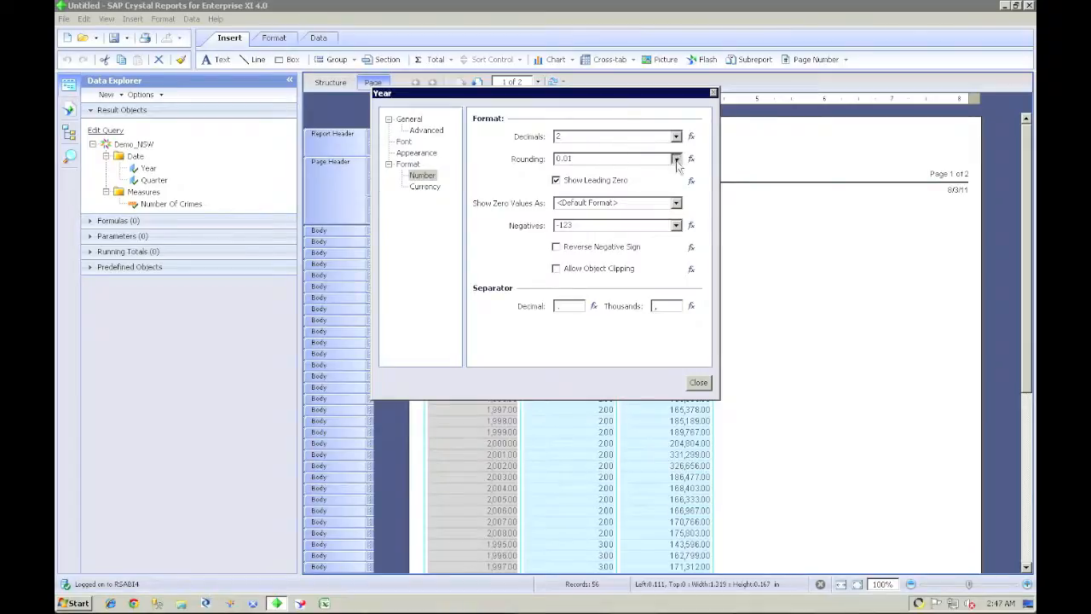
pyautogui.click(675, 159)
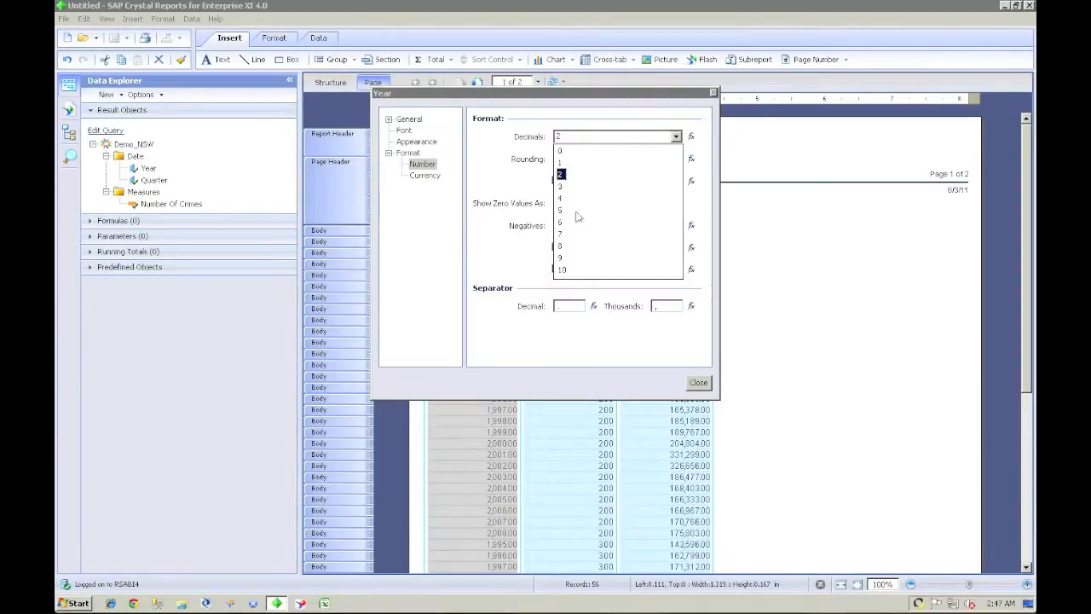
pyautogui.click(559, 150)
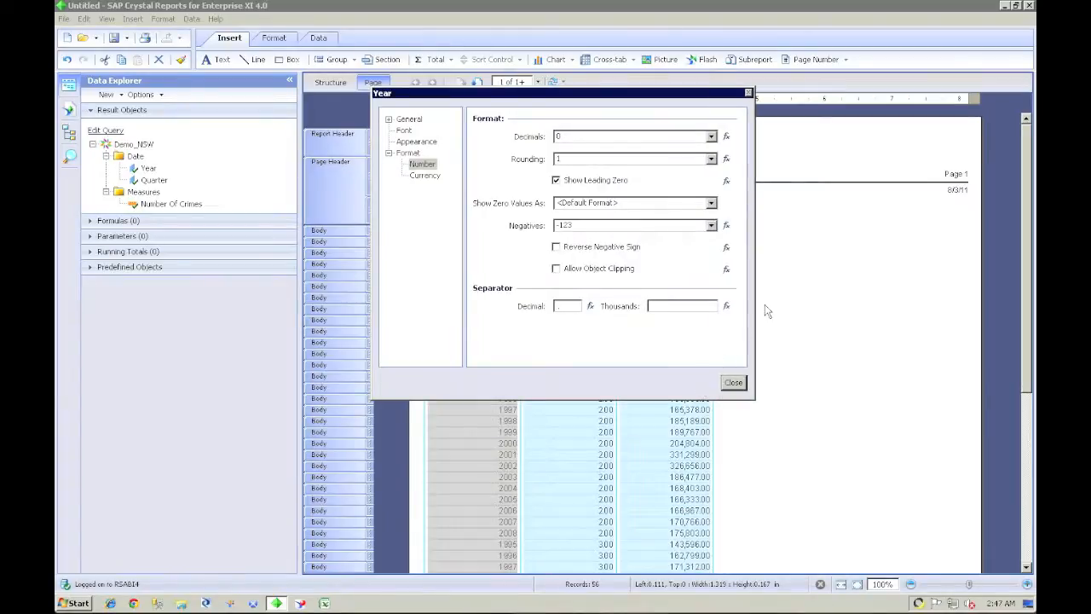
pyautogui.click(733, 382)
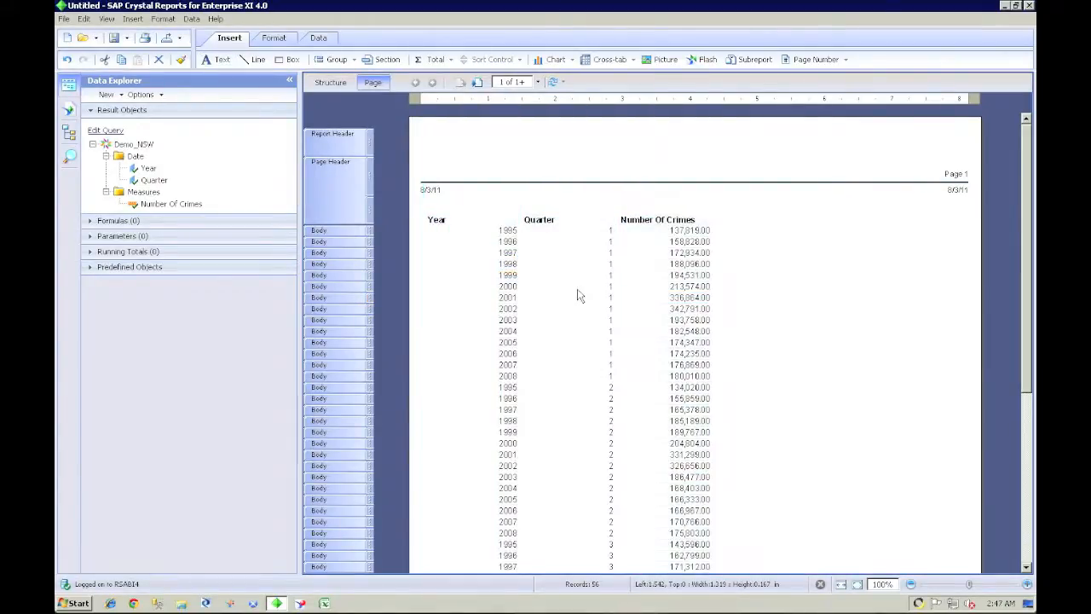
# Step: Format the Number Of Crimes field as whole numbers with no decimal places
pyautogui.rightClick(668, 256)
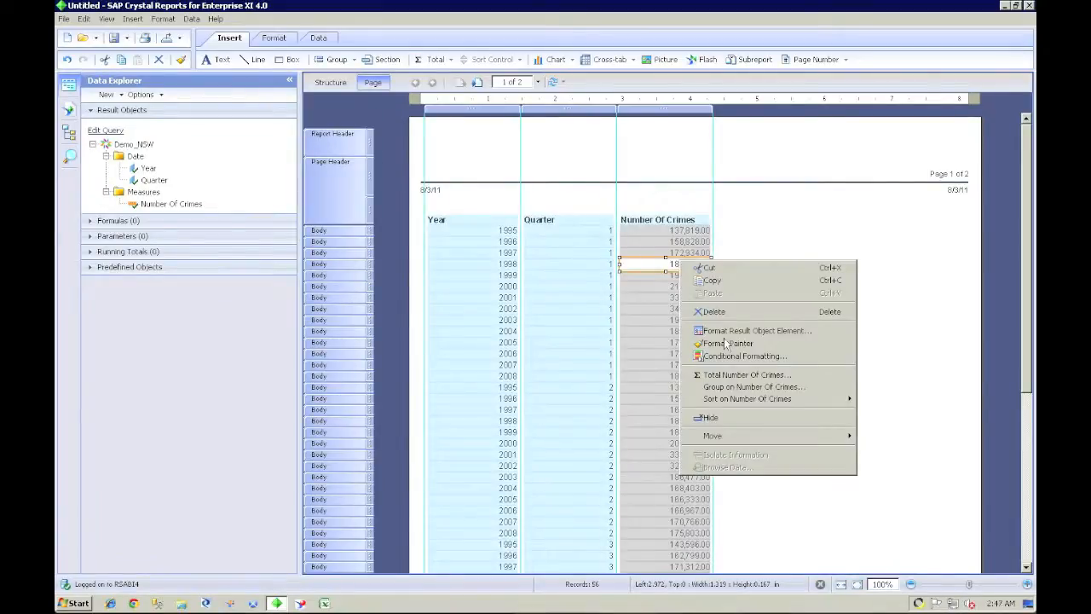
pyautogui.click(756, 331)
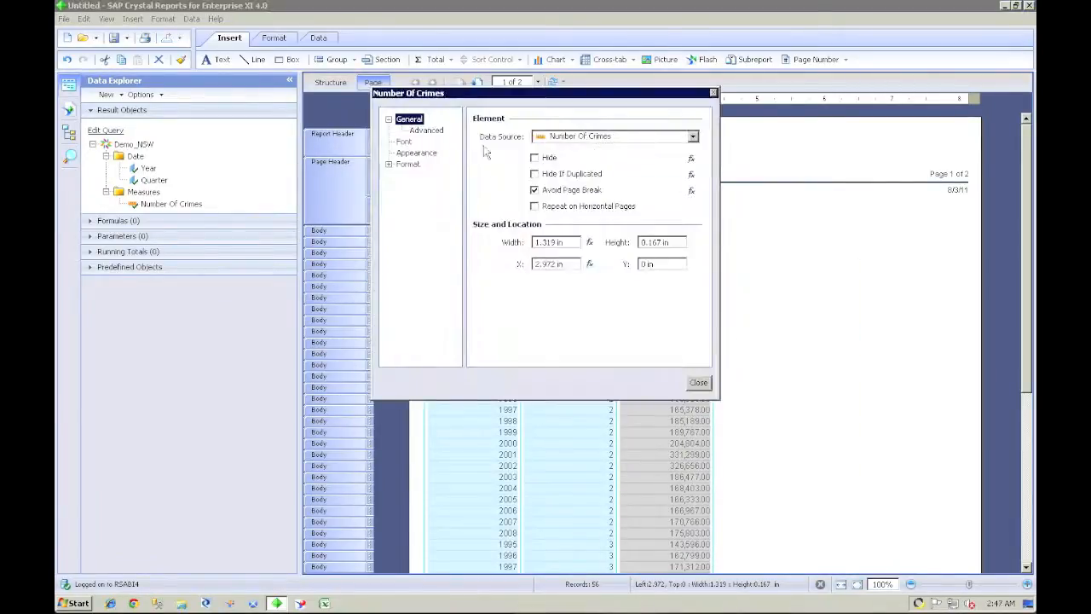
pyautogui.click(388, 164)
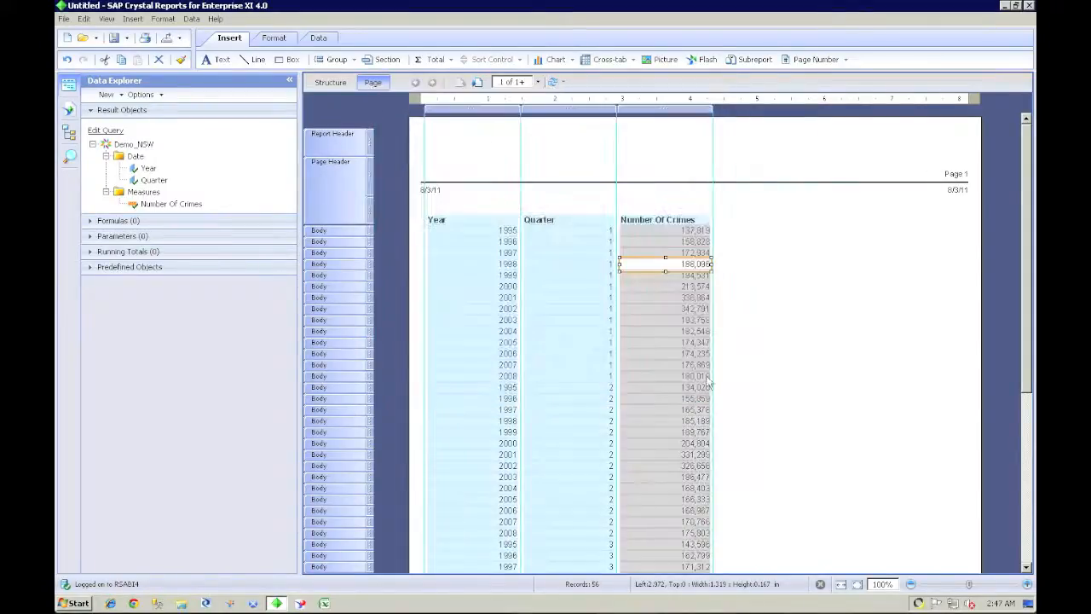
pyautogui.click(552, 81)
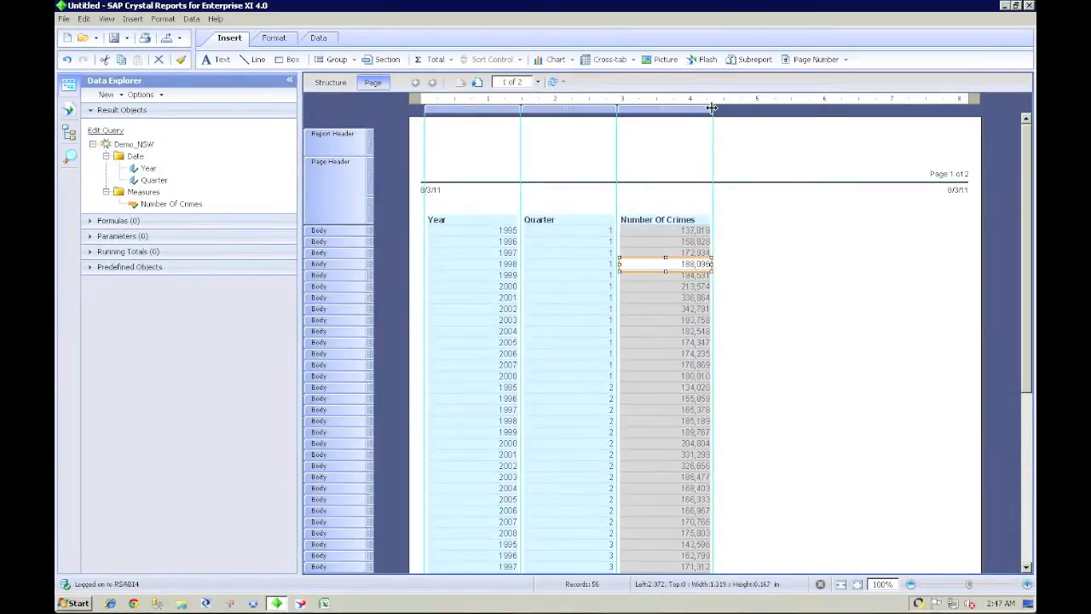
pyautogui.click(665, 109)
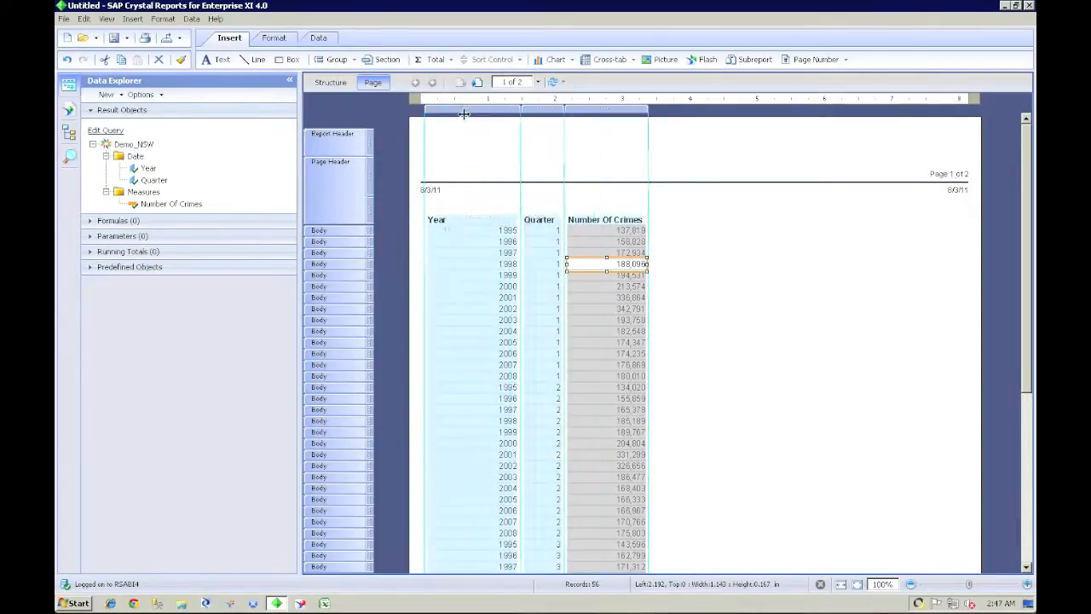
# Step: Group the report on the Year field and remove the repeated Year values from the body
pyautogui.rightClick(452, 256)
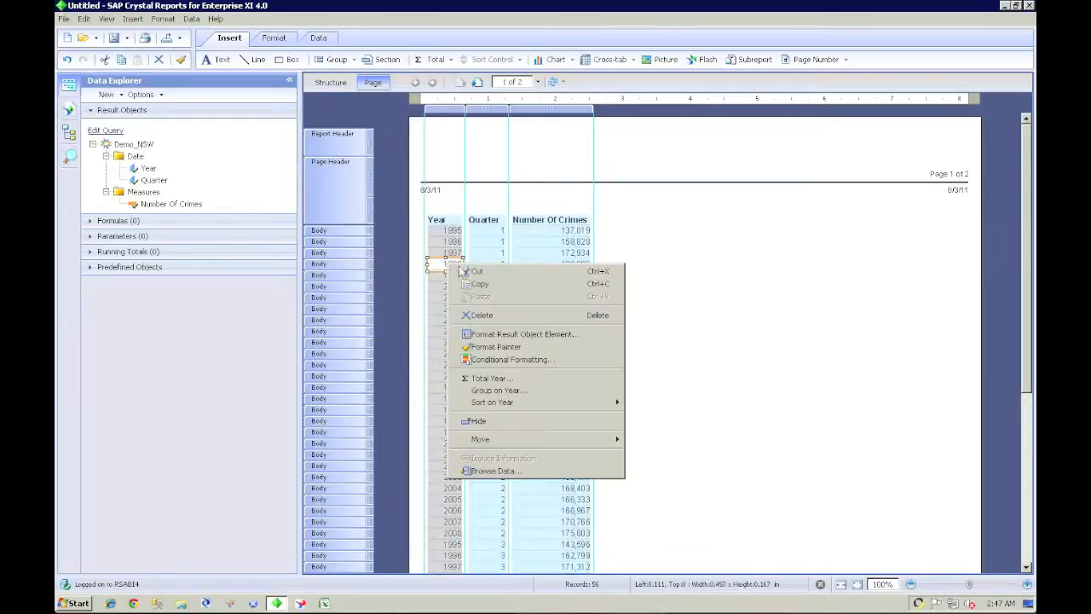
pyautogui.click(498, 389)
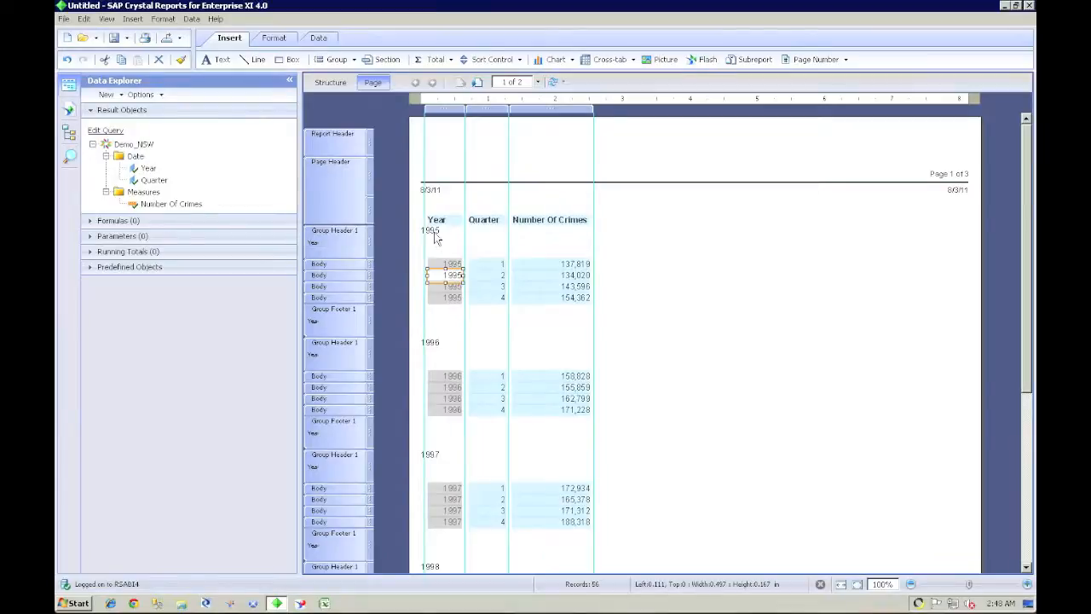
pyautogui.click(430, 230)
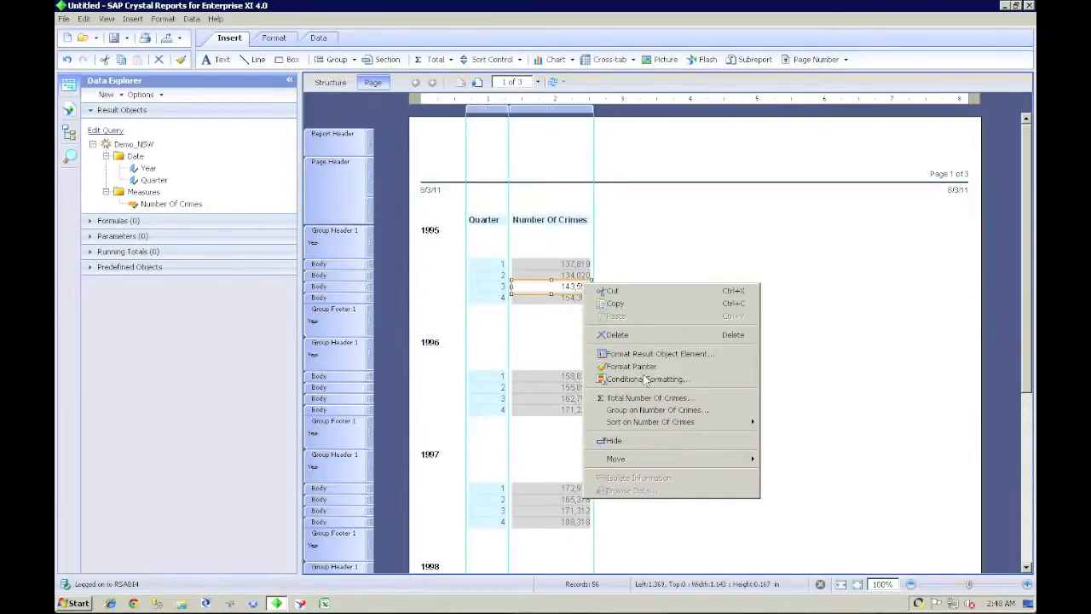
# Step: Insert a Sum of Number Of Crimes at every year group and show it without decimals
pyautogui.click(648, 397)
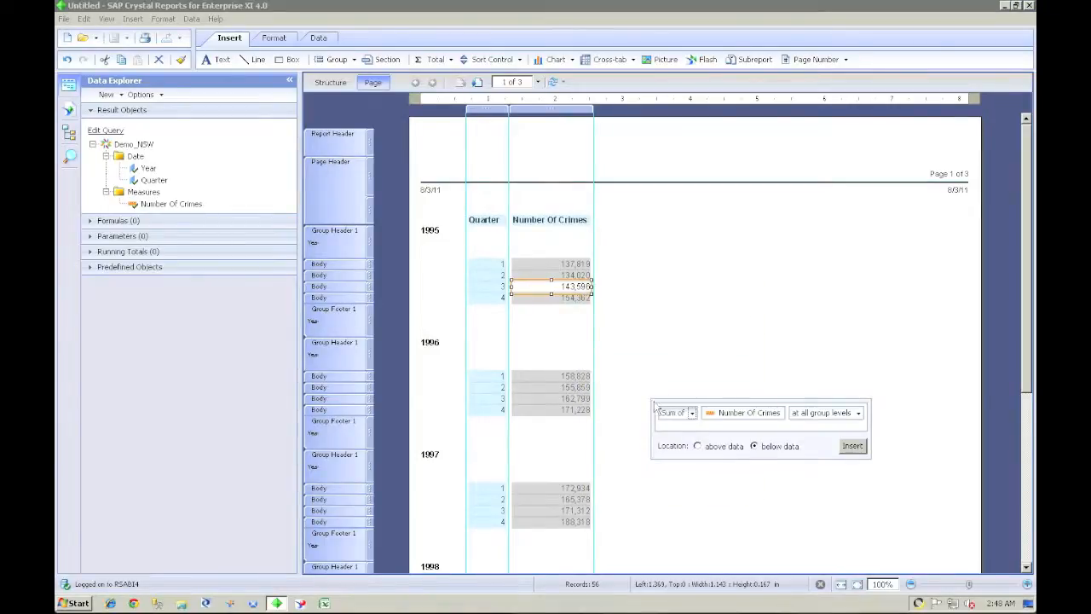
pyautogui.moveTo(836, 457)
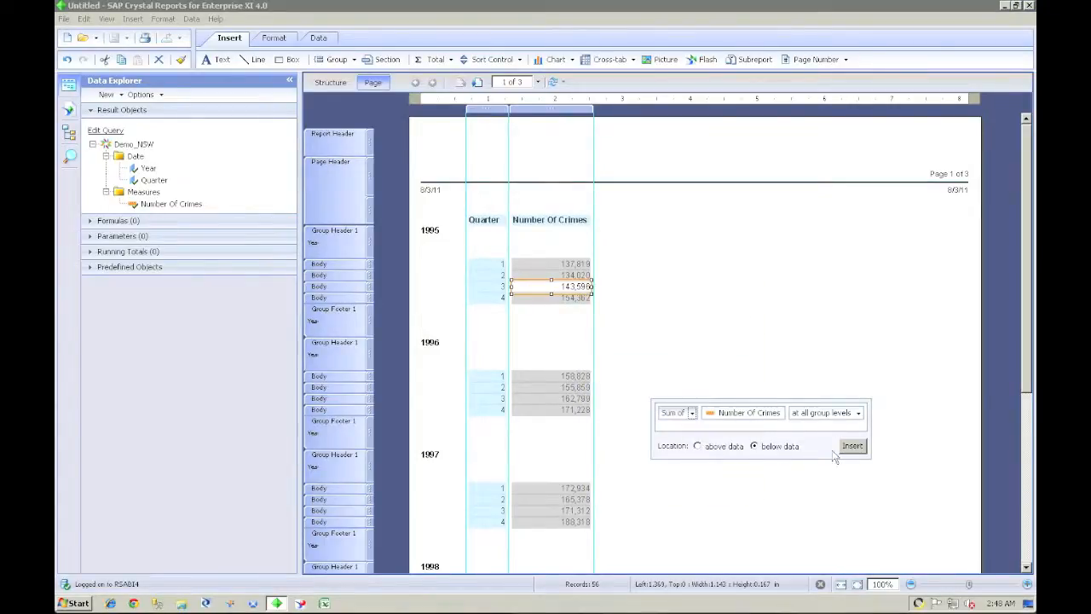
pyautogui.click(853, 446)
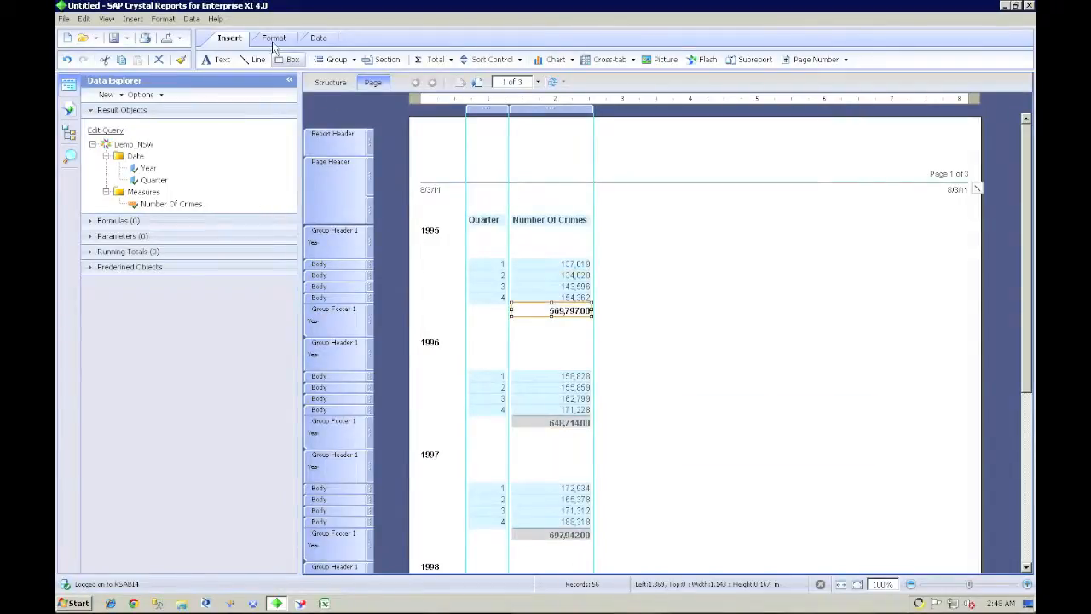
pyautogui.click(276, 38)
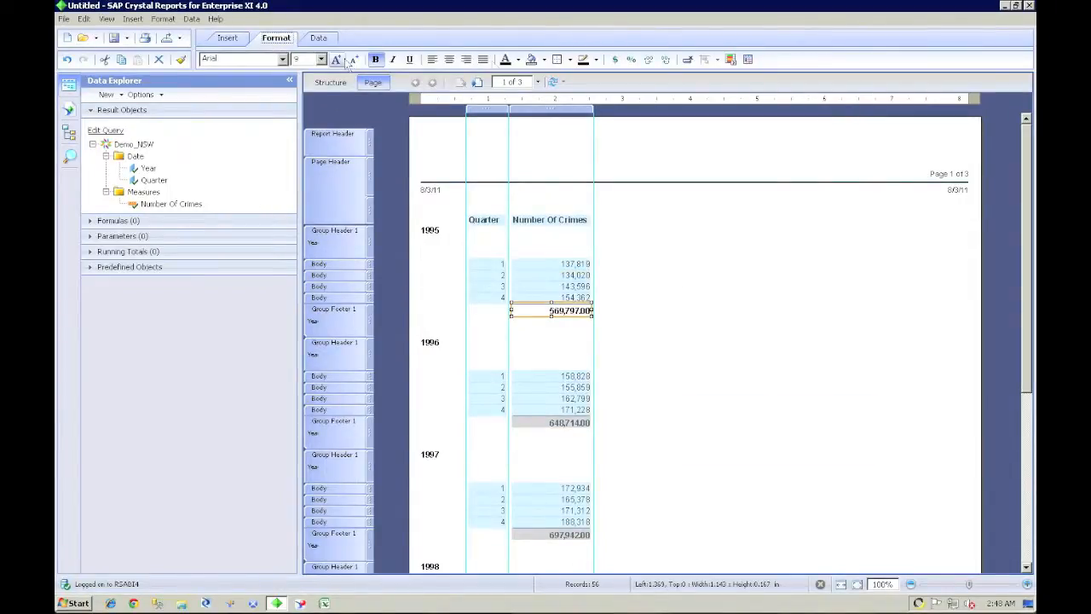
pyautogui.click(665, 58)
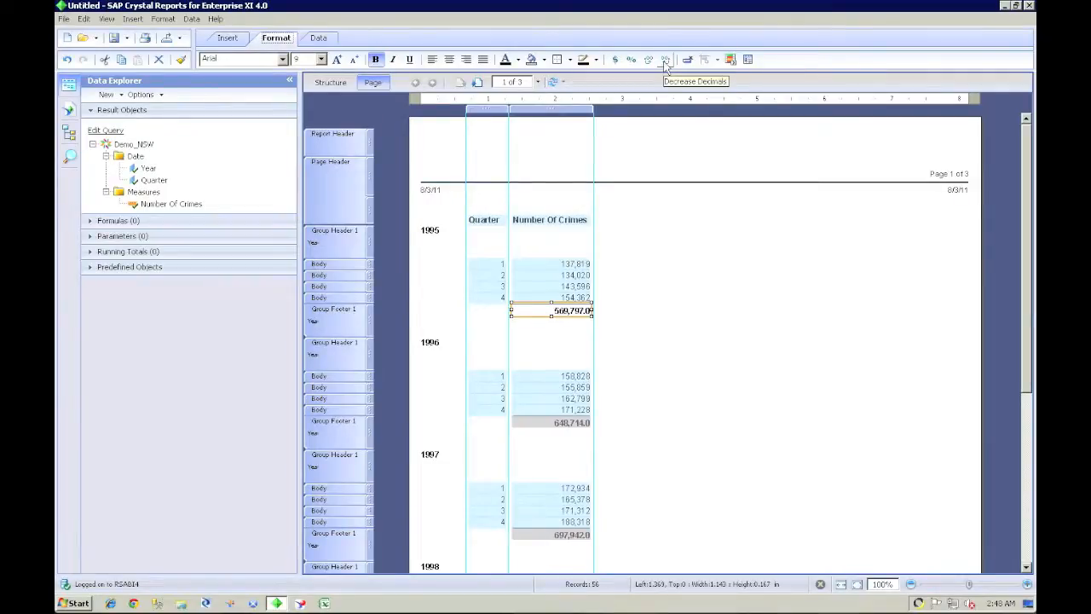
pyautogui.moveTo(784, 218)
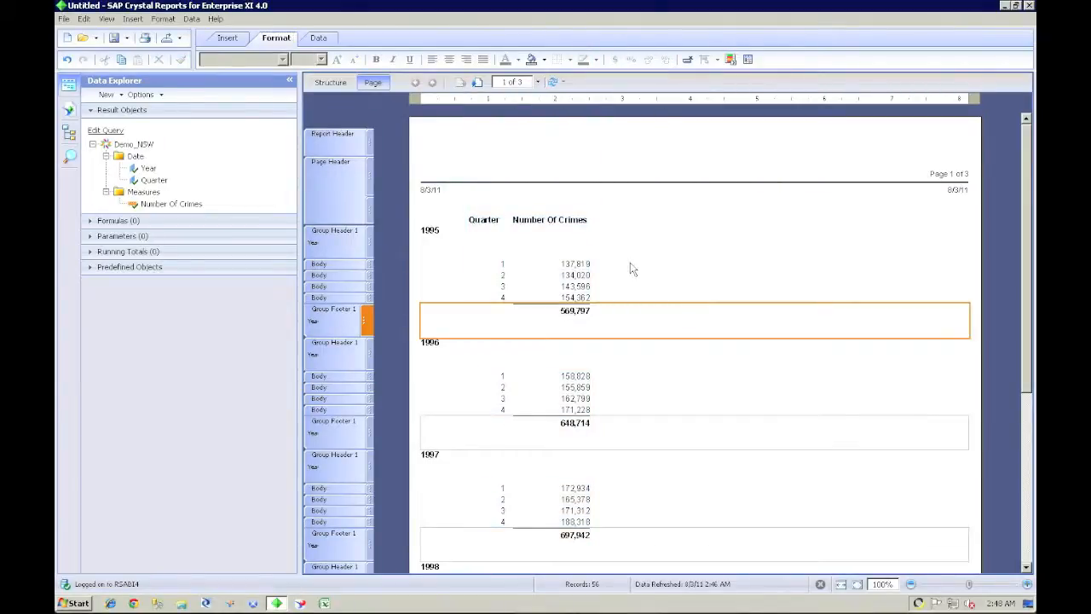
pyautogui.click(228, 38)
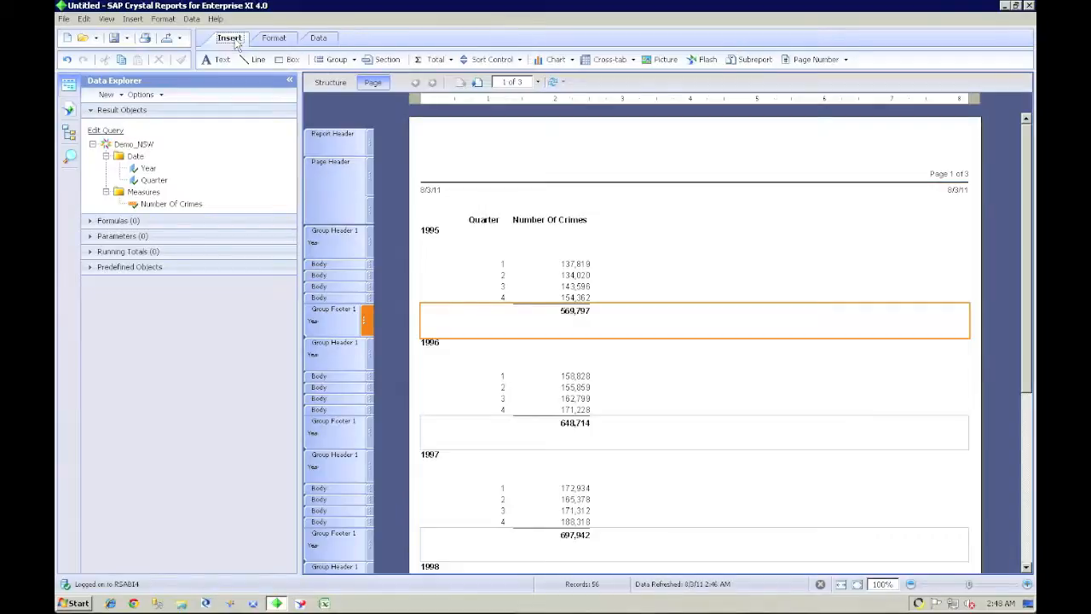
pyautogui.moveTo(609, 58)
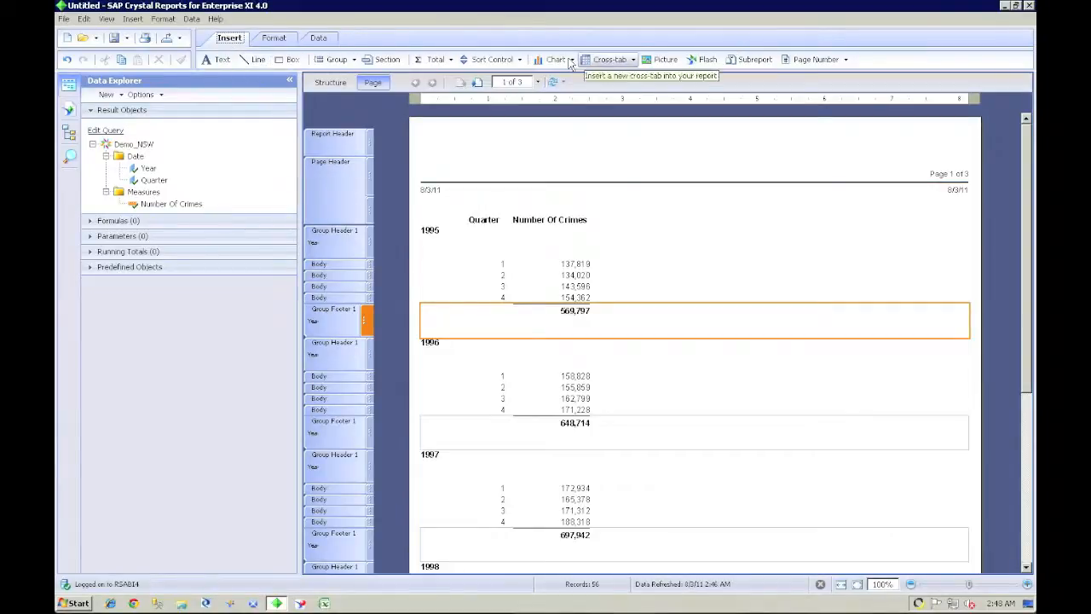
# Step: Insert a plain line chart into the report header and select it
pyautogui.click(556, 58)
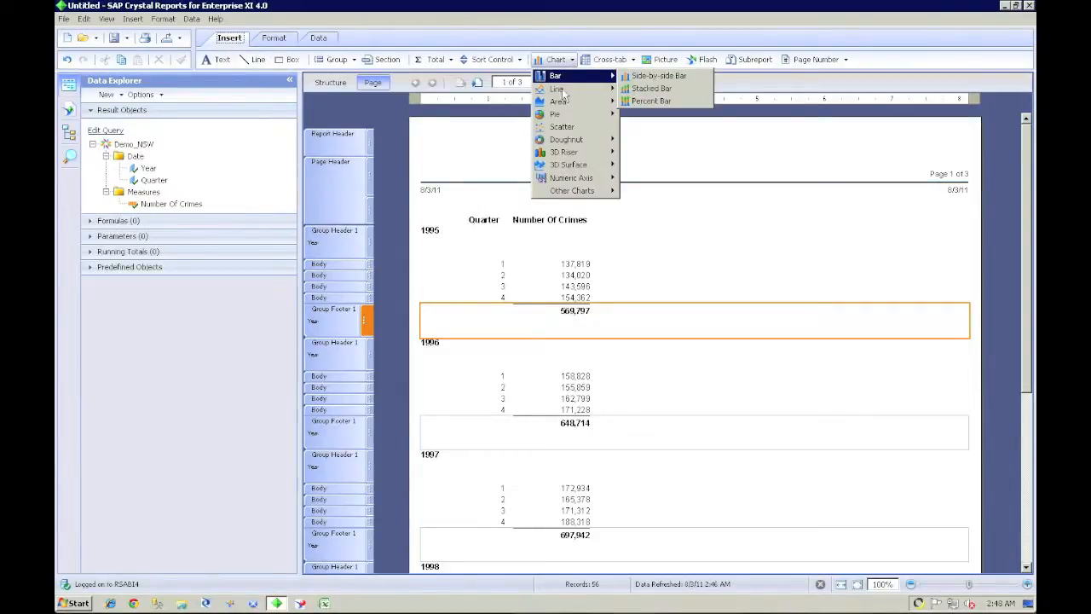
pyautogui.moveTo(556, 89)
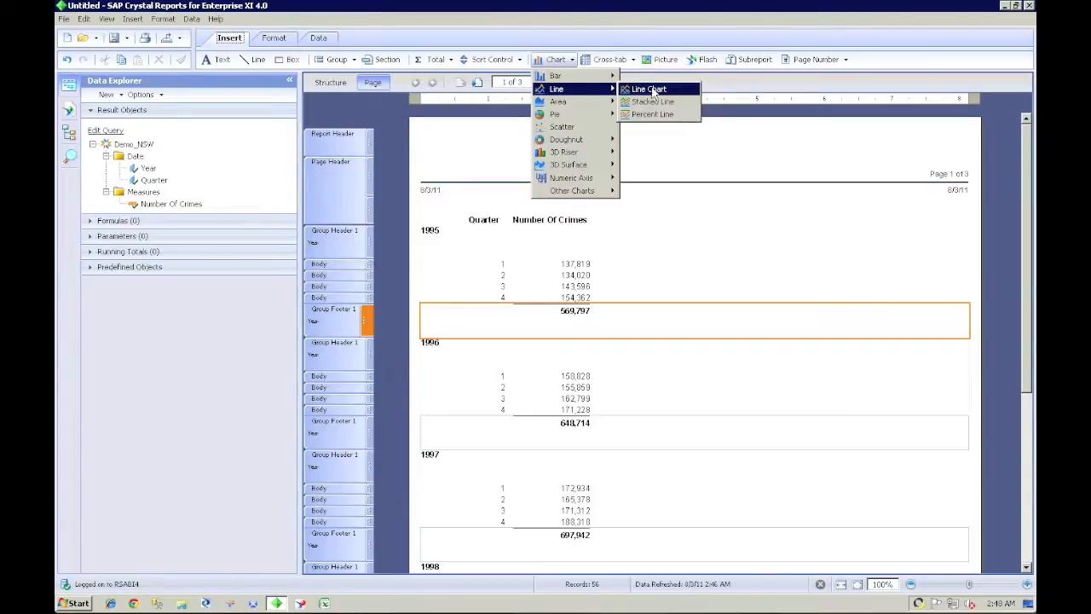
pyautogui.click(648, 88)
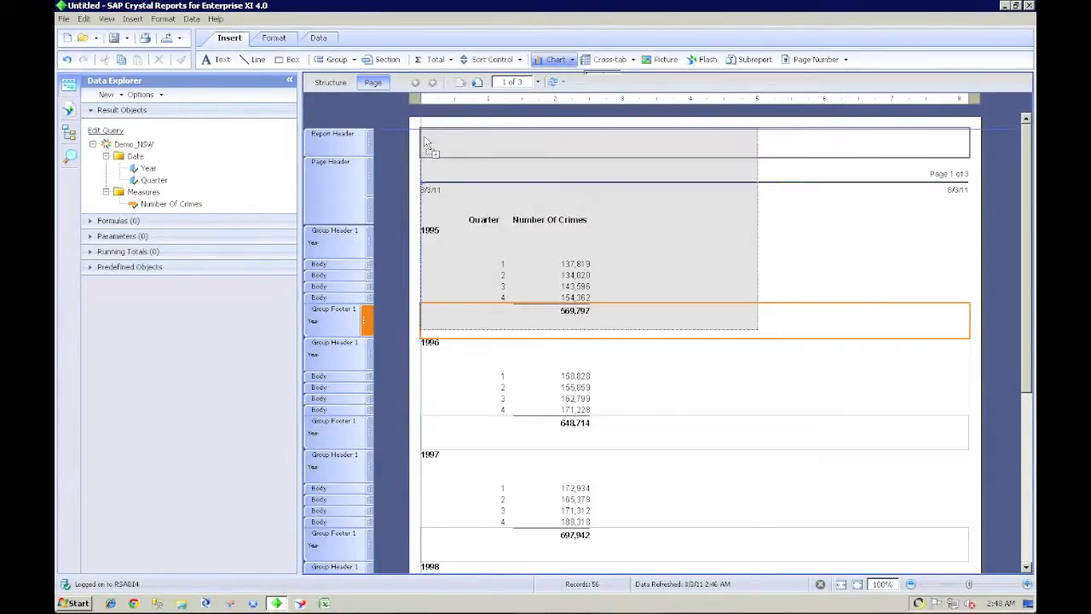
pyautogui.click(554, 58)
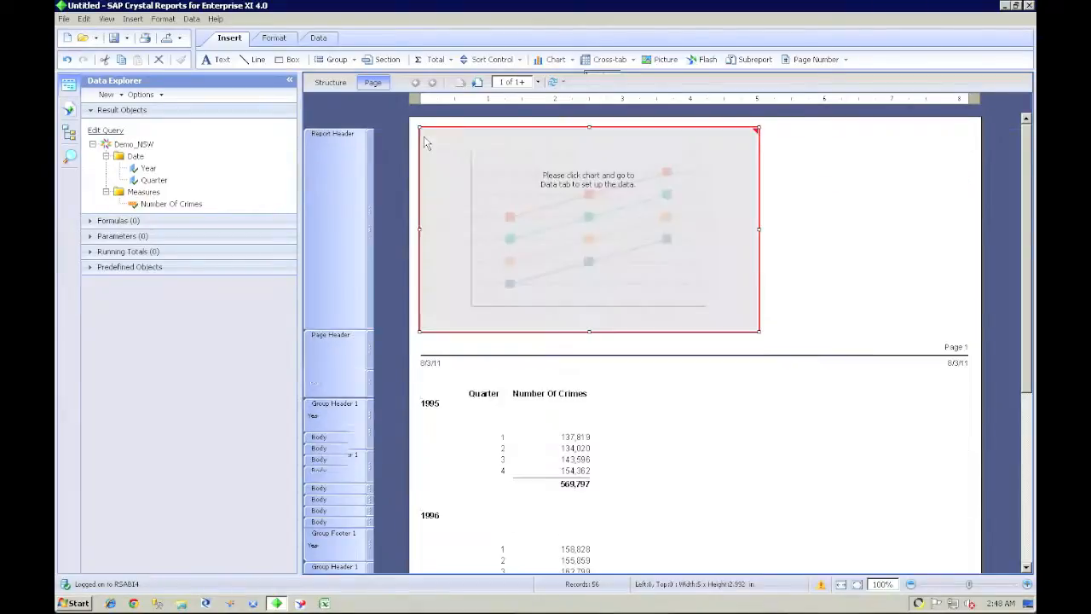
pyautogui.click(588, 228)
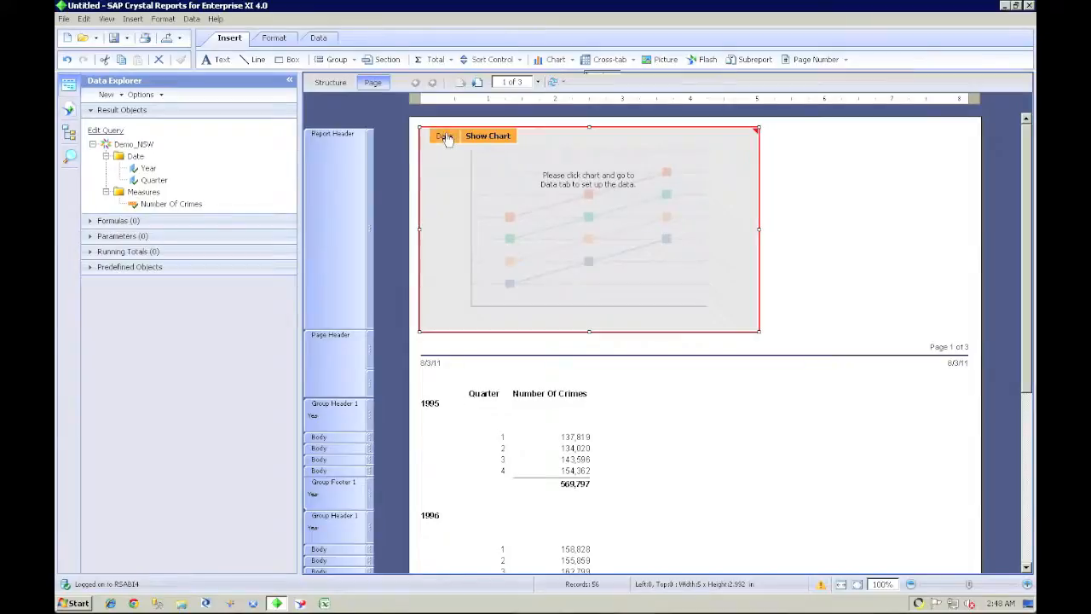
# Step: Set Year as category and Number Of Crimes as total, show a title, hide the legend, and show the chart
pyautogui.click(443, 137)
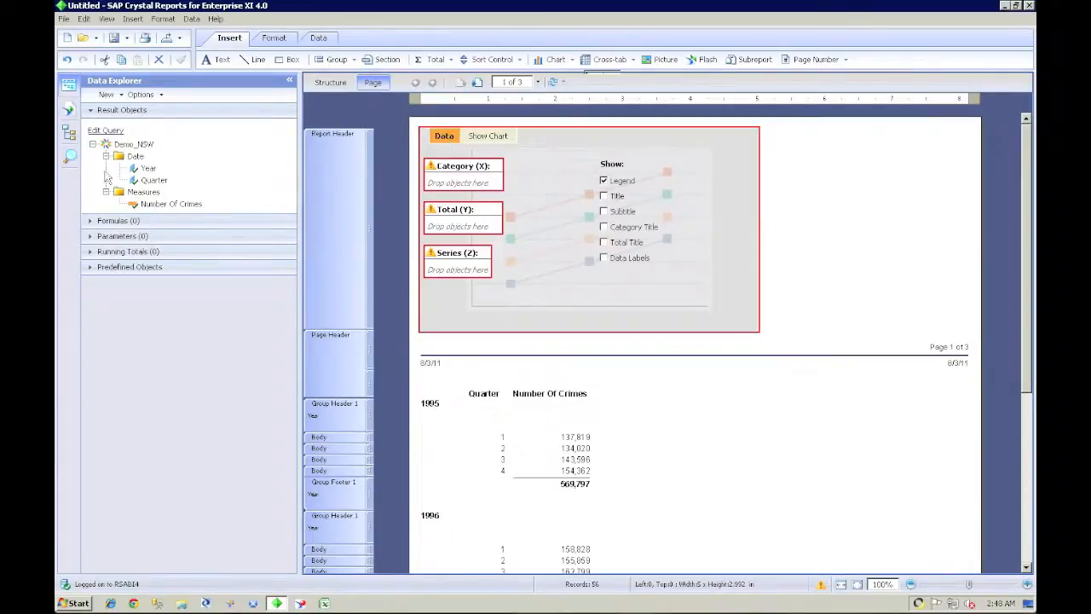
pyautogui.click(150, 169)
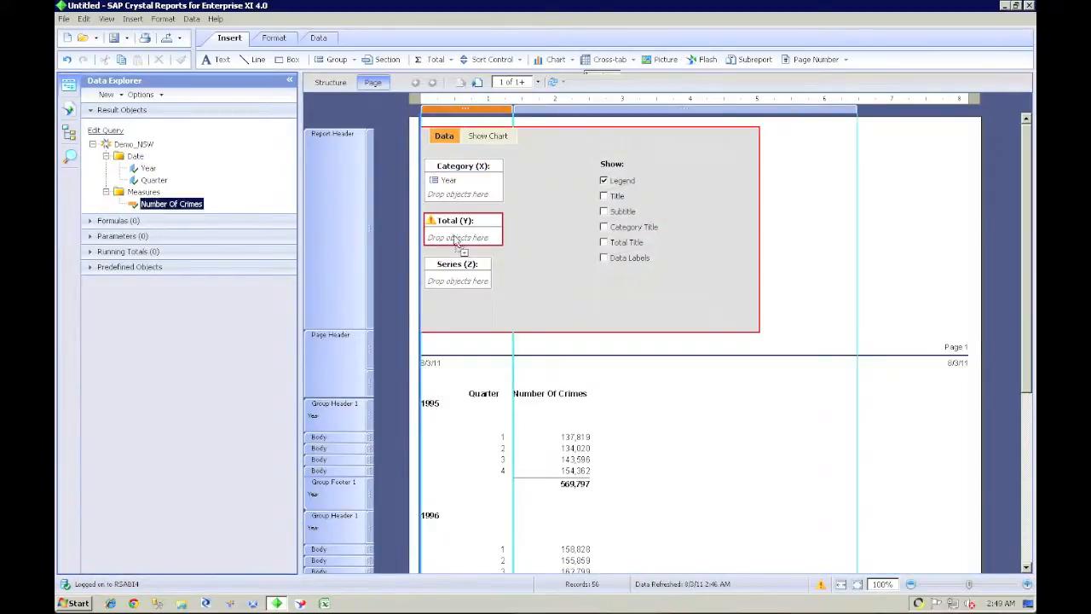
pyautogui.moveTo(171, 203); pyautogui.dragTo(460, 237)
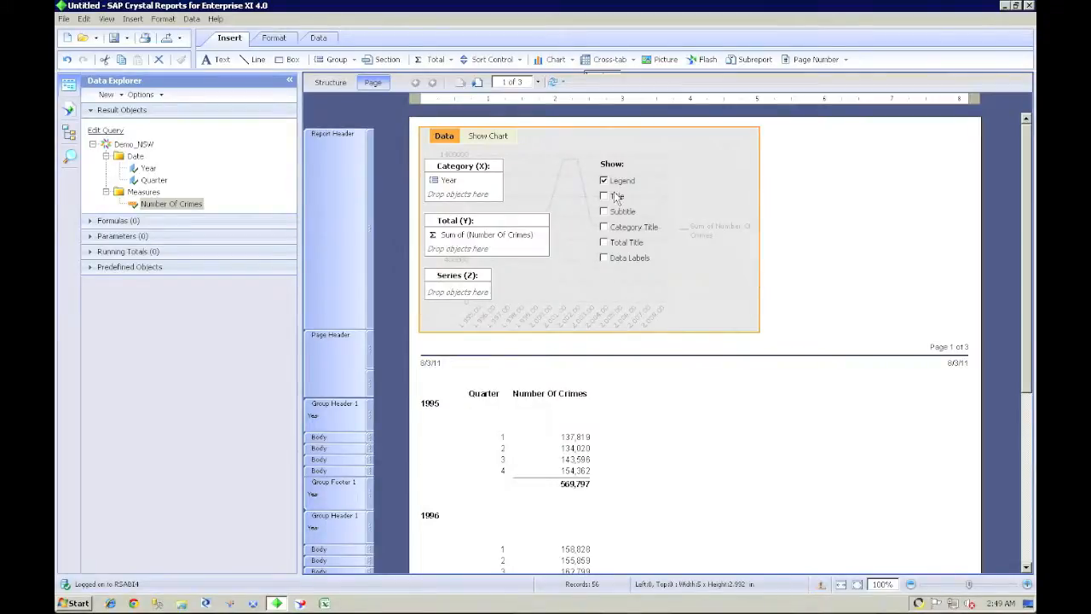
pyautogui.click(604, 195)
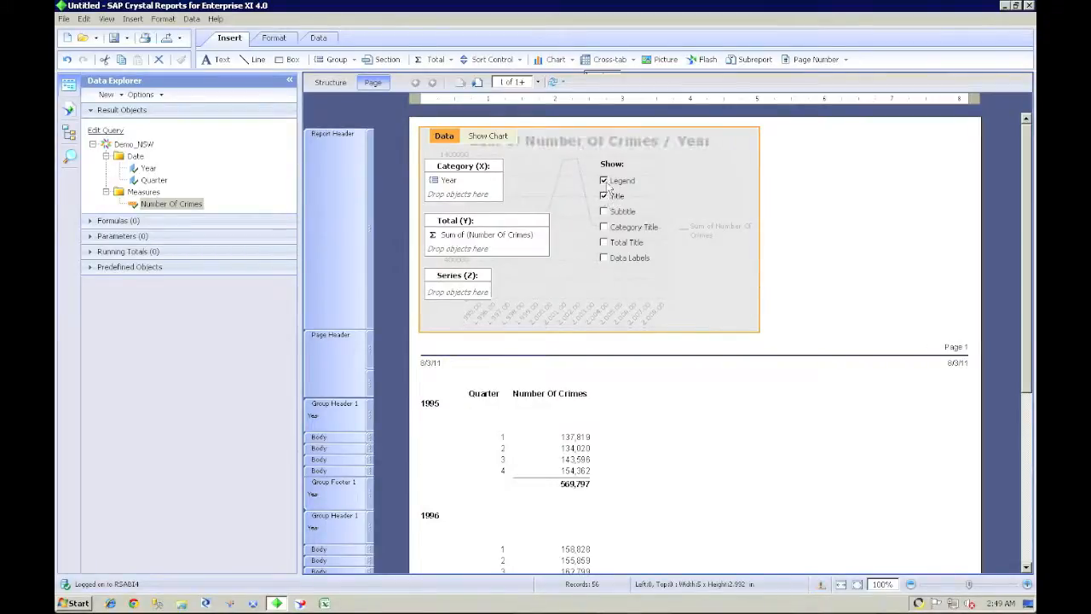
pyautogui.click(604, 181)
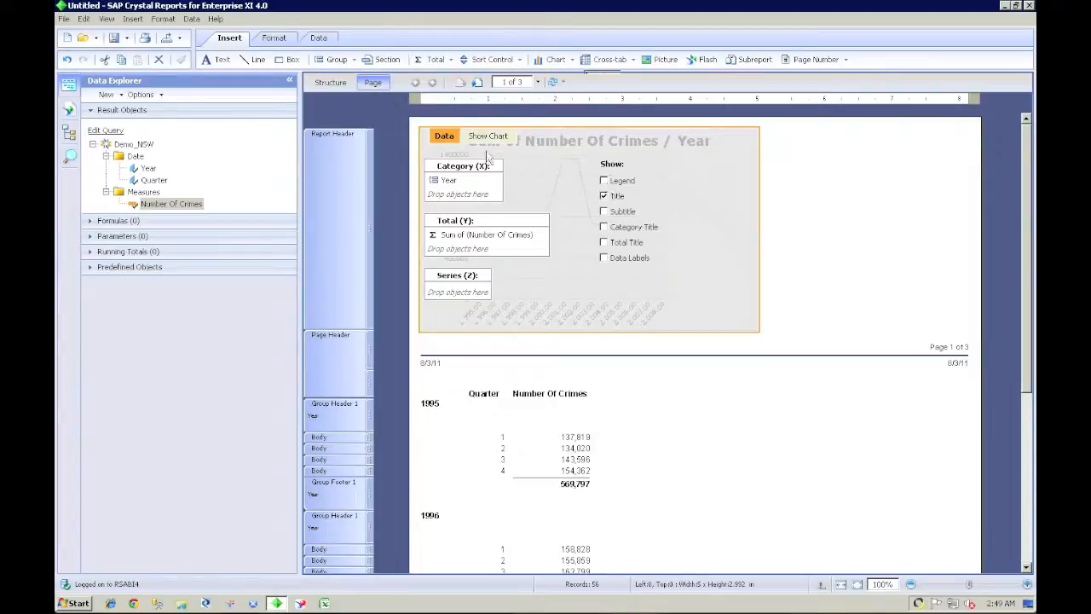
pyautogui.click(488, 136)
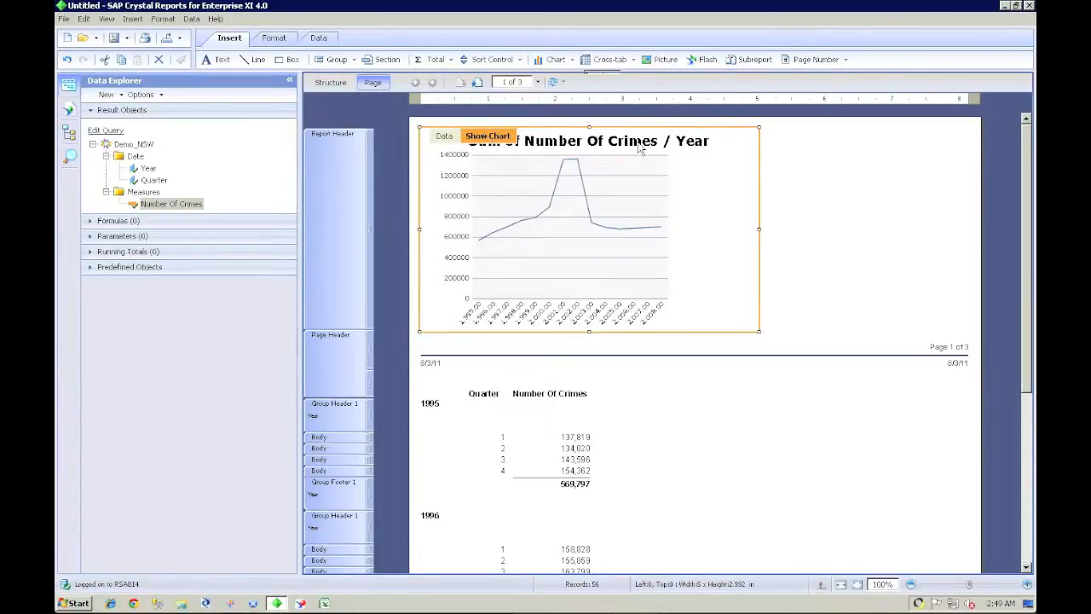
# Step: Review the chart's type, general, appearance and depth settings in Edit Chart Type and close it
pyautogui.rightClick(639, 147)
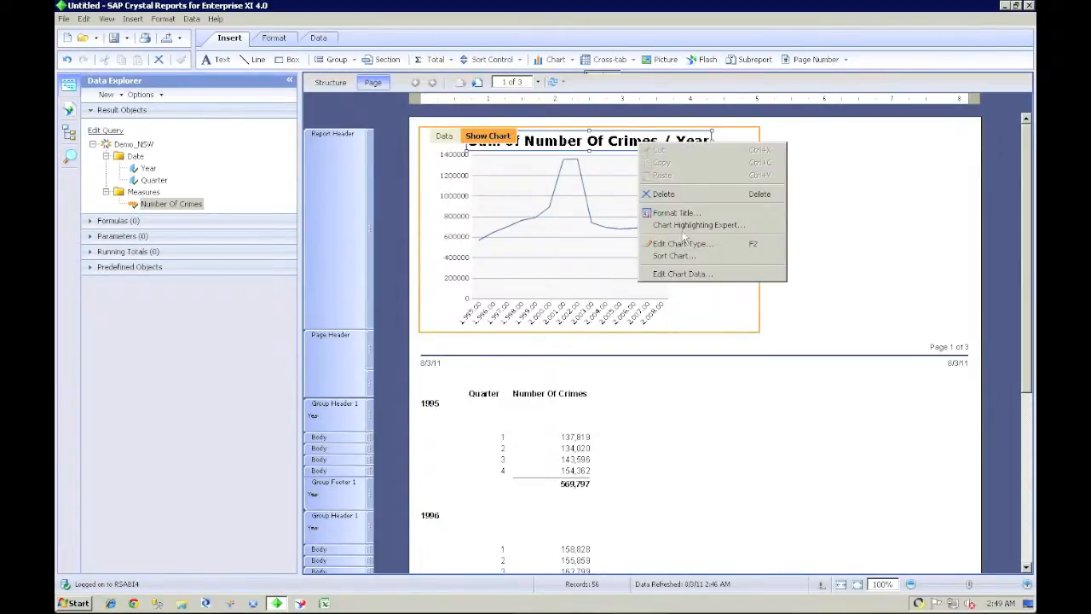
pyautogui.click(682, 242)
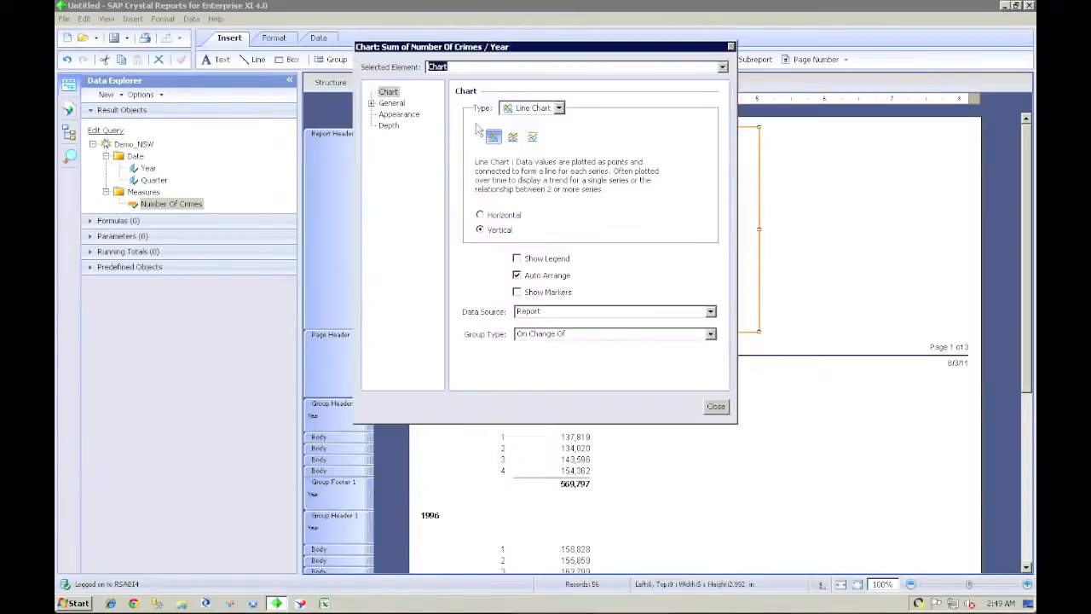
pyautogui.click(512, 136)
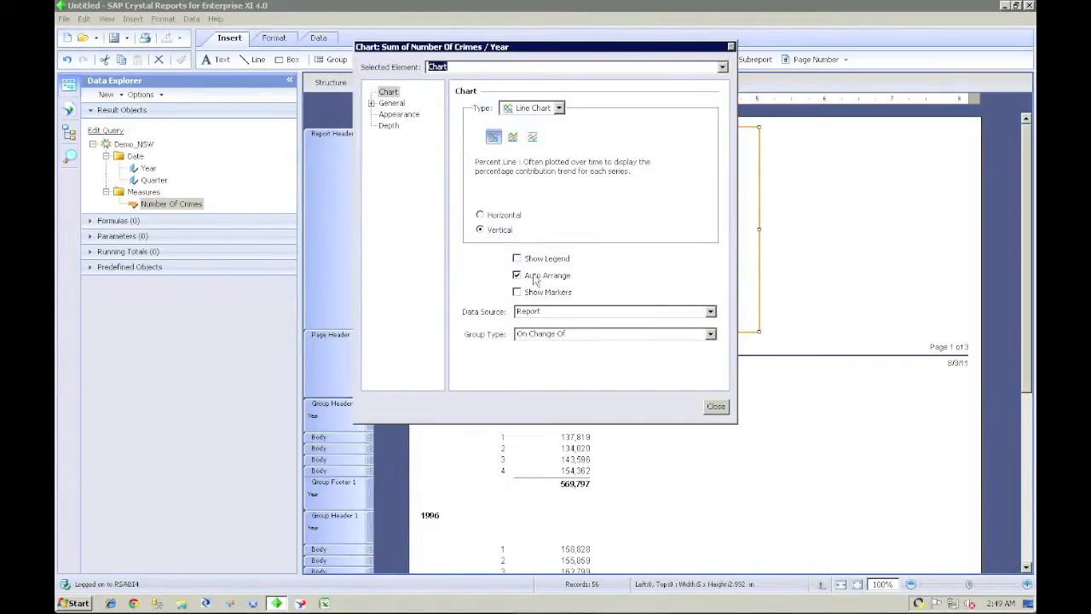
pyautogui.moveTo(396, 160)
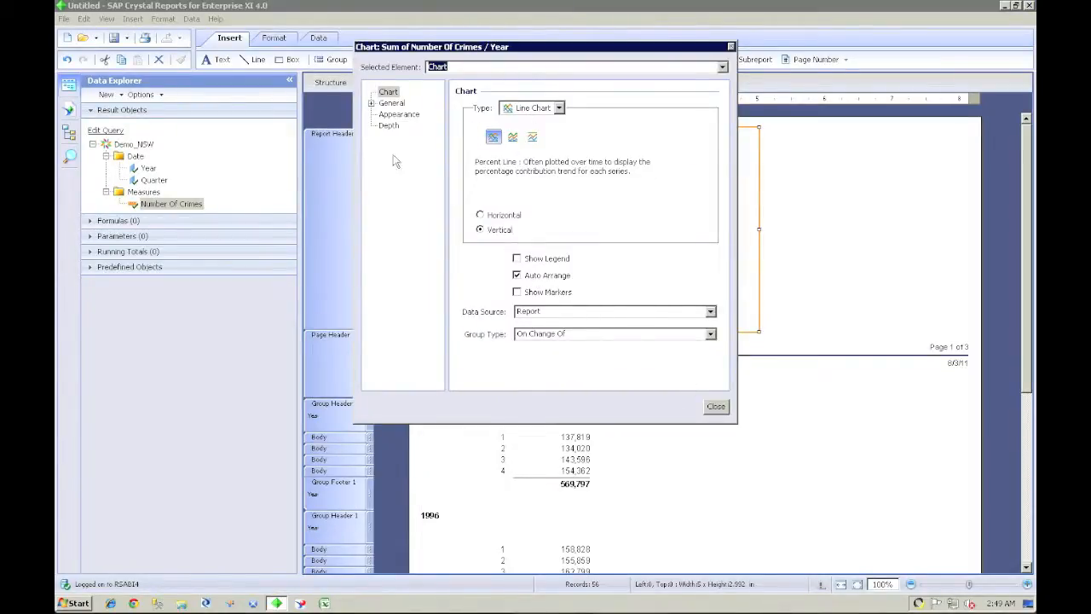
pyautogui.click(392, 104)
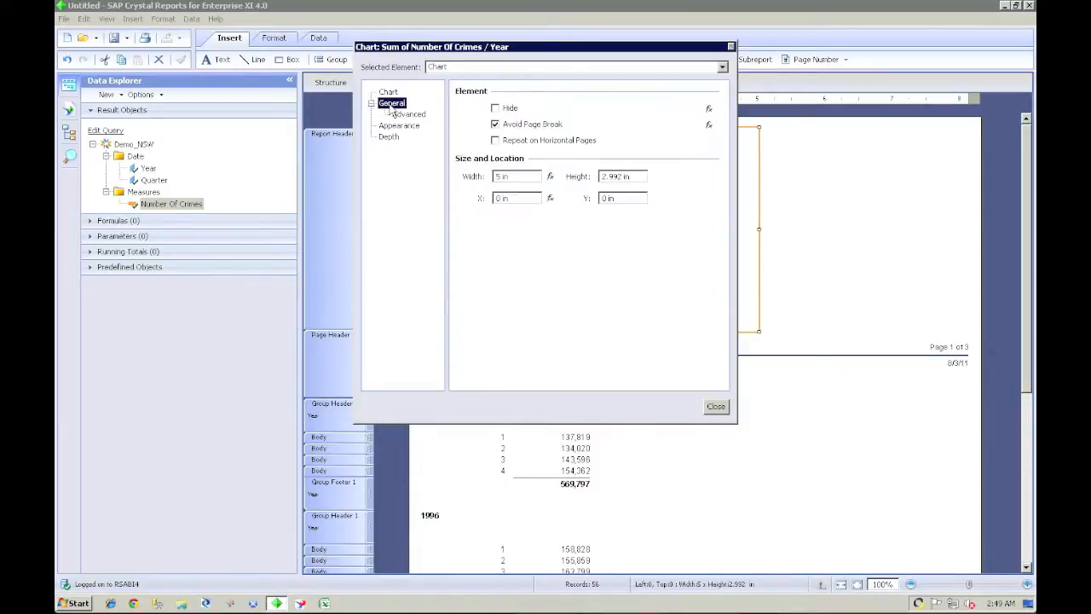
pyautogui.click(399, 127)
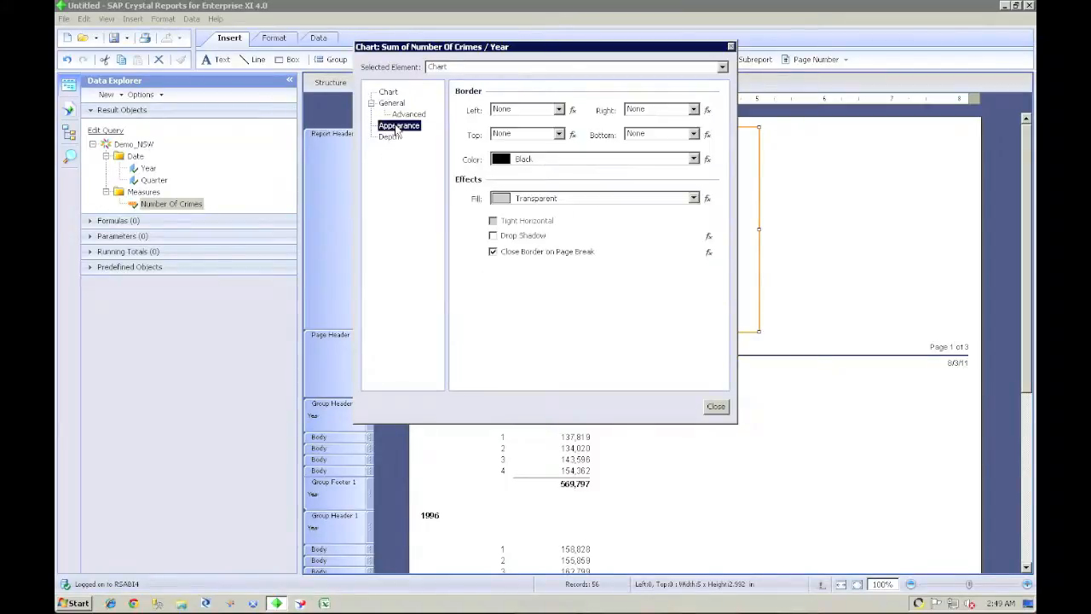
pyautogui.click(389, 137)
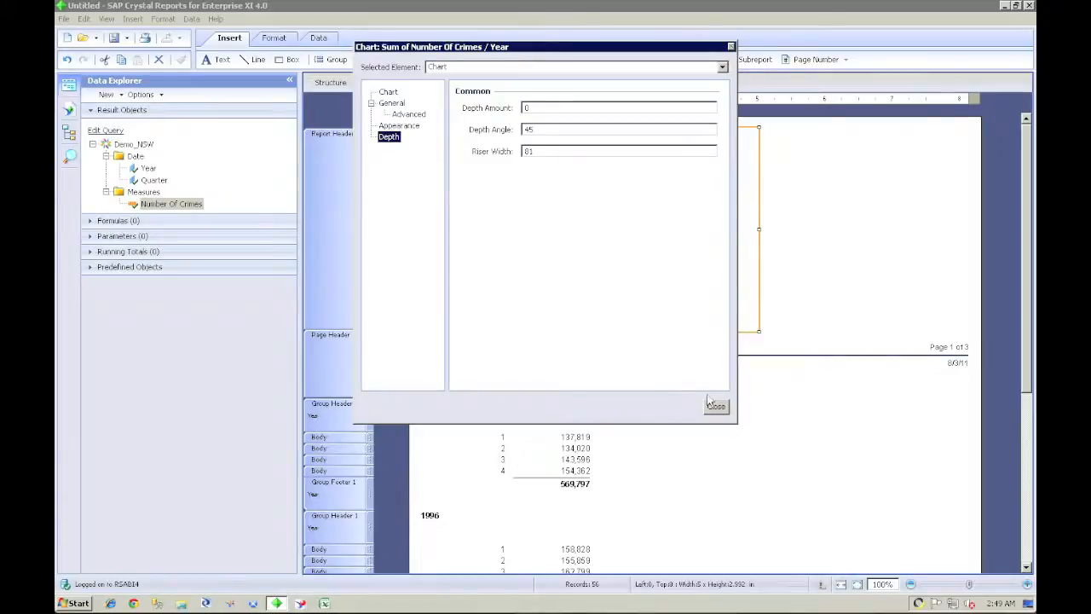
pyautogui.click(716, 406)
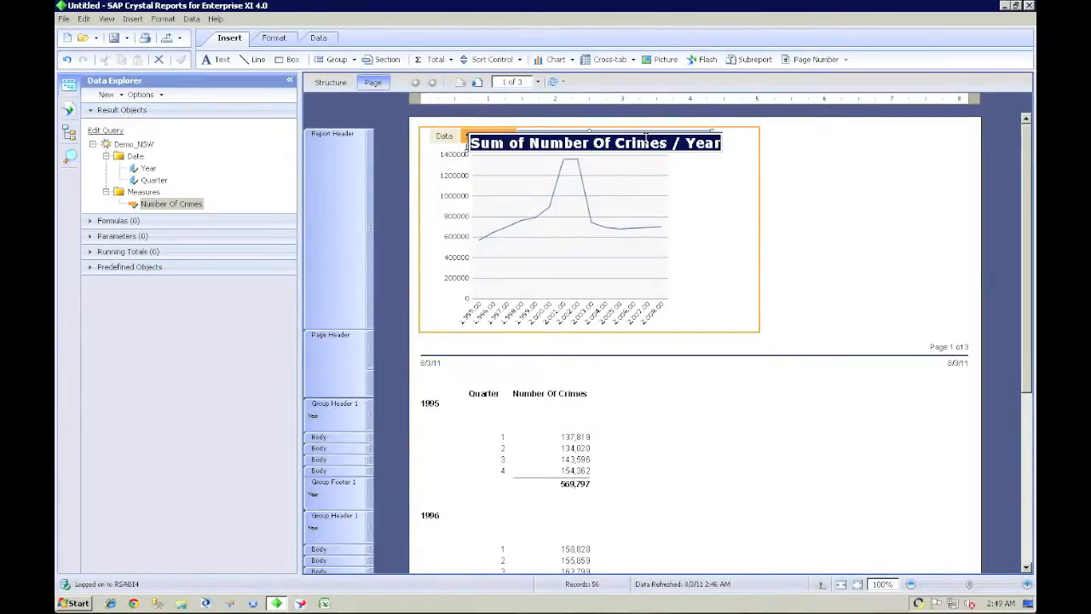
# Step: Retitle the chart 'Total Crimes Per Year' and drag its right edge to make it wider
pyautogui.write('Total Crimes Per Ye')
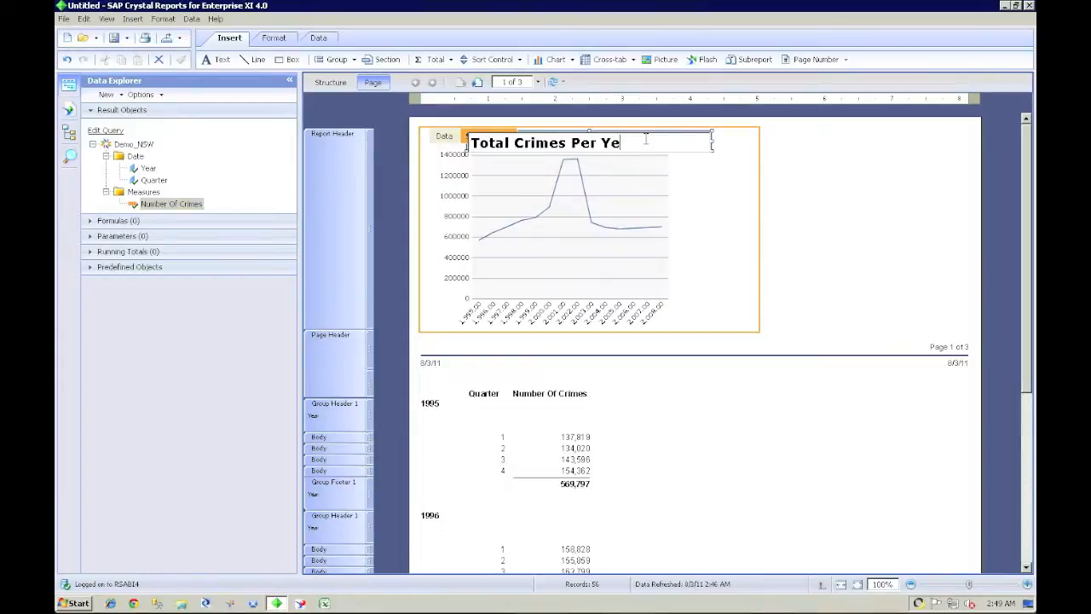
pyautogui.write('ar')
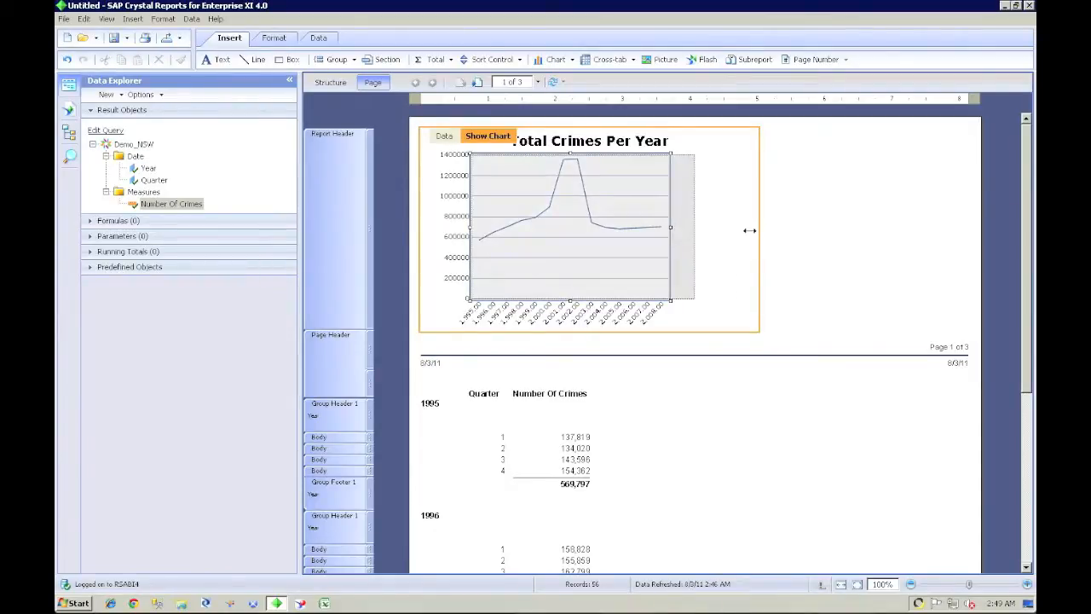
pyautogui.moveTo(670, 229); pyautogui.dragTo(750, 228)
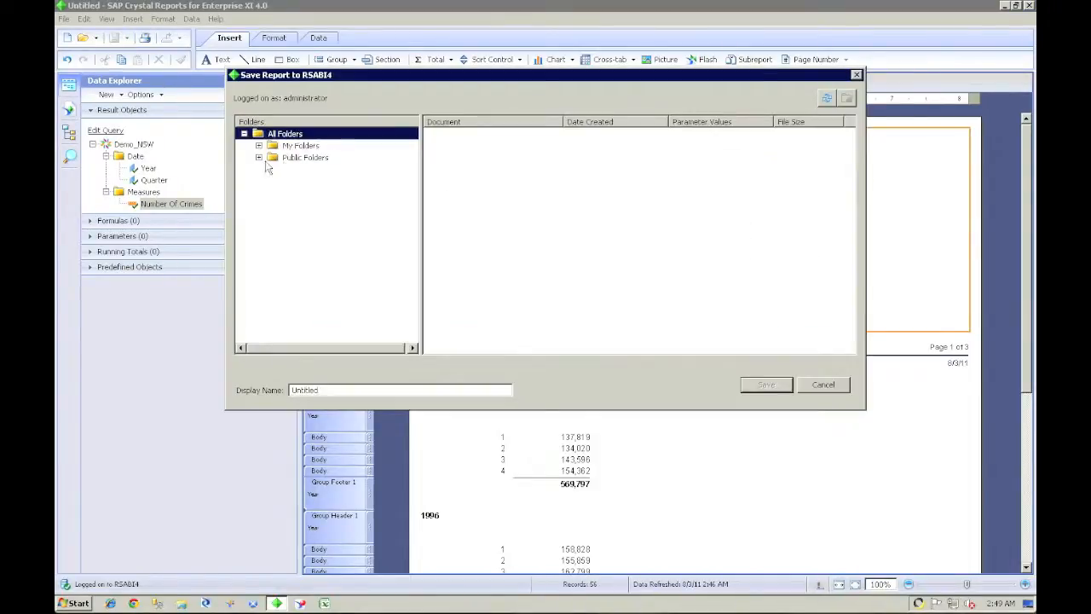
# Step: Create a new 'Crystal Reports' folder under Public Folders > Samples in the repository
pyautogui.click(260, 157)
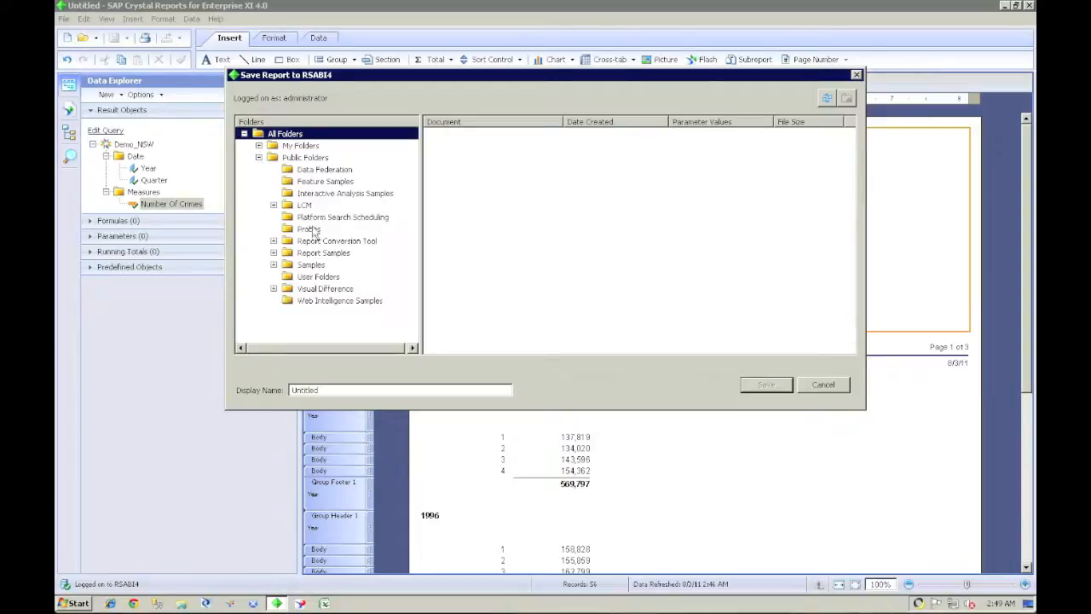
pyautogui.click(274, 264)
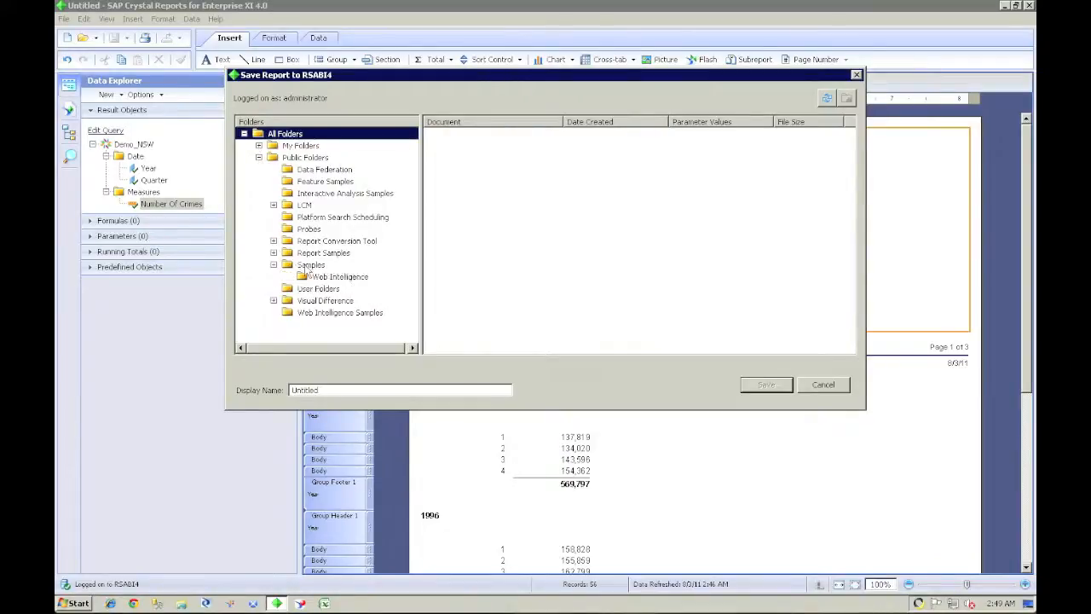
pyautogui.click(846, 97)
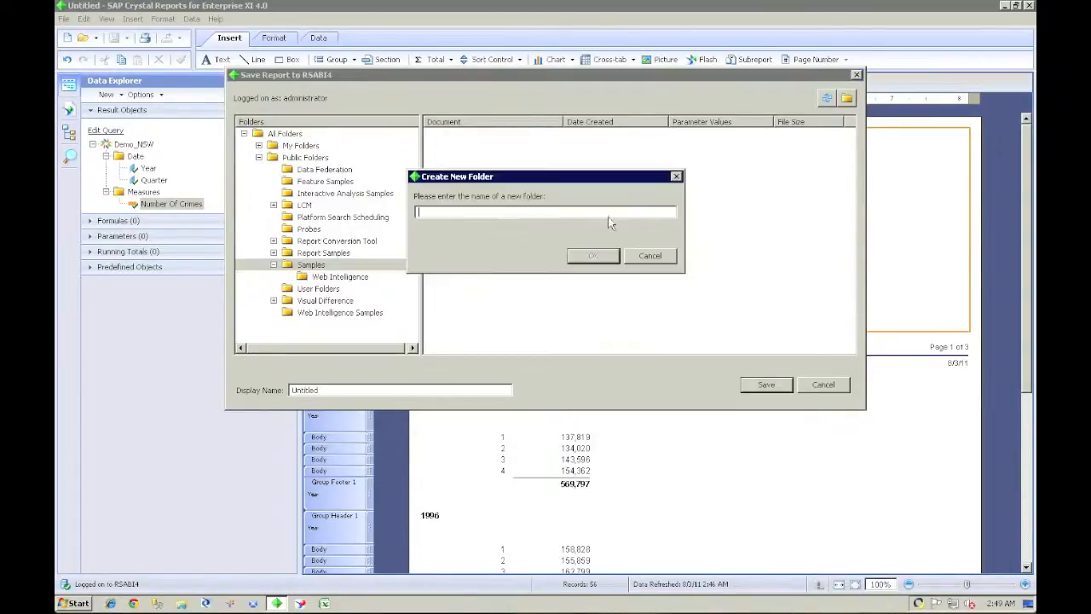
pyautogui.write('Crystal')
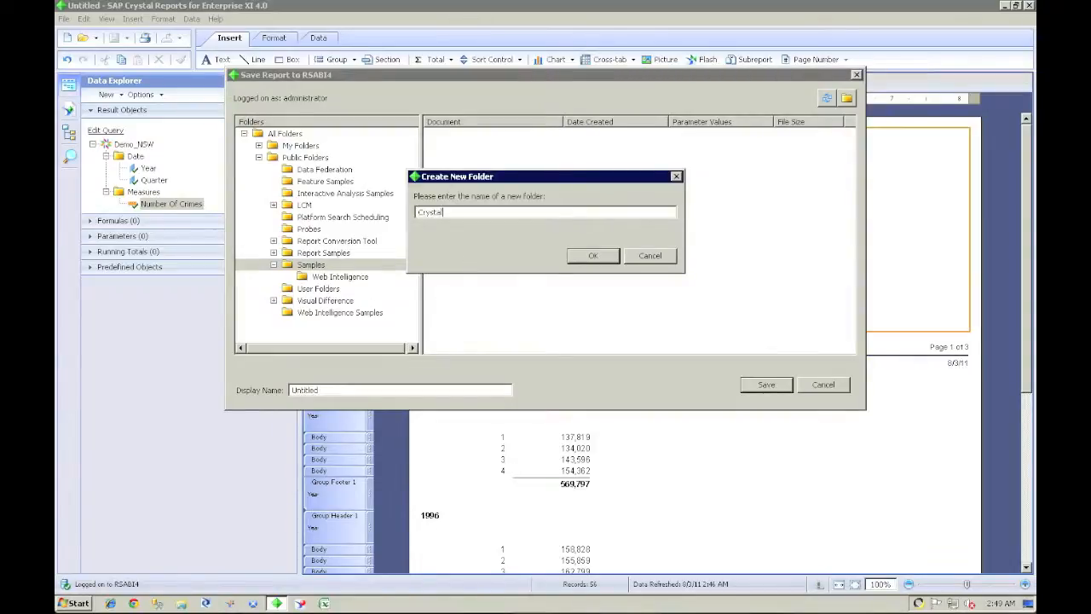
pyautogui.click(594, 256)
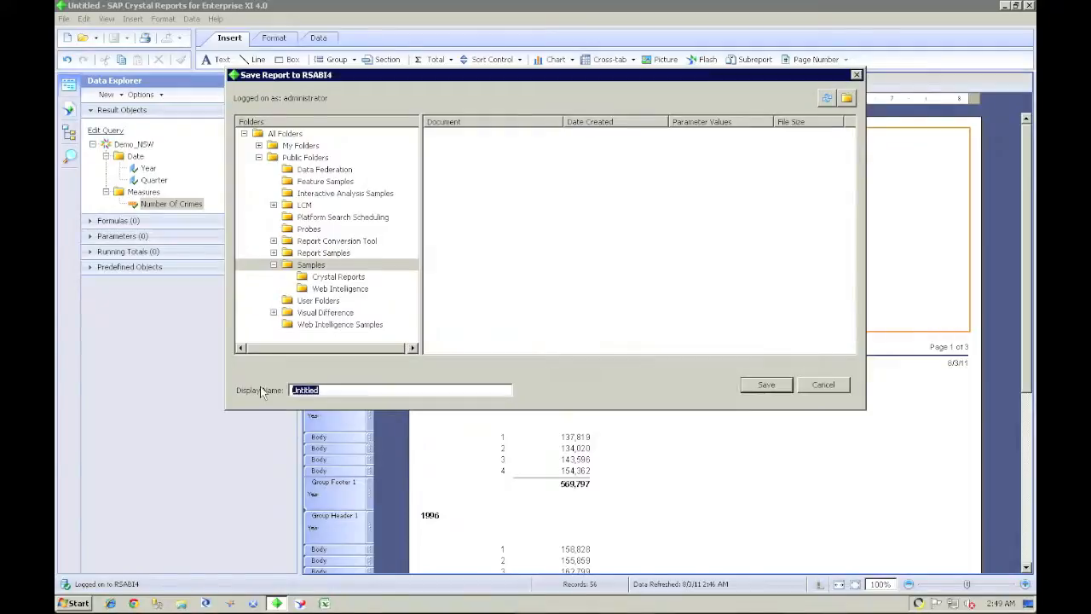
# Step: Save the report there with display name 'Crystal Reports Demo NSW'
pyautogui.write('Crystal Reports Demo')
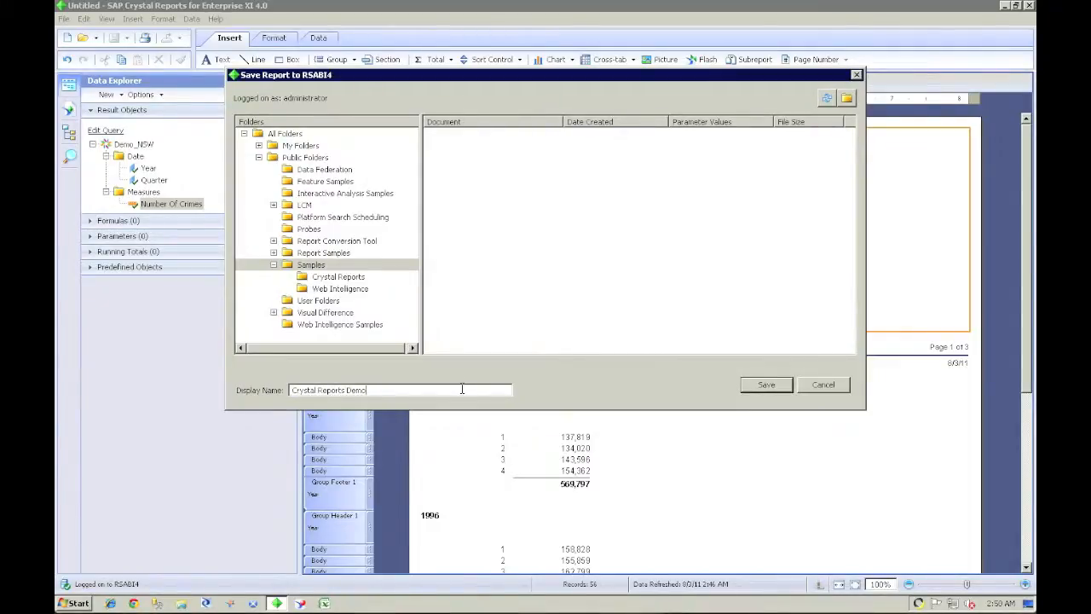
pyautogui.write('NSW')
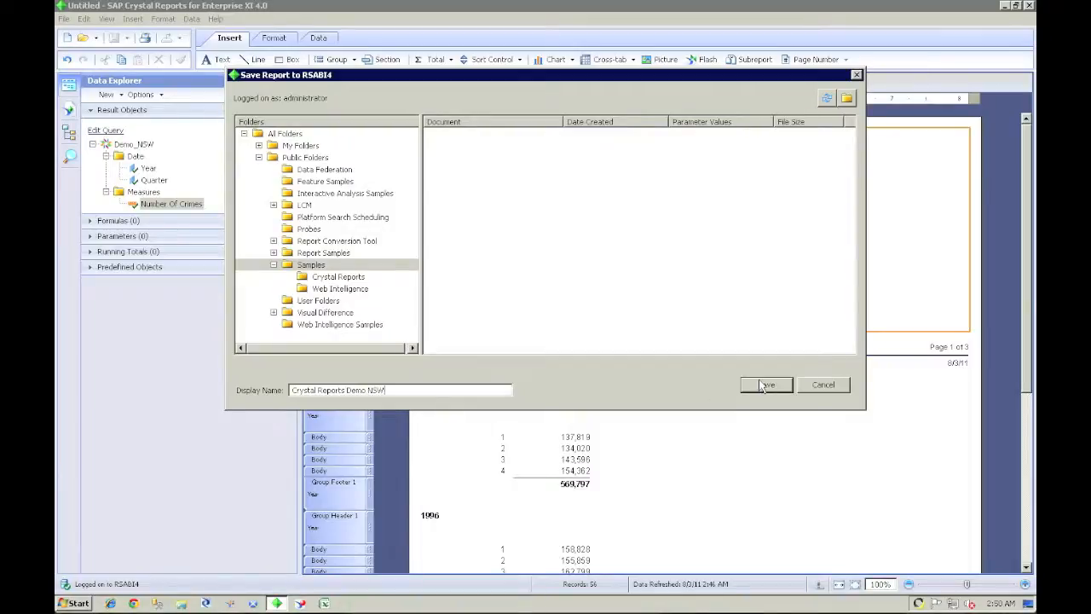
pyautogui.click(765, 386)
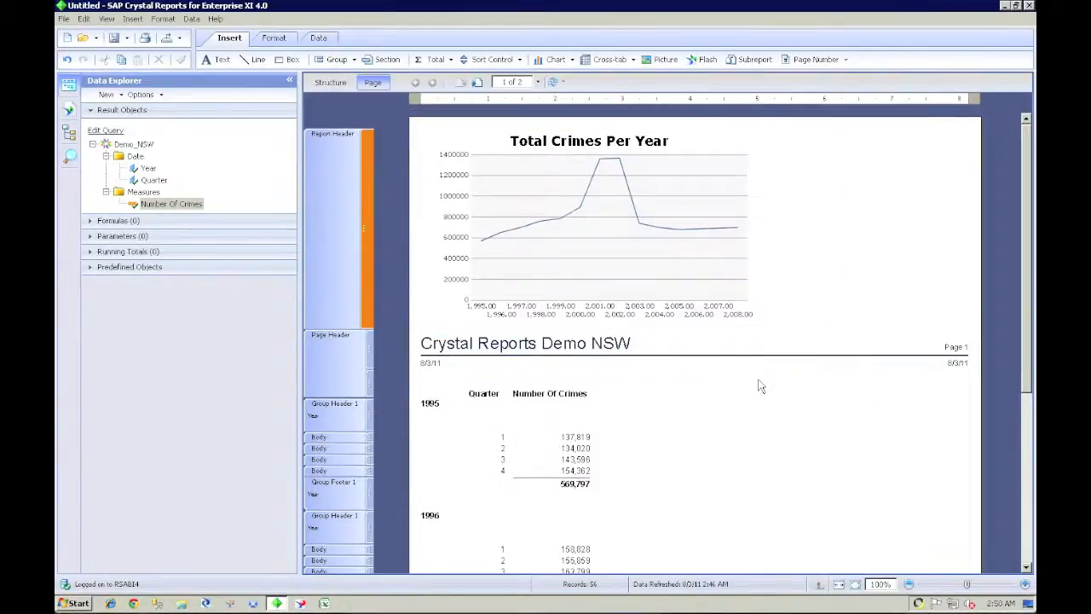